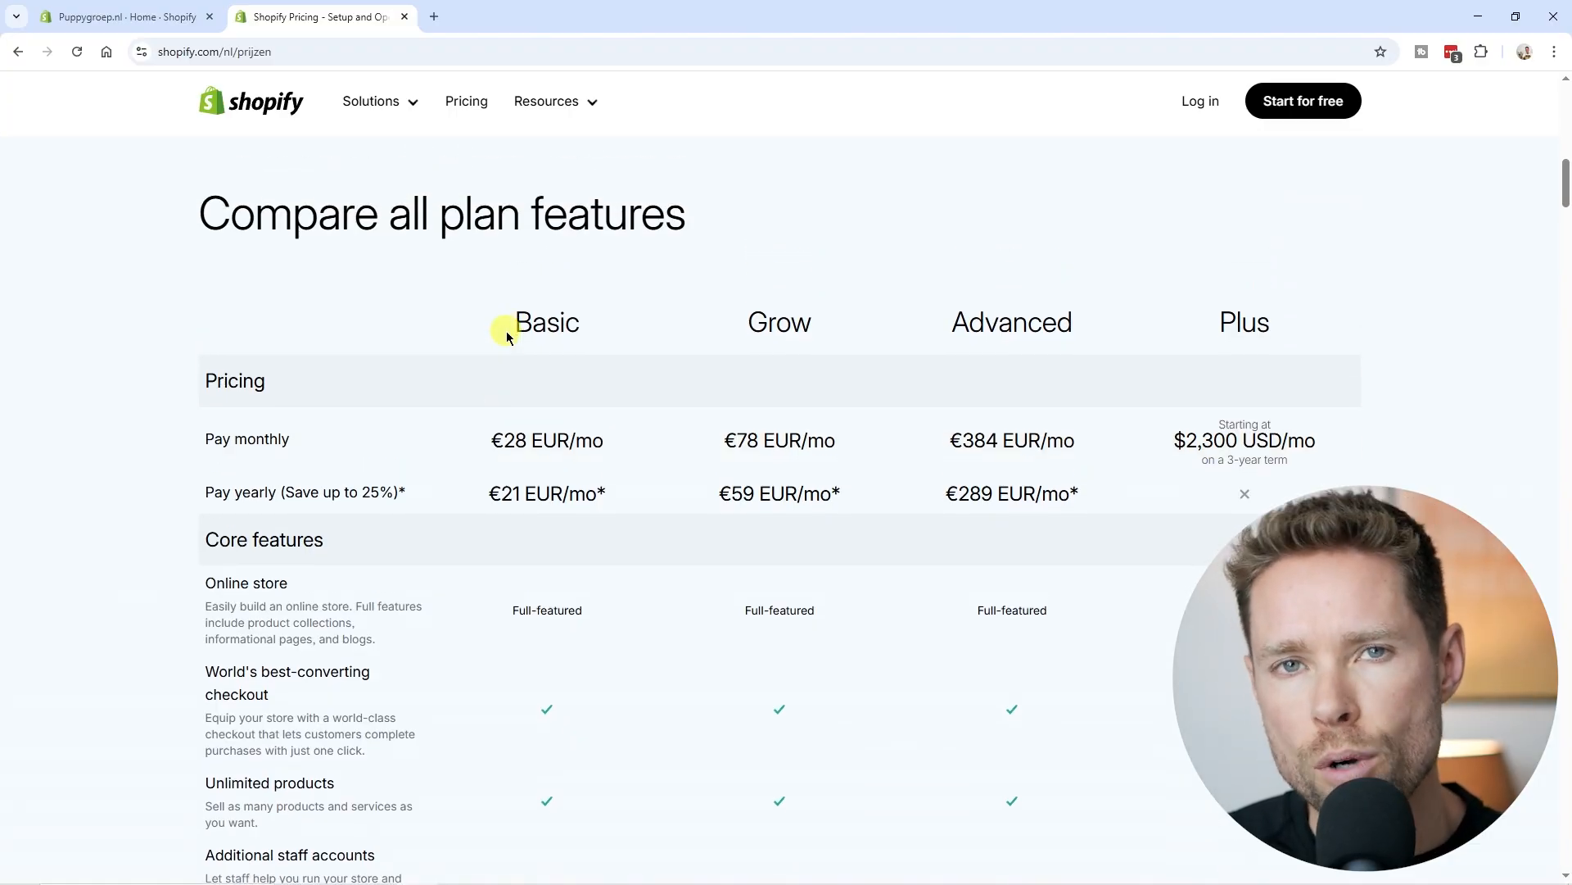
# Step: Show the store's Users > Security settings with the Collaborators request code visible
pyautogui.scroll(-3)
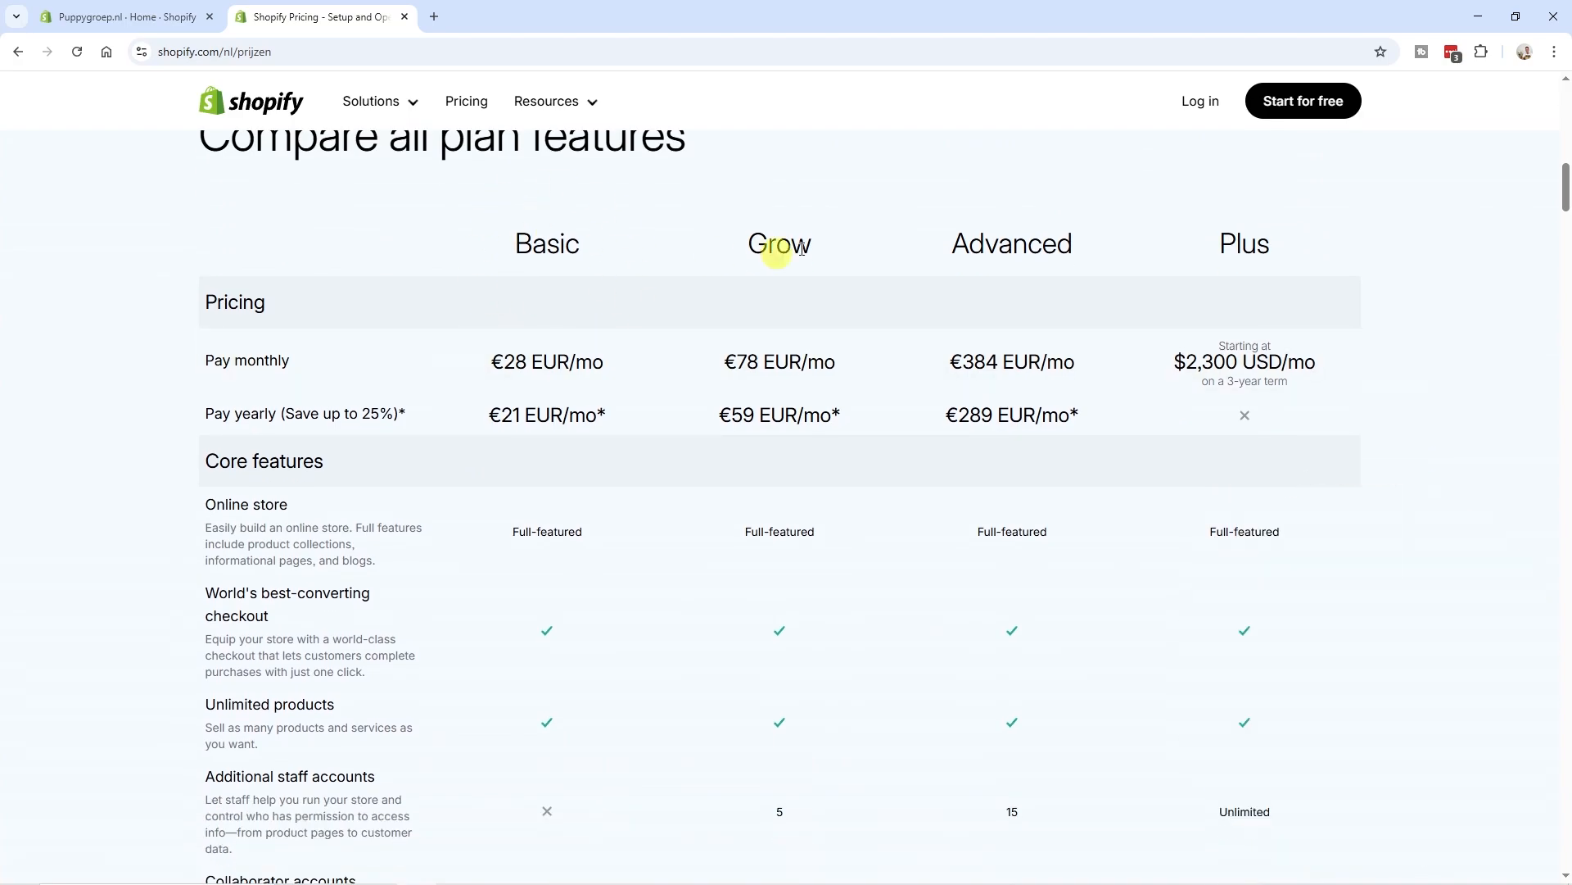
pyautogui.scroll(-3)
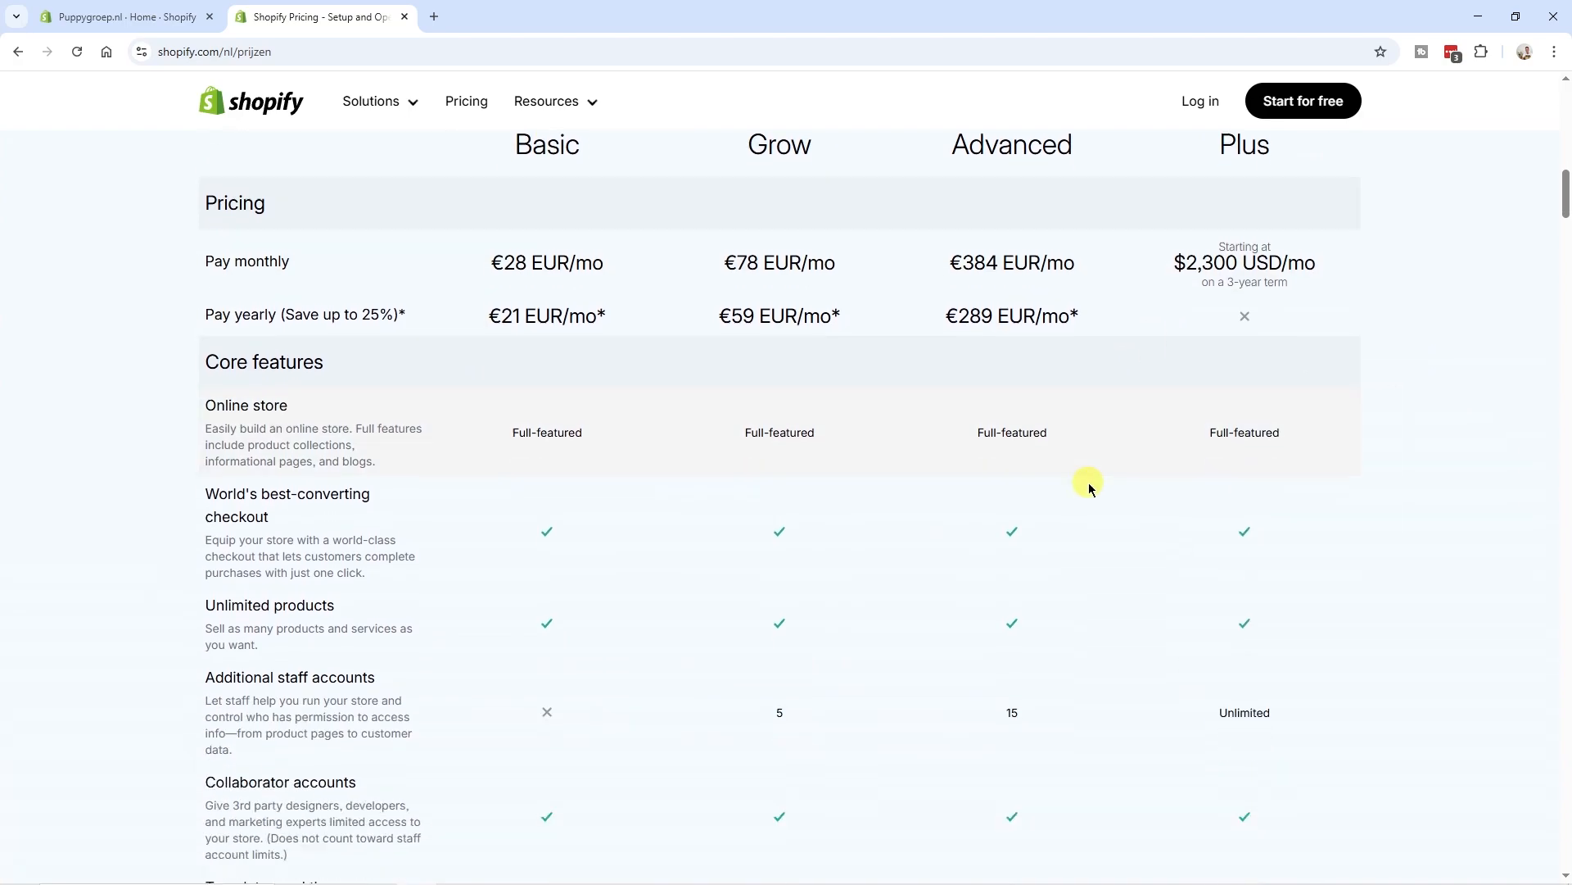
pyautogui.scroll(-3)
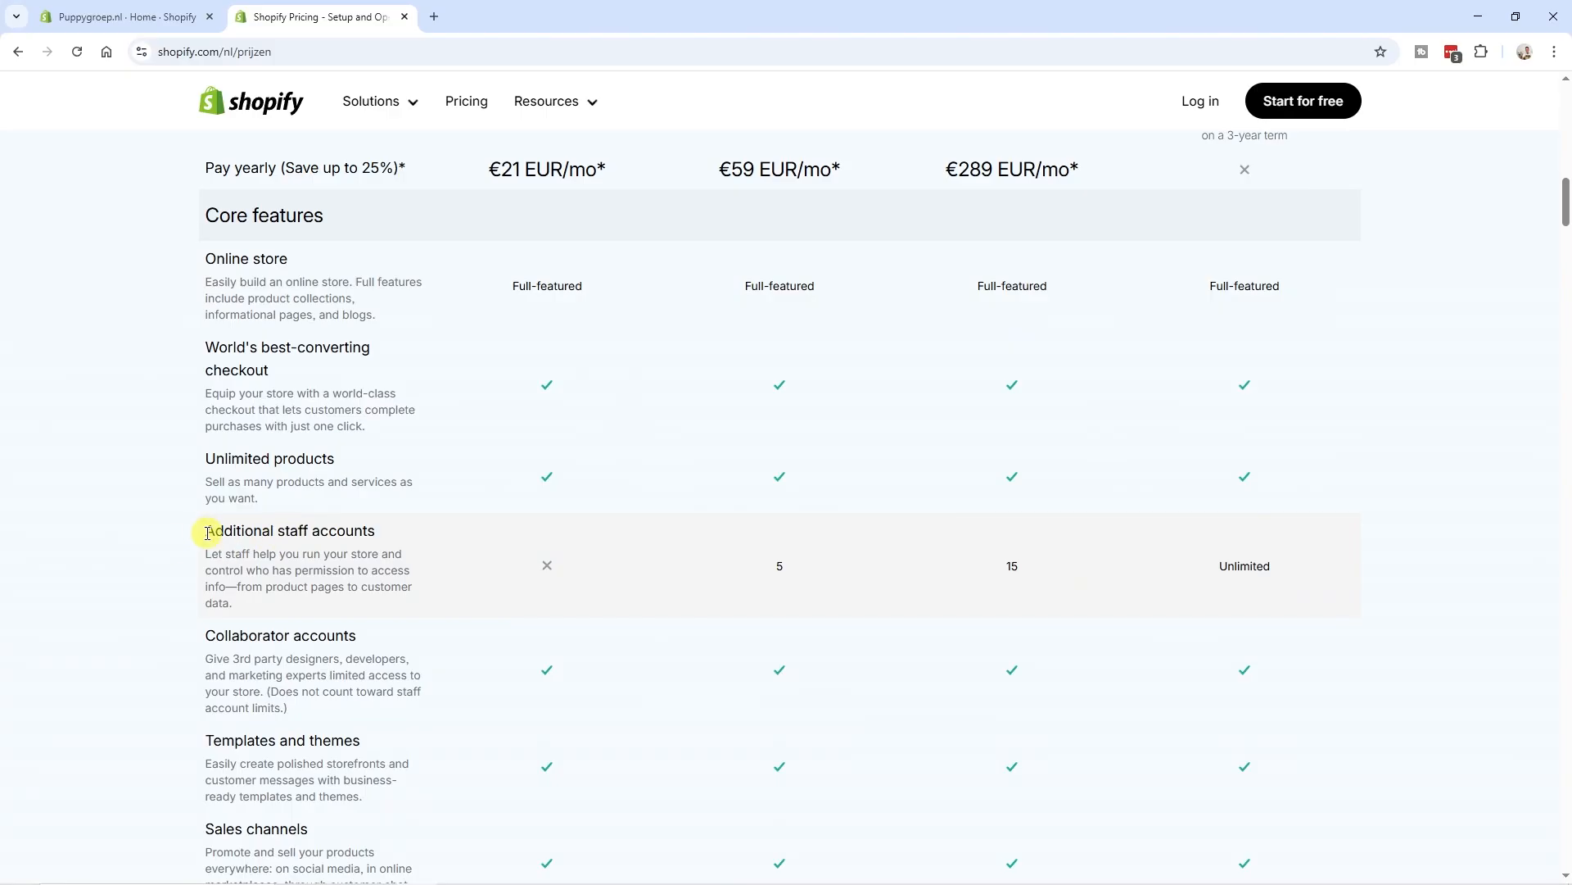
pyautogui.moveTo(519, 521)
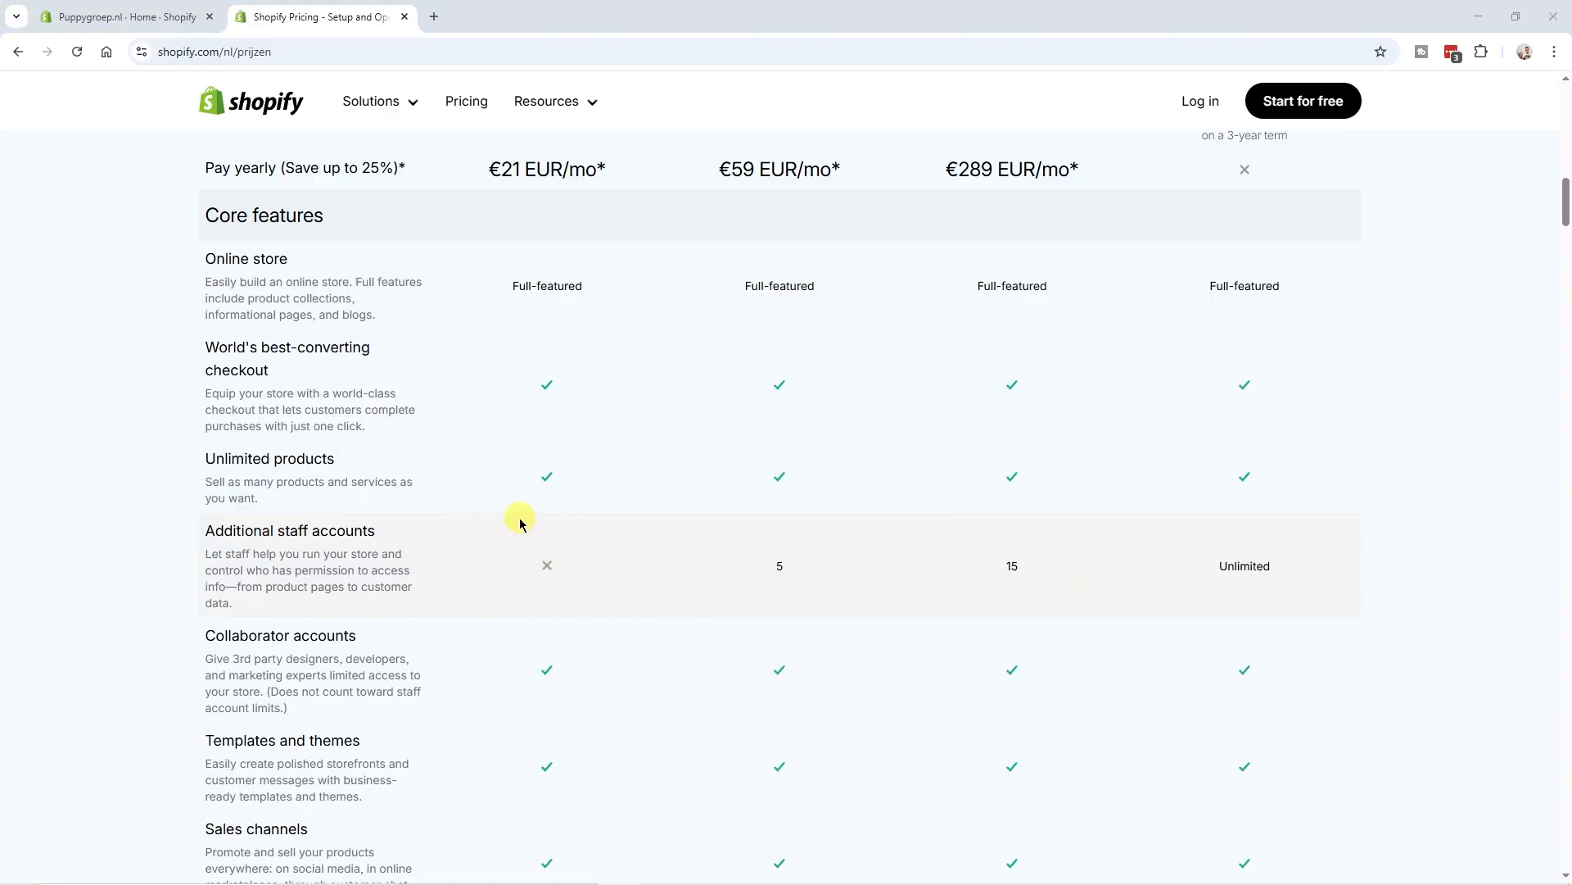
pyautogui.moveTo(782, 532)
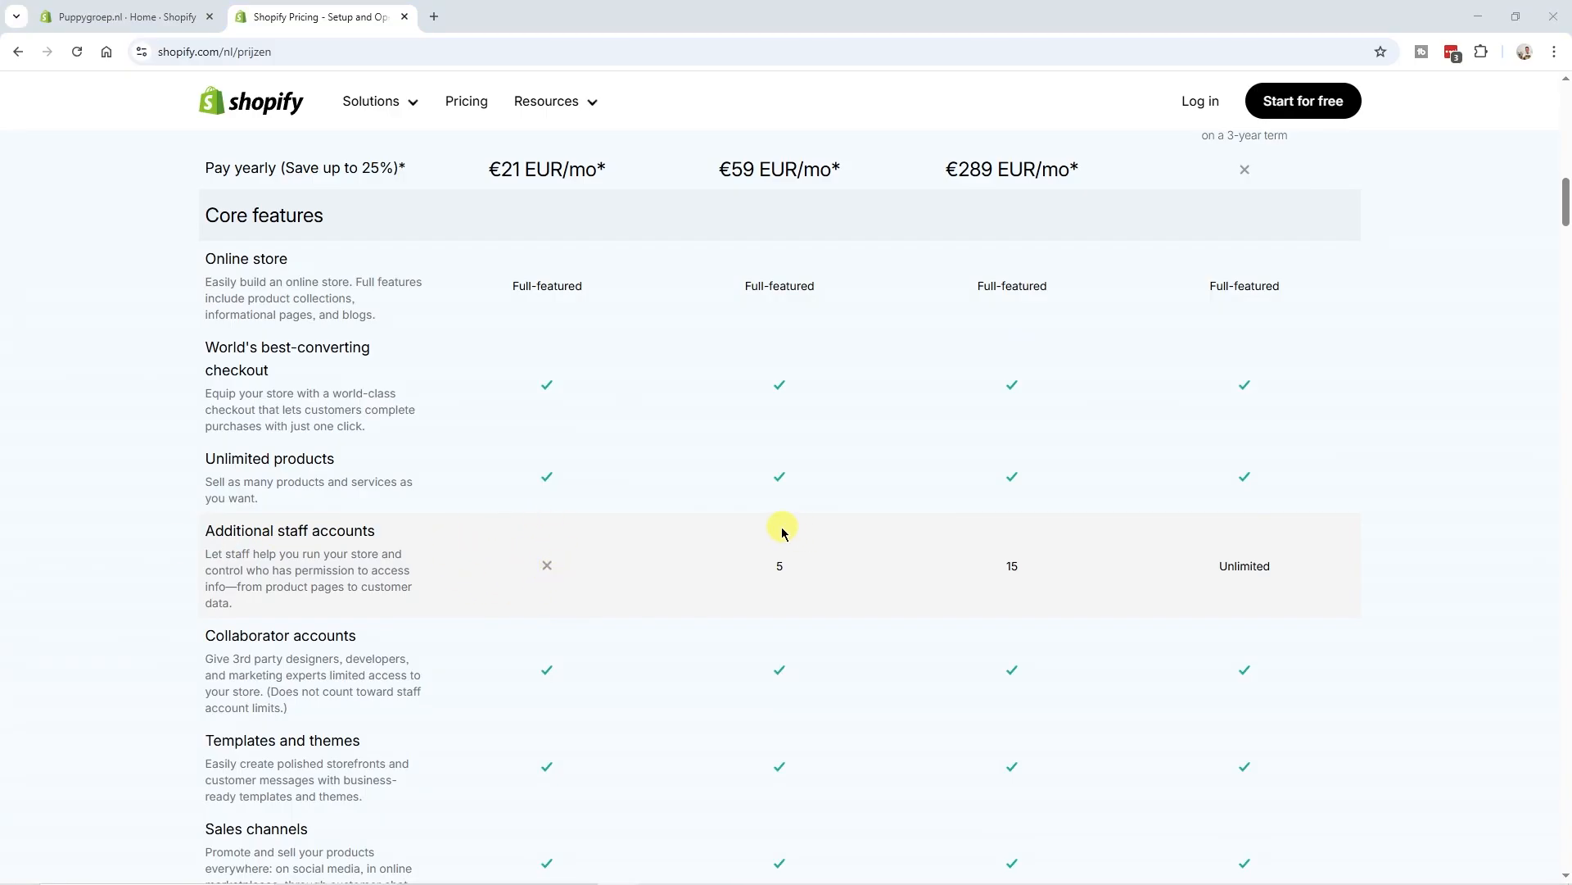
pyautogui.moveTo(806, 556)
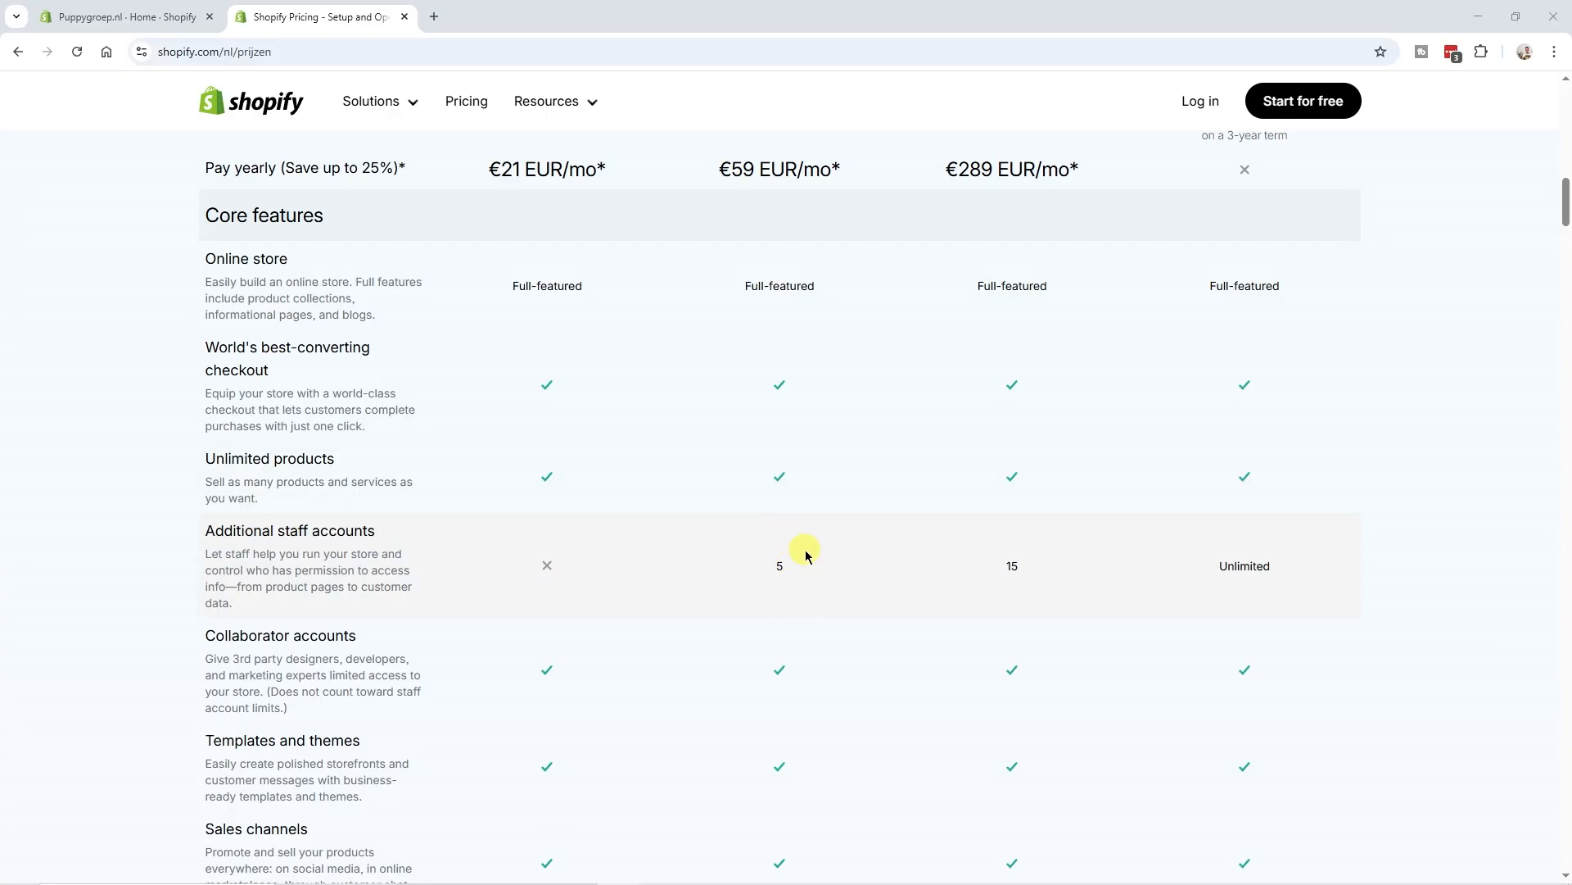
pyautogui.moveTo(1008, 567)
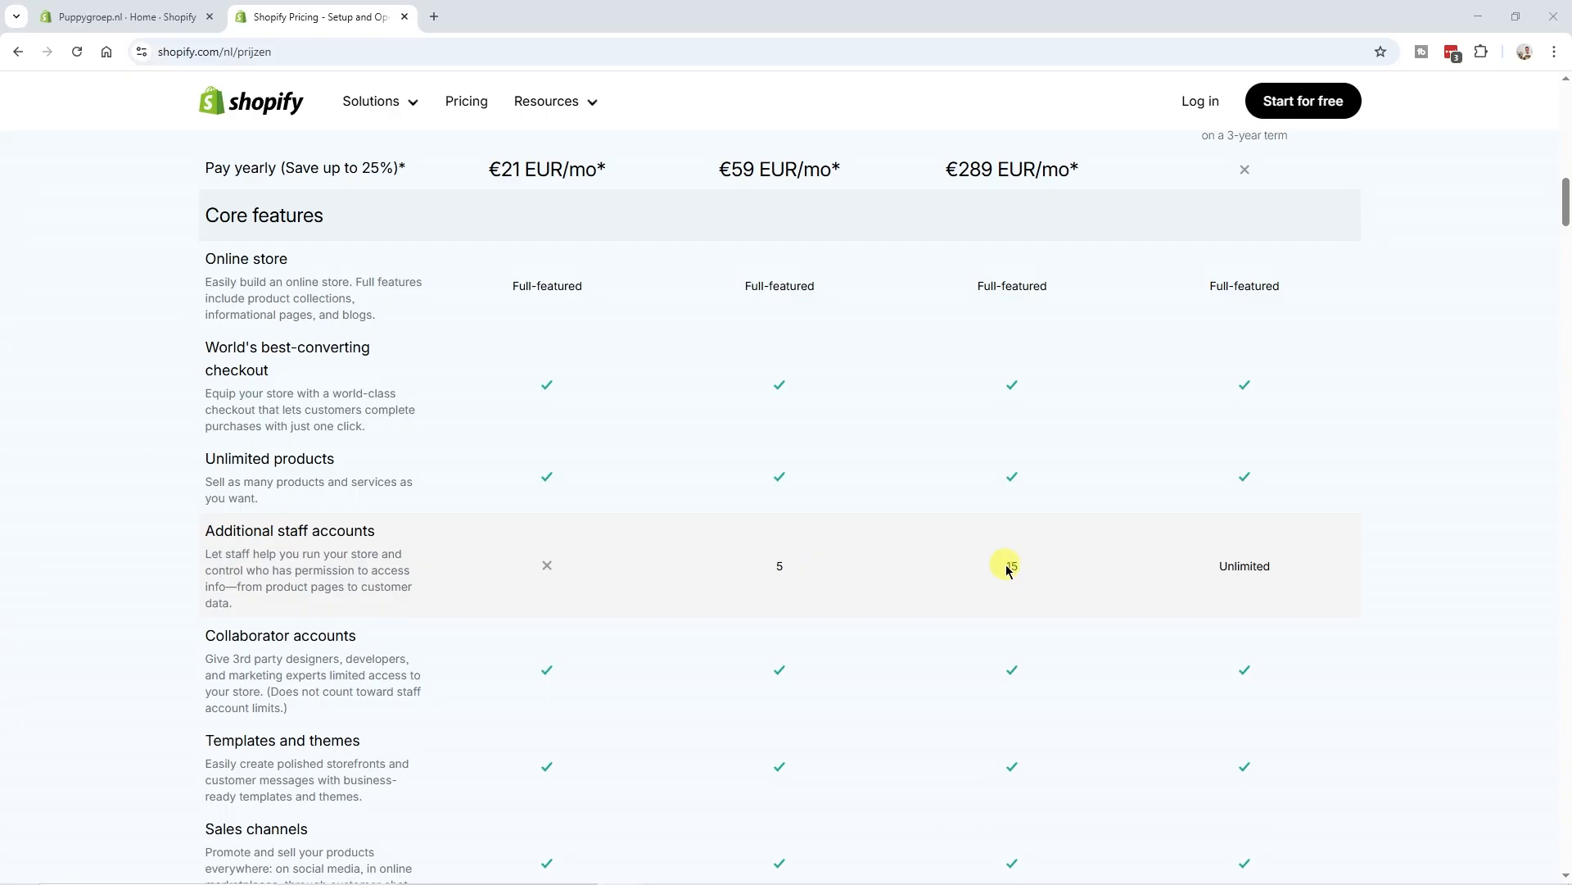
pyautogui.moveTo(1241, 555)
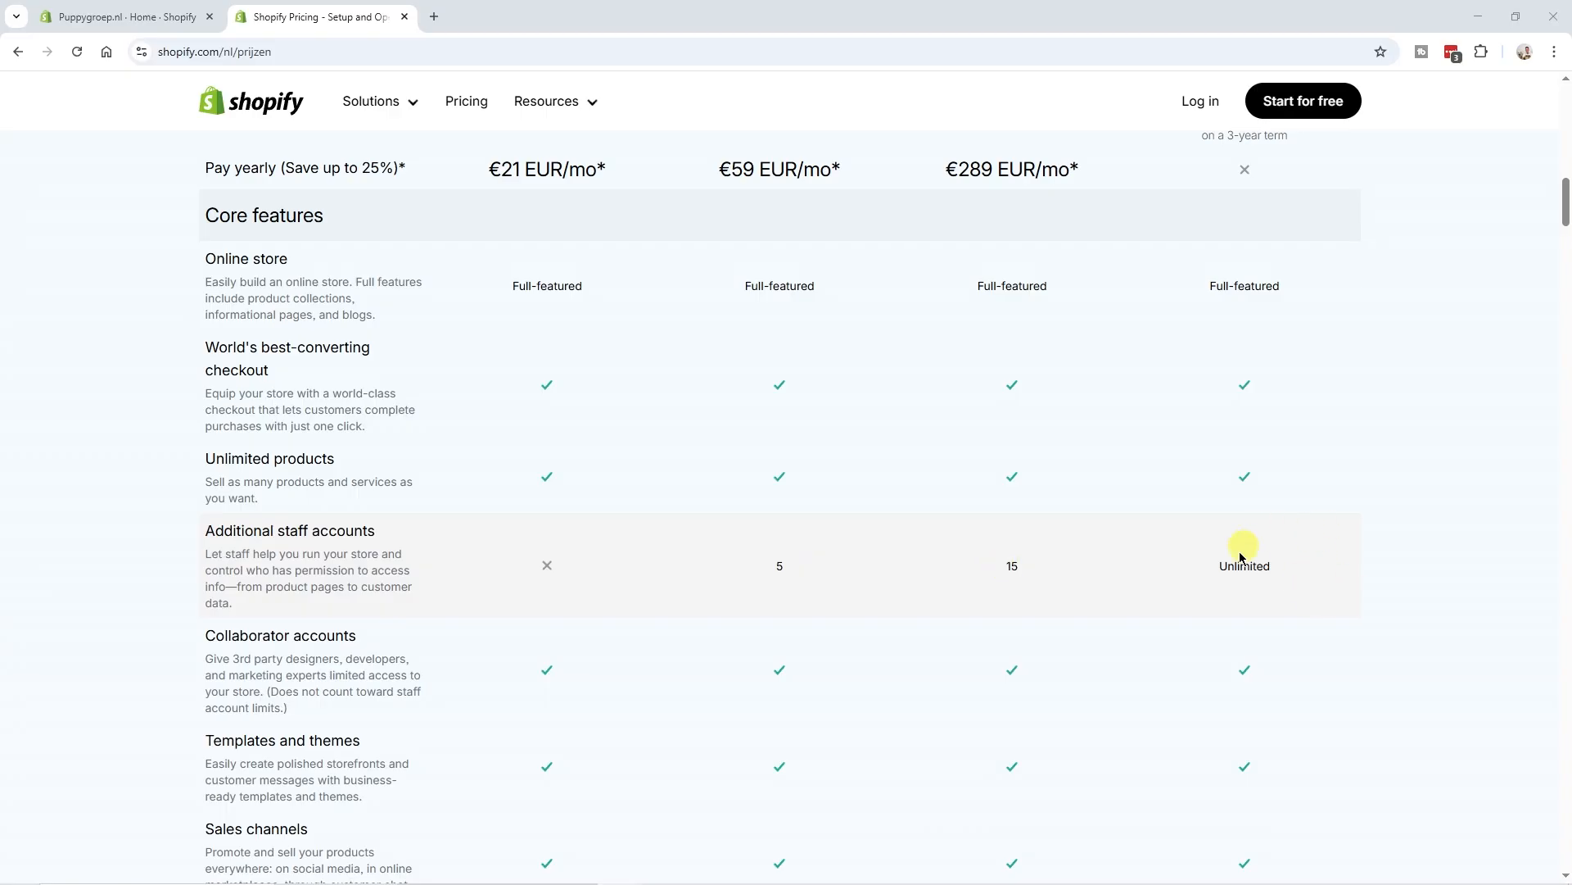
pyautogui.moveTo(1235, 598)
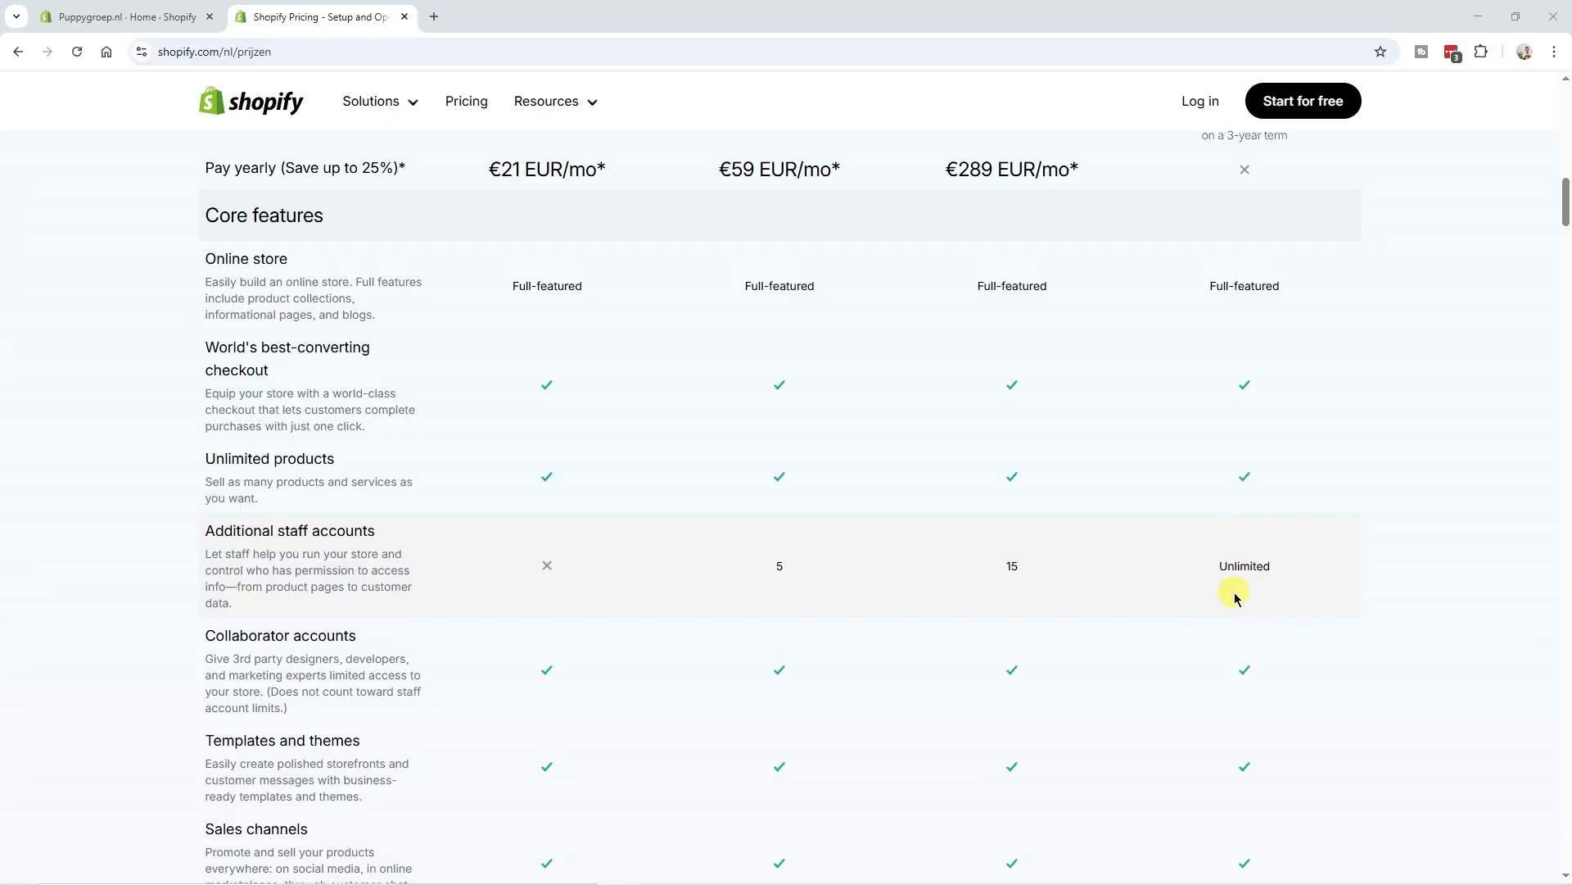
pyautogui.scroll(-3)
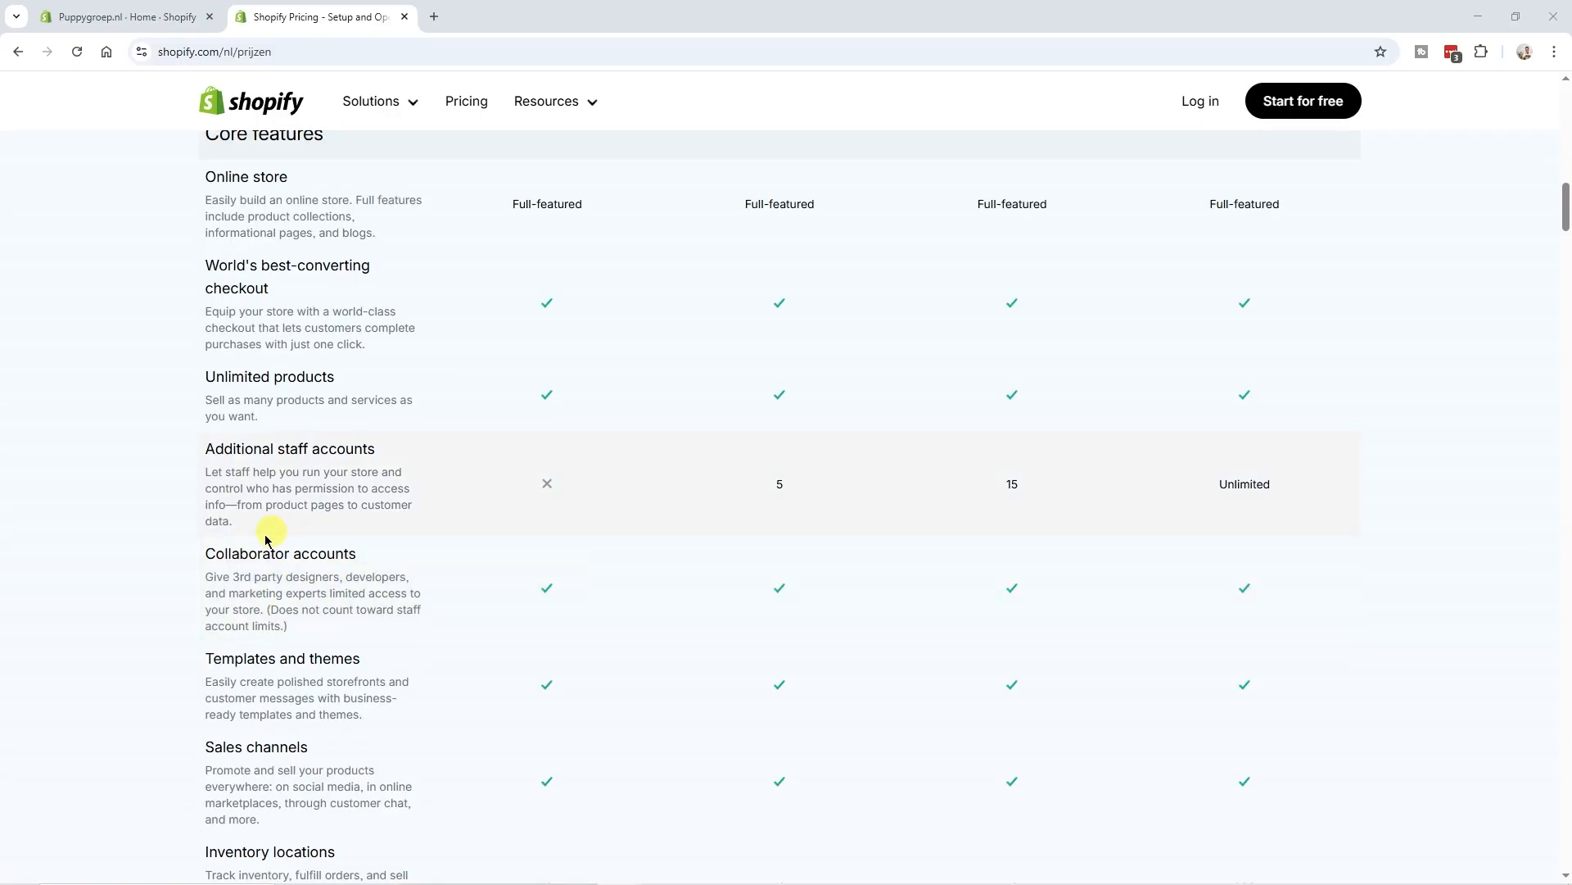
pyautogui.moveTo(793, 623)
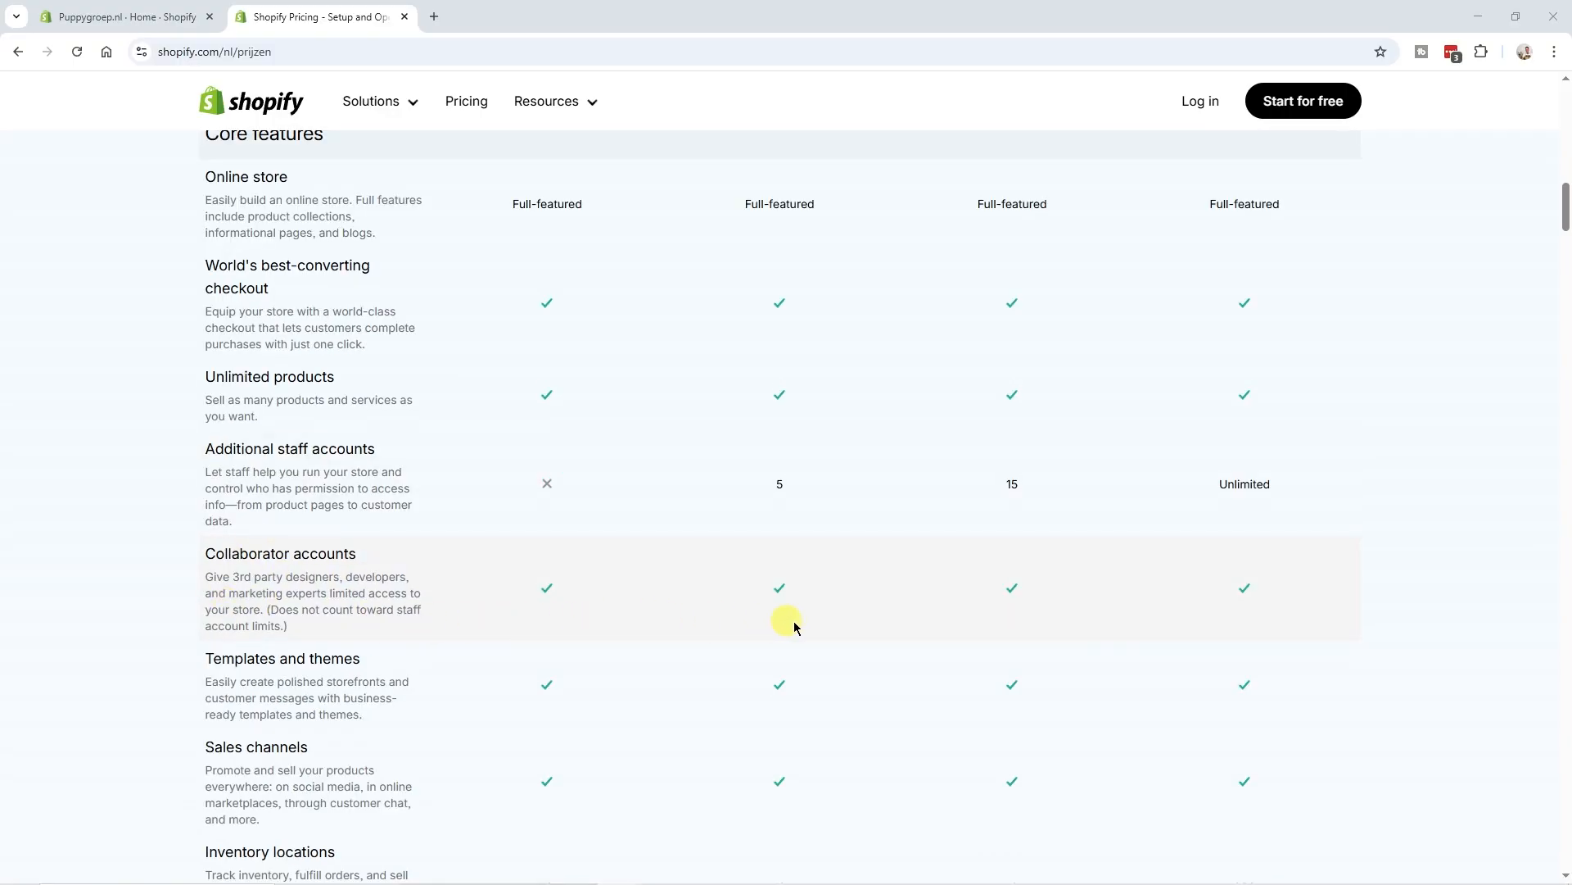
pyautogui.moveTo(1241, 606)
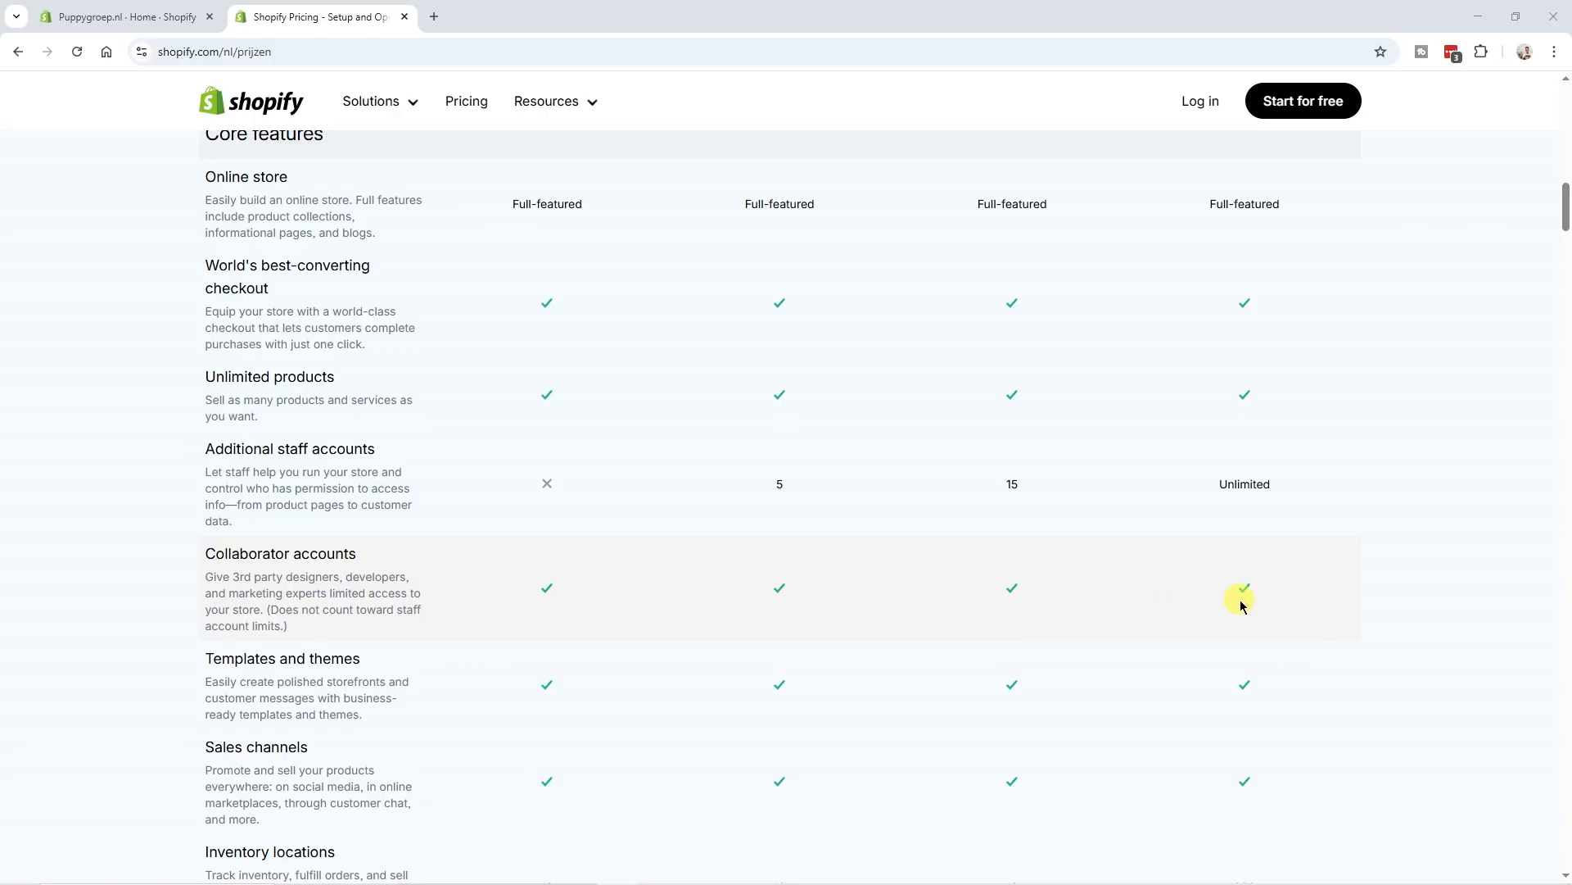
pyautogui.moveTo(1274, 602)
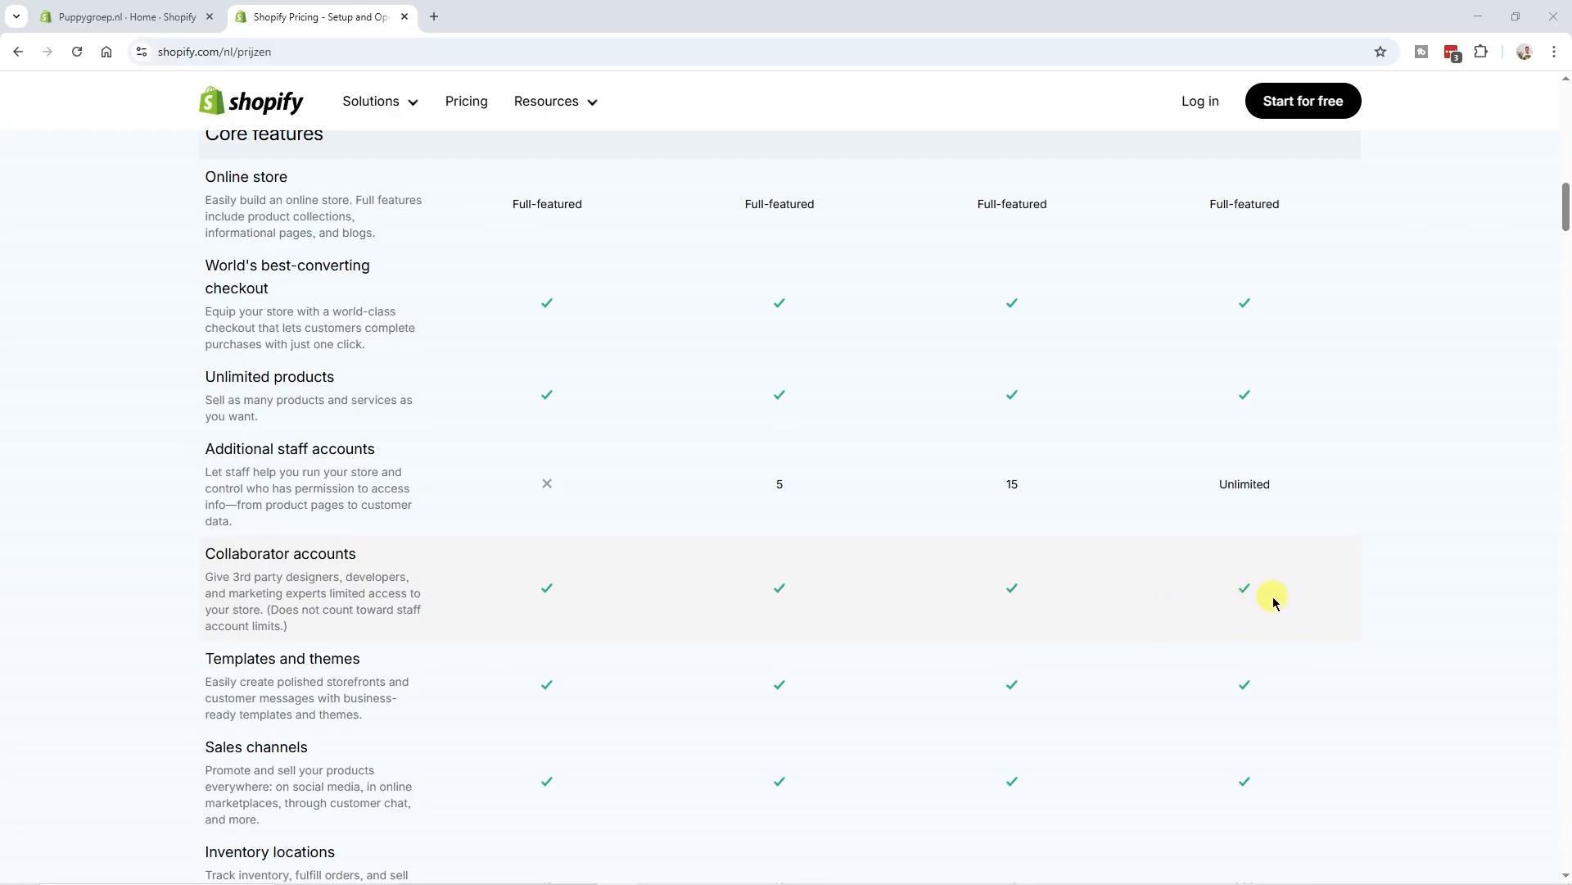
pyautogui.moveTo(1290, 606)
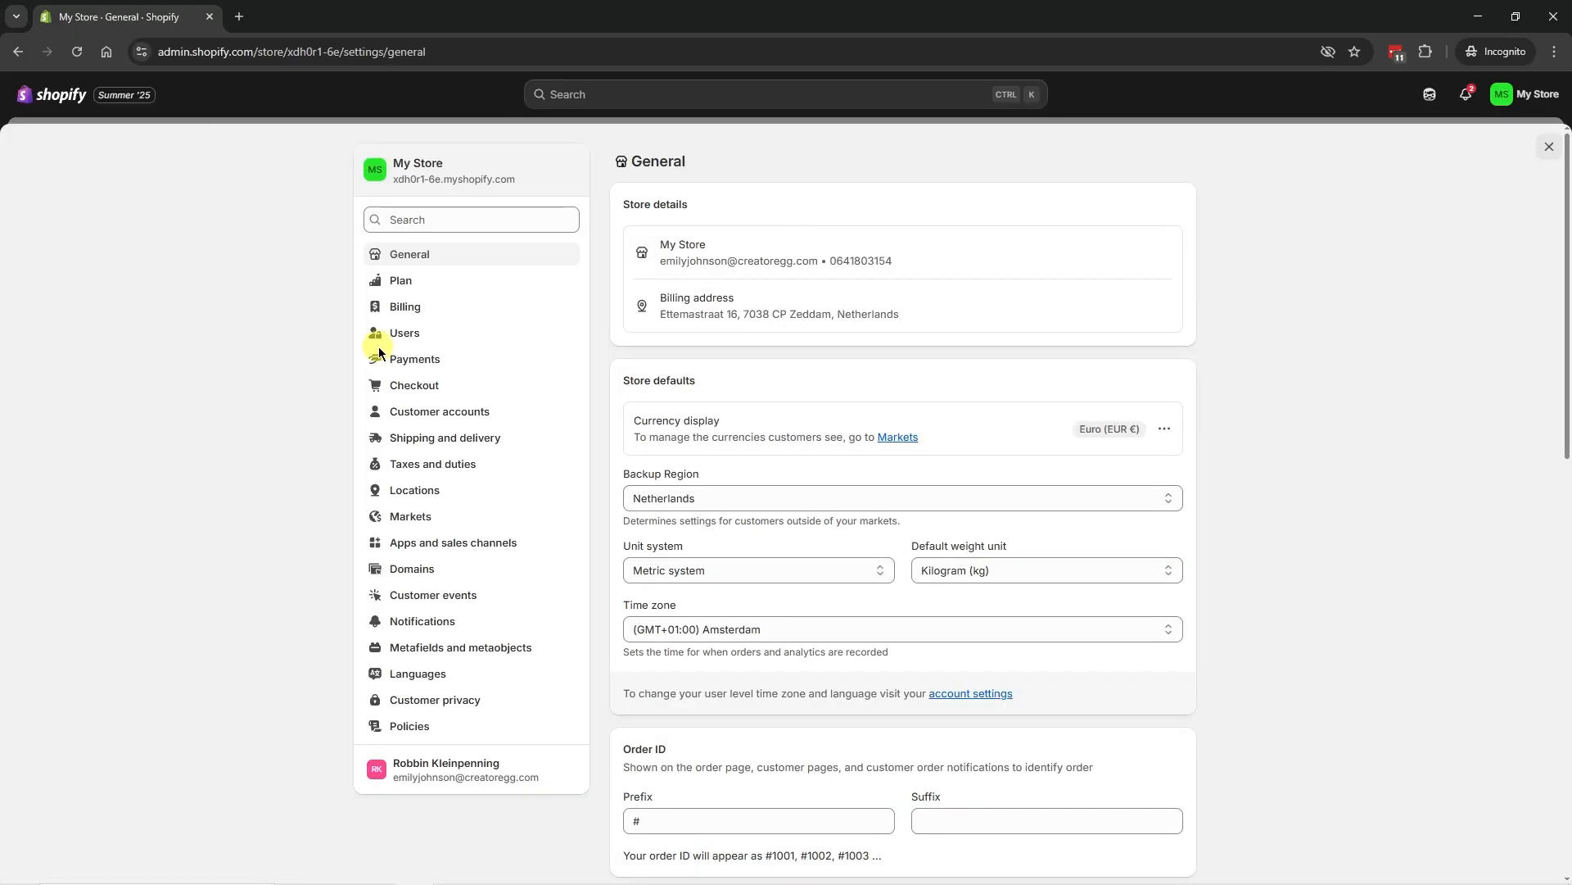
pyautogui.click(405, 332)
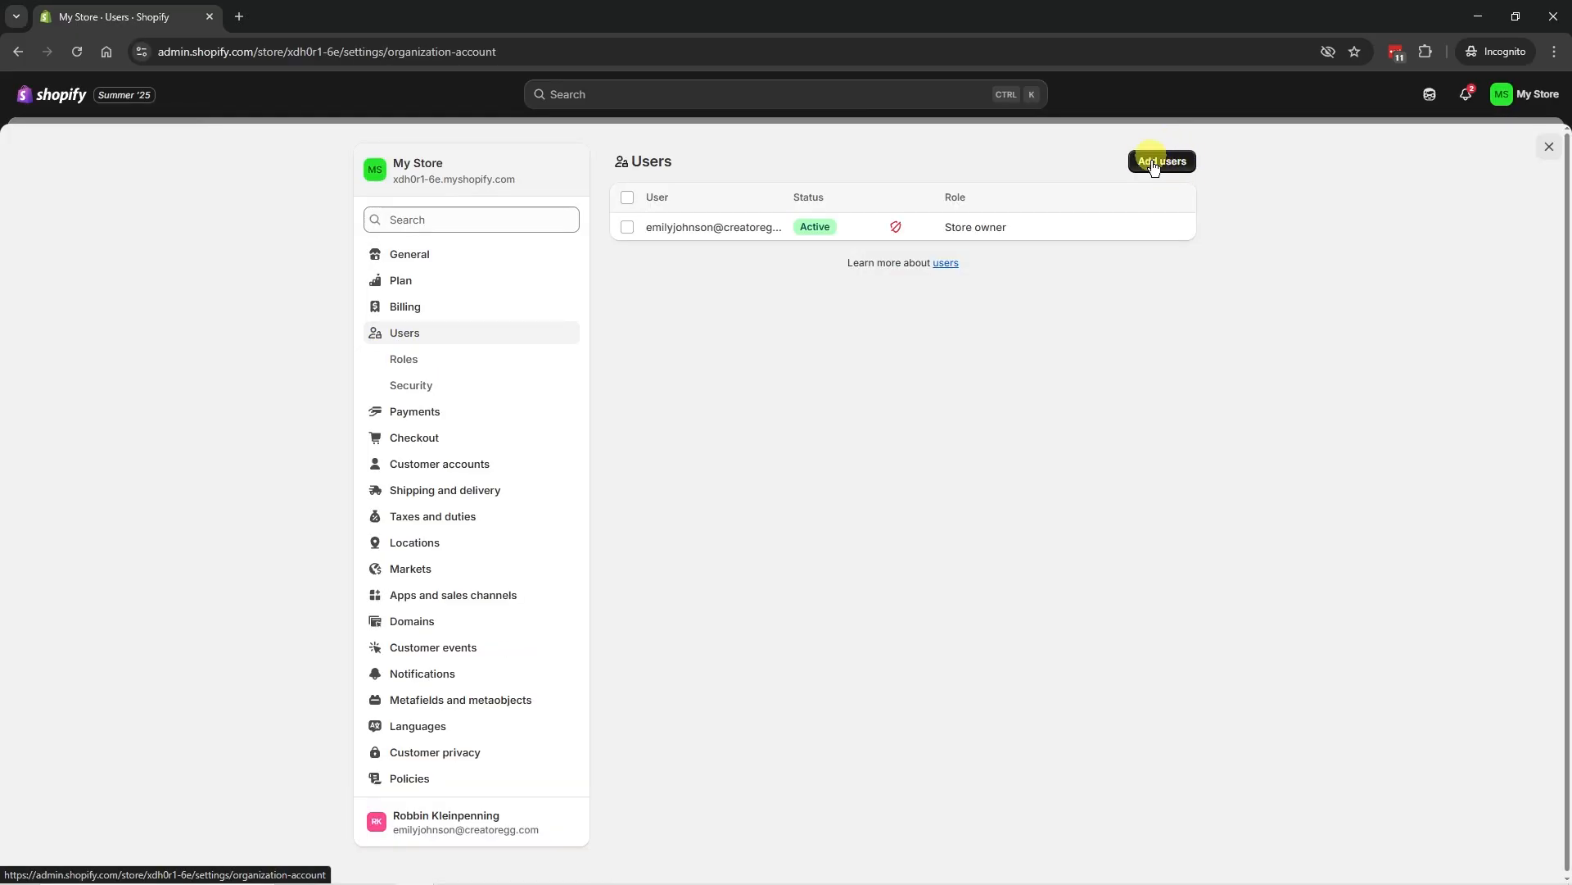
pyautogui.moveTo(410, 390)
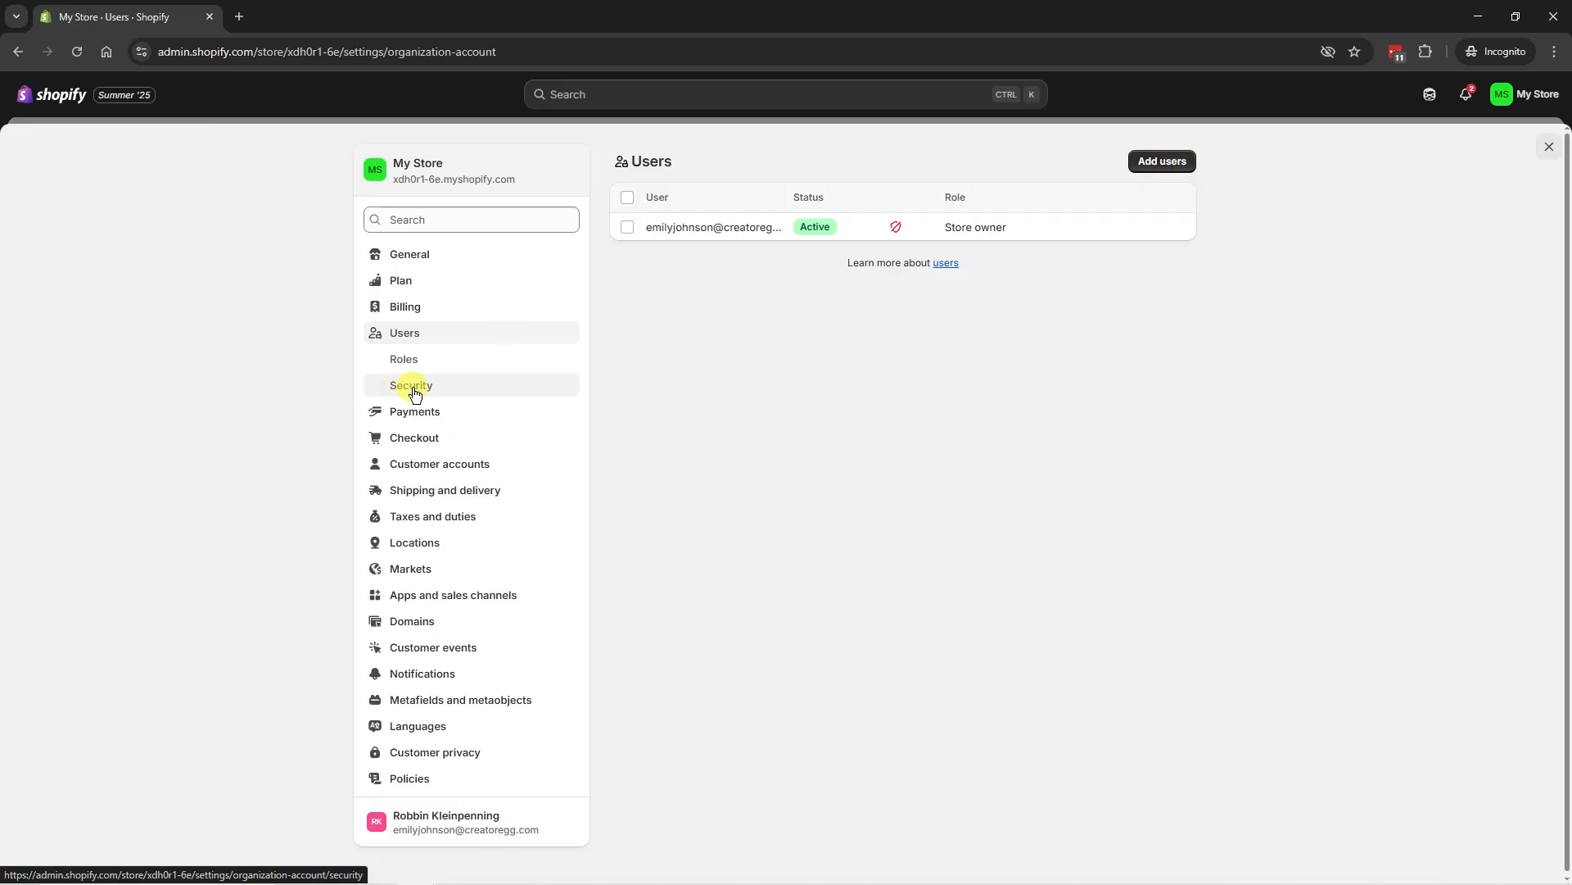
pyautogui.click(410, 385)
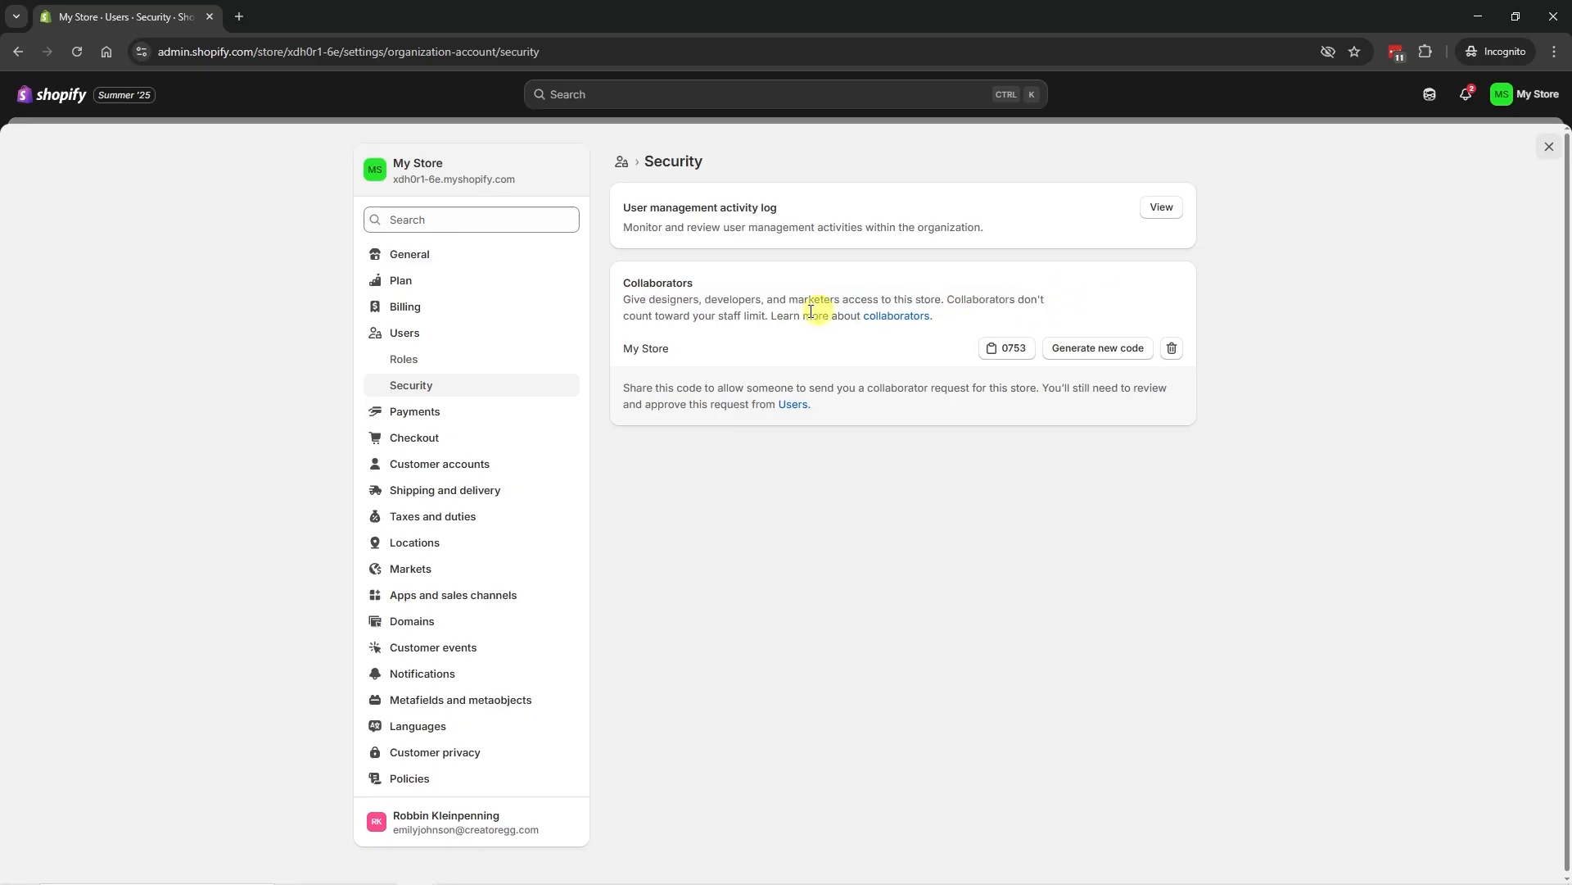
pyautogui.moveTo(767, 315)
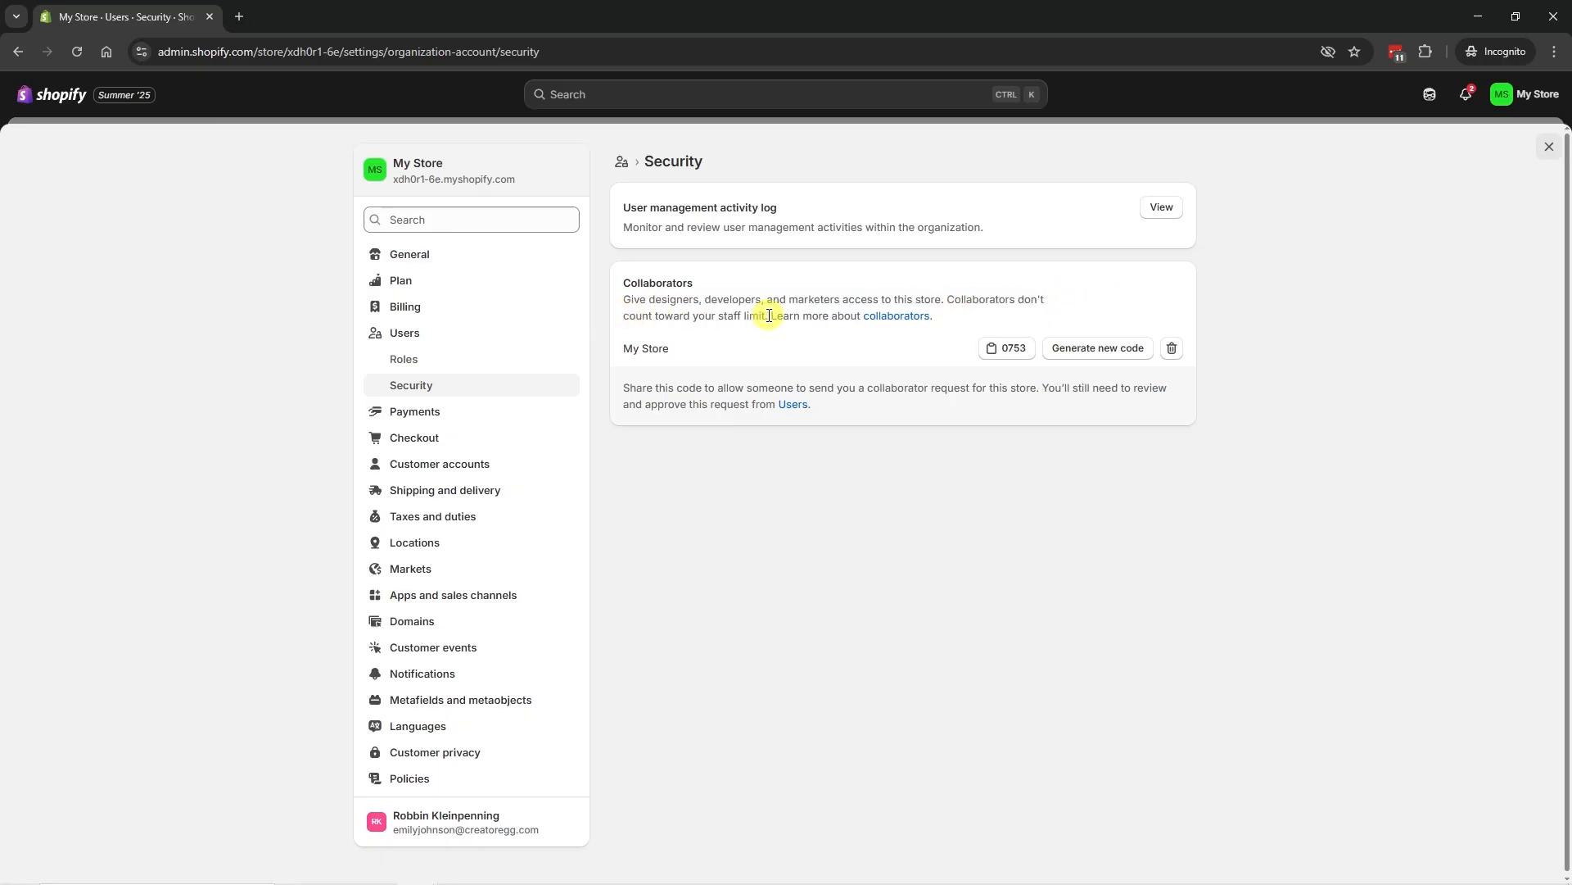
pyautogui.moveTo(702, 354)
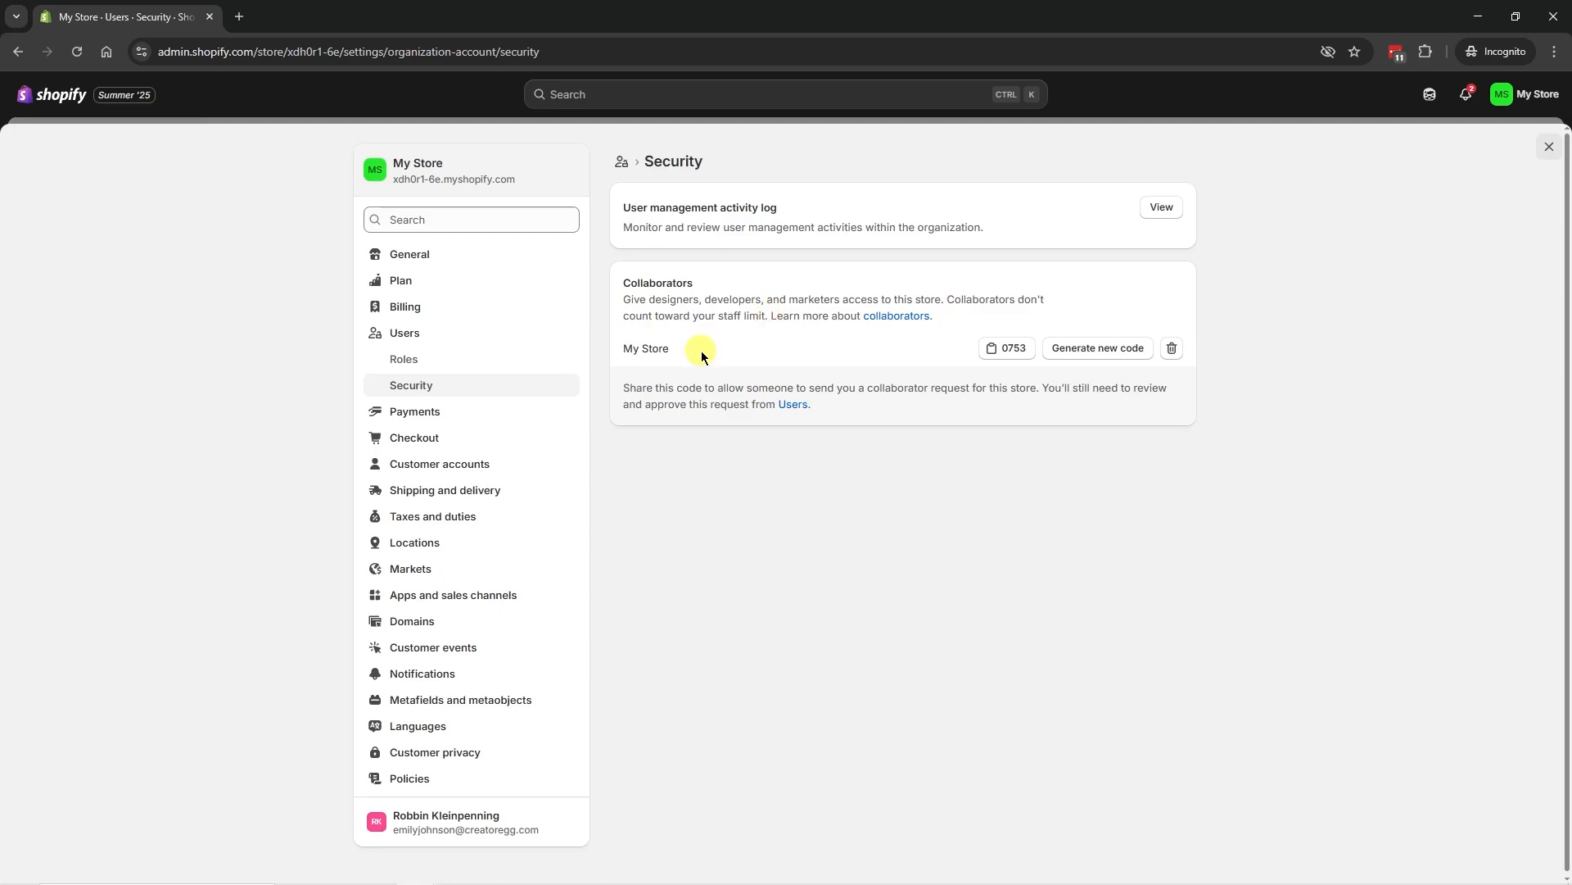
pyautogui.moveTo(295, 51)
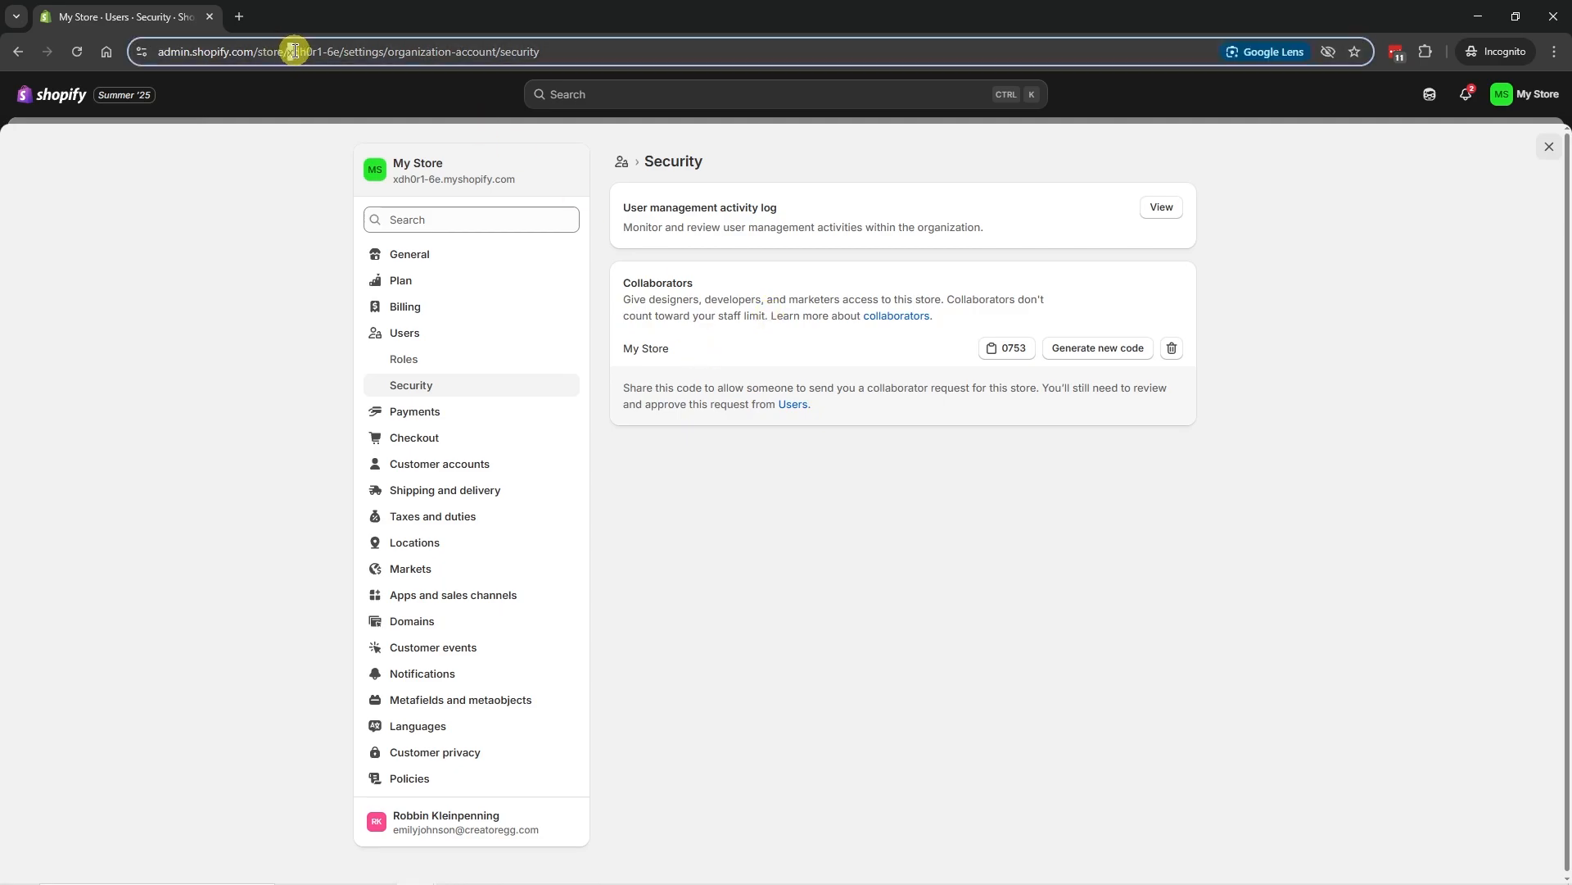
# Step: Select the store id from the page address and switch over to Shopify Partners
pyautogui.click(351, 51)
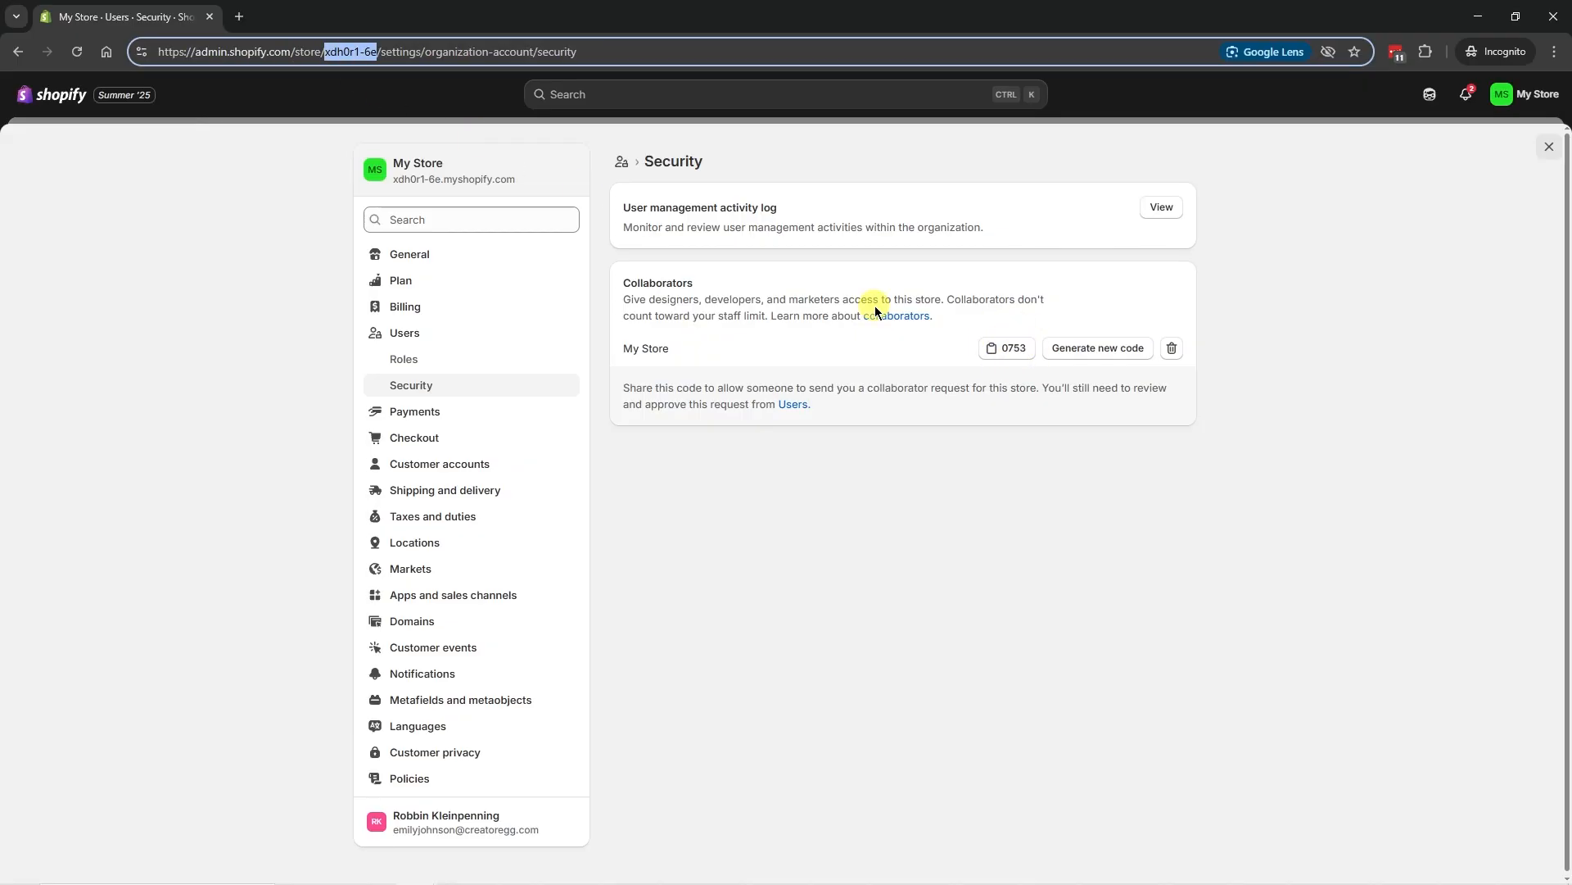
pyautogui.moveTo(524, 211)
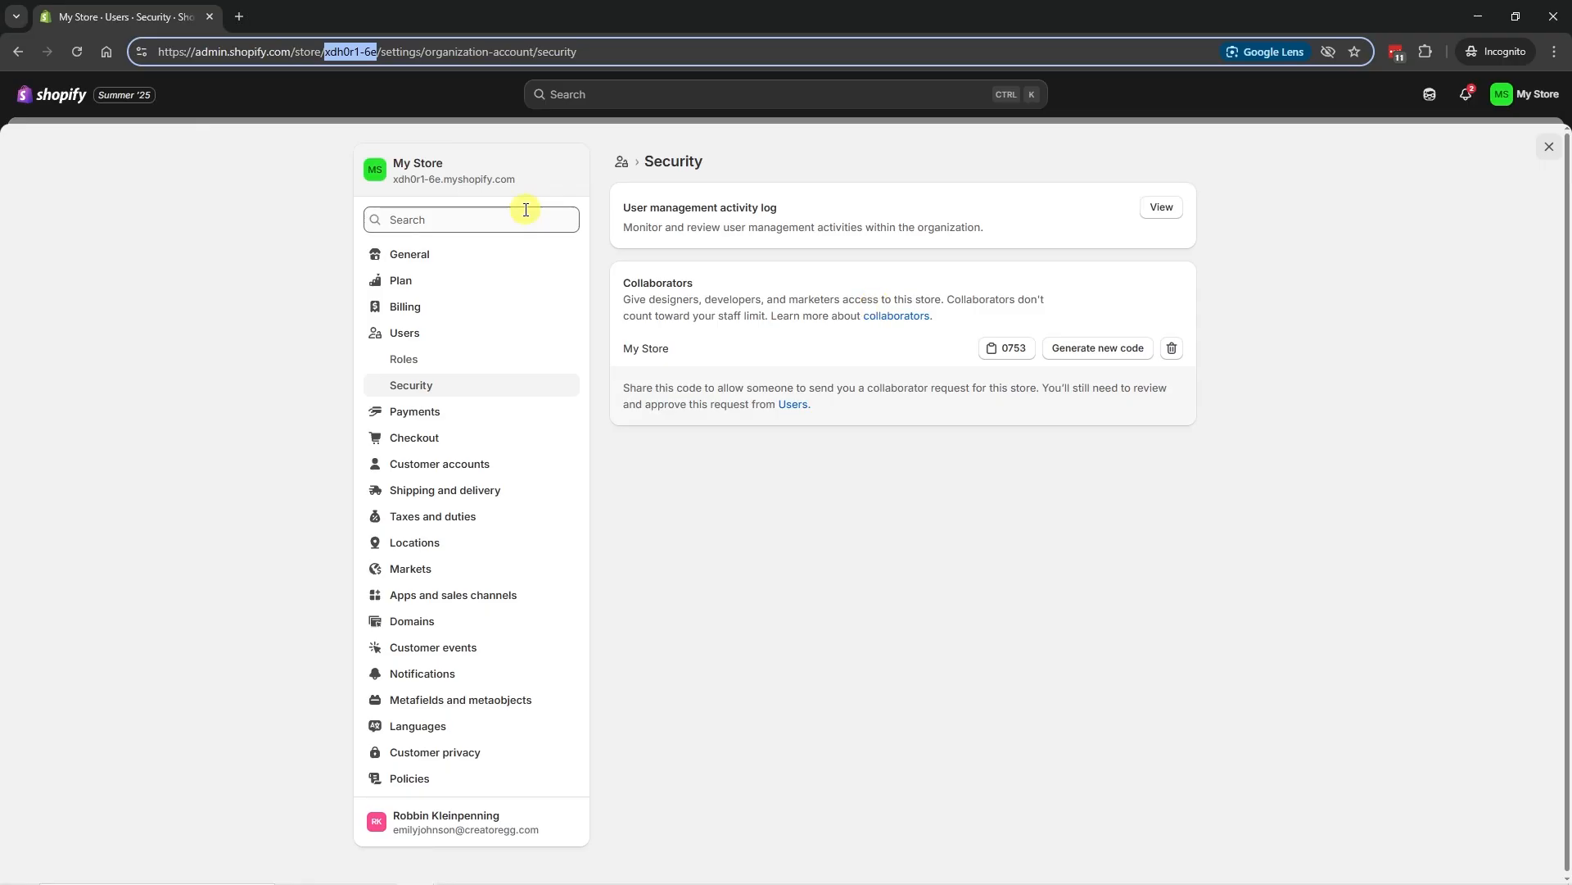
pyautogui.click(321, 17)
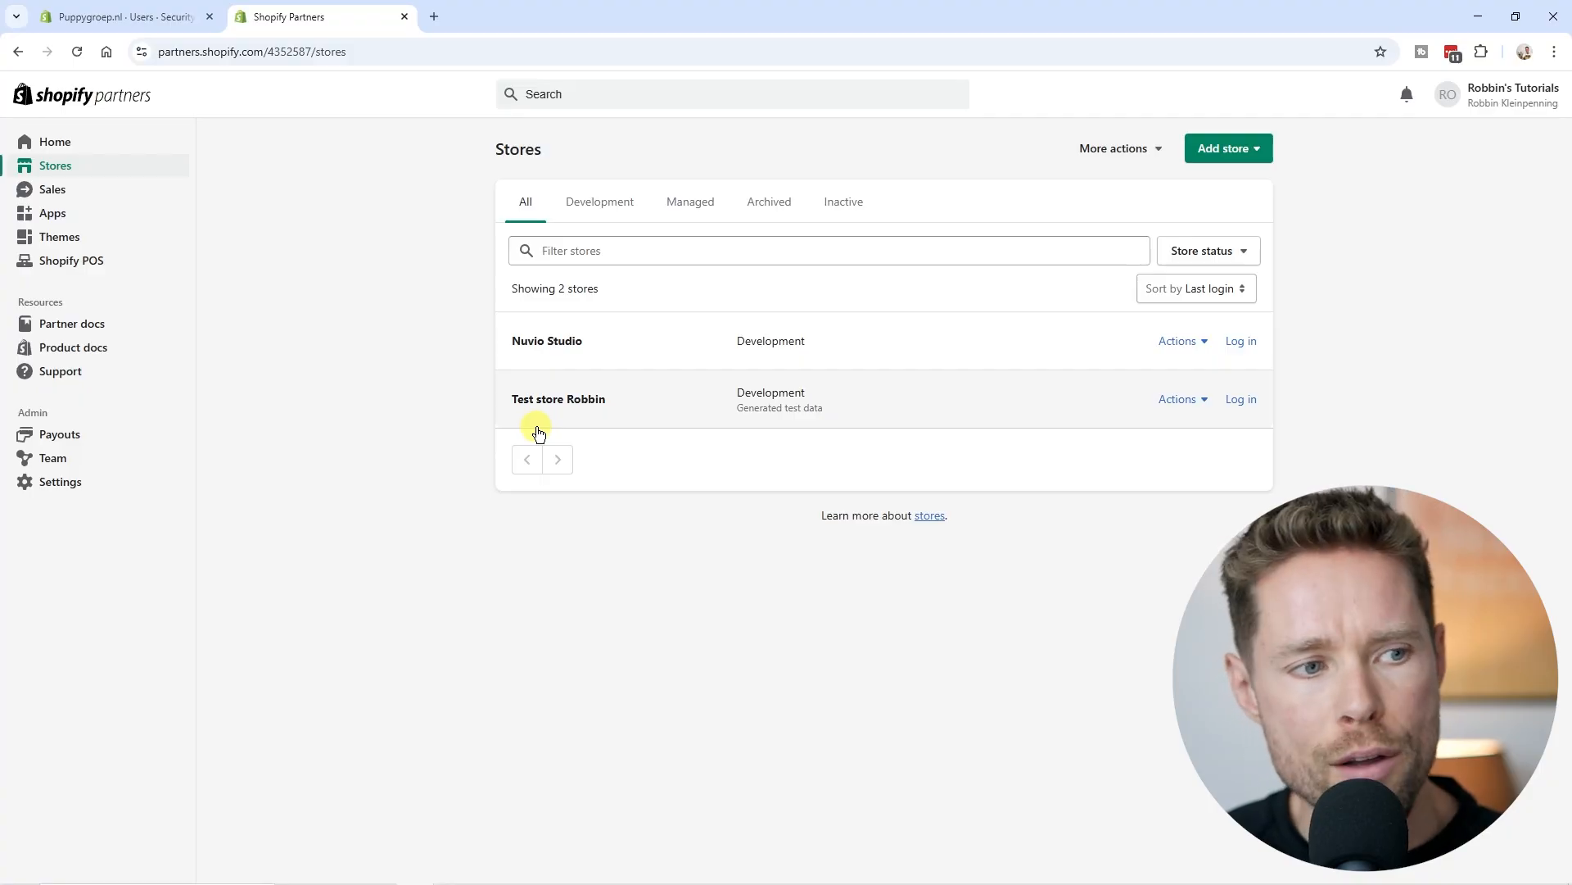
pyautogui.moveTo(59, 82)
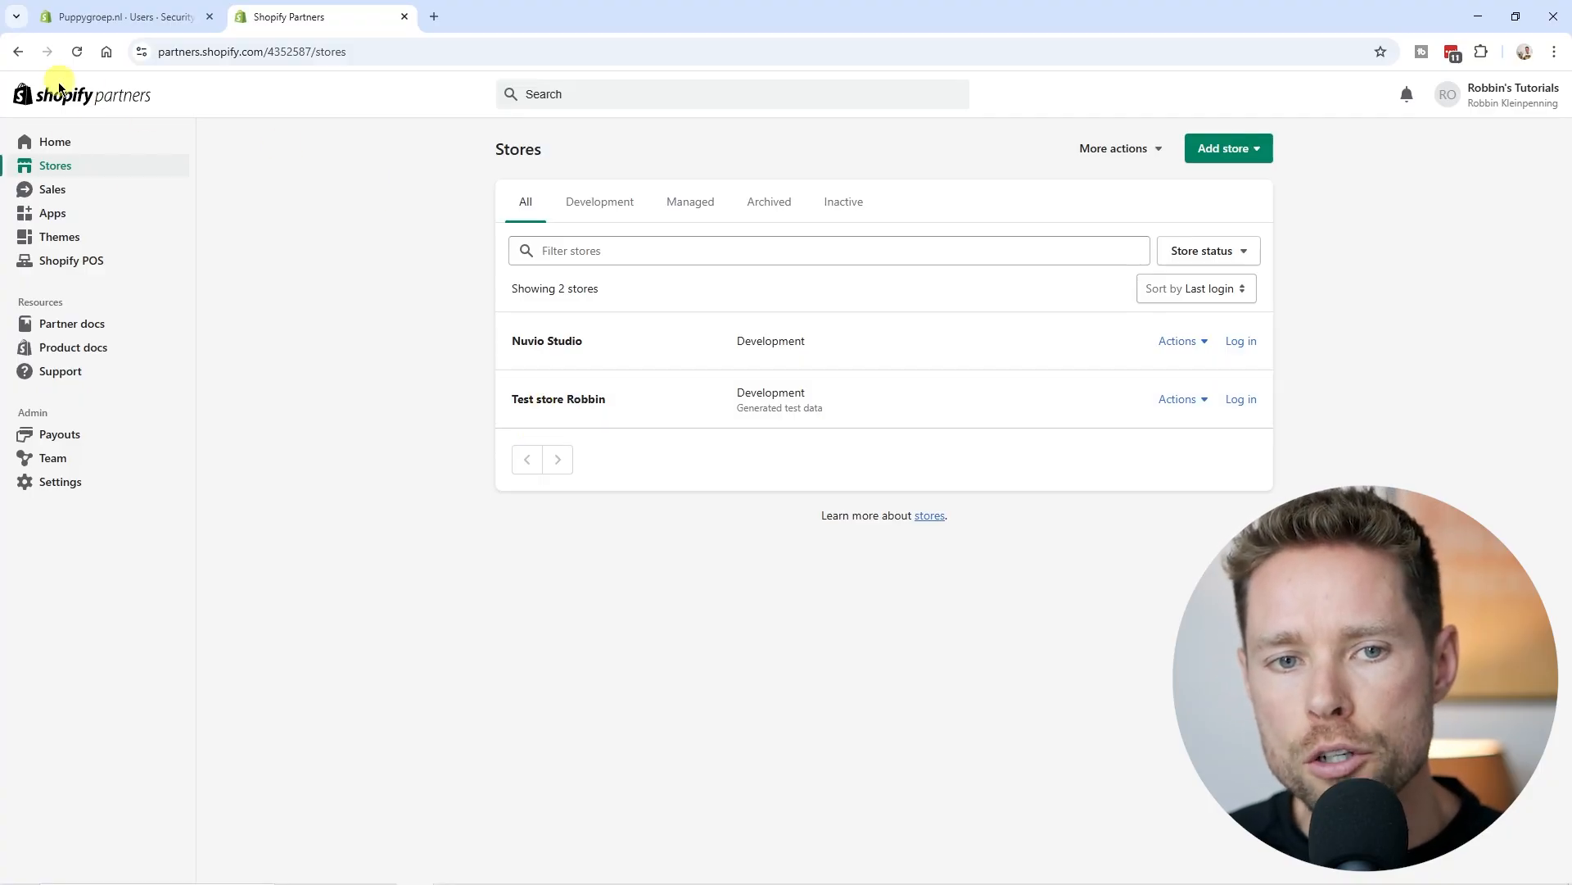
pyautogui.moveTo(85, 118)
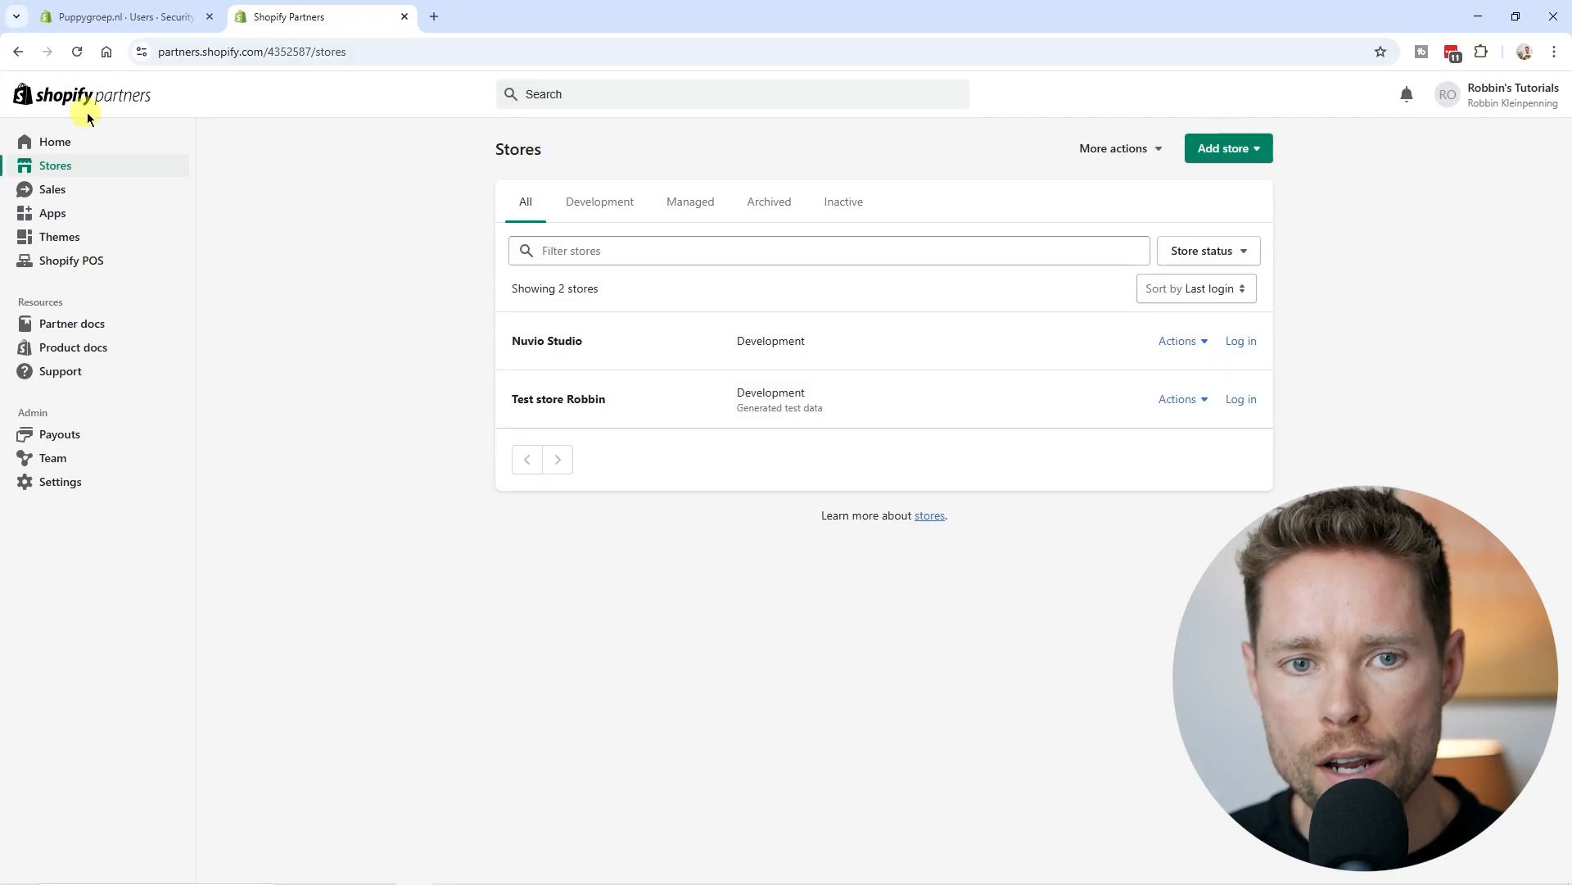
pyautogui.moveTo(103, 88)
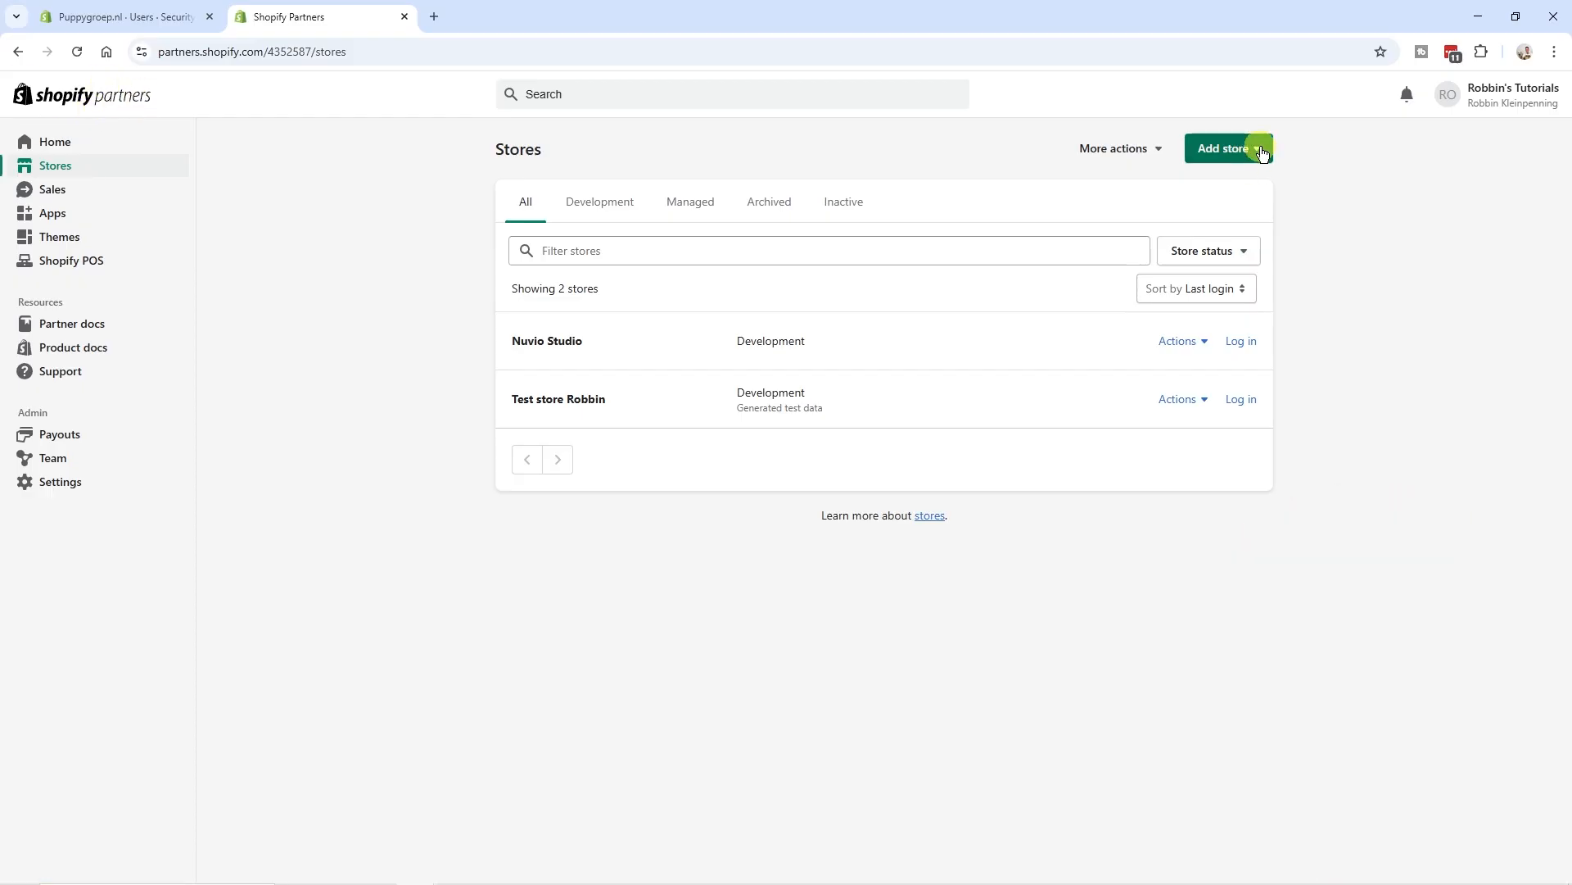
# Step: Start a Request access to store for store URL xdh0r1-6e, which asks for a collaborator code
pyautogui.click(1227, 148)
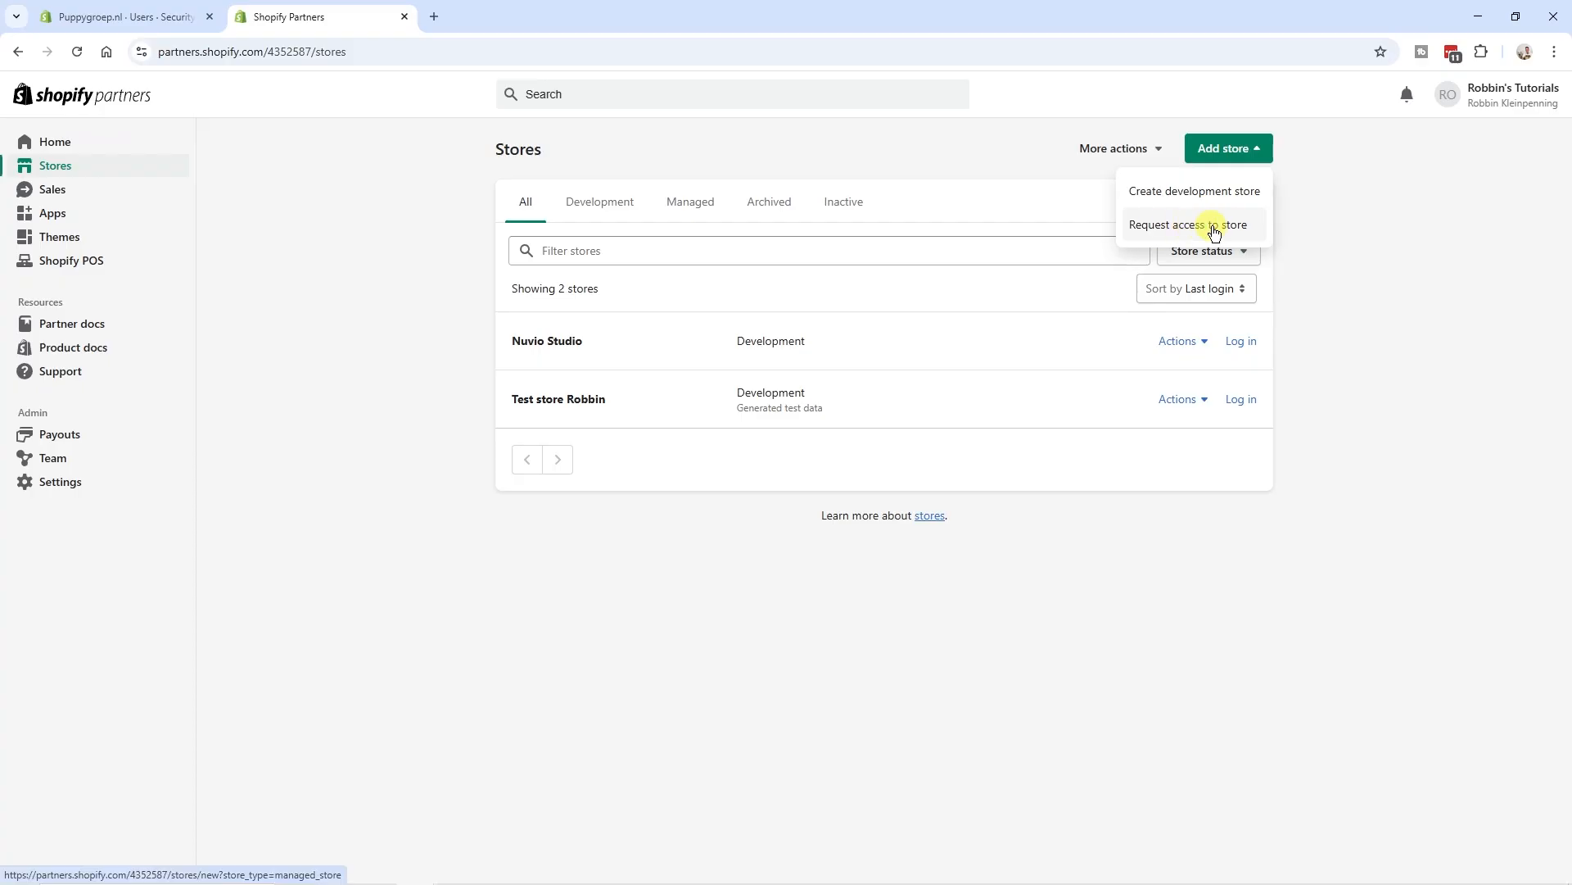
pyautogui.click(1189, 224)
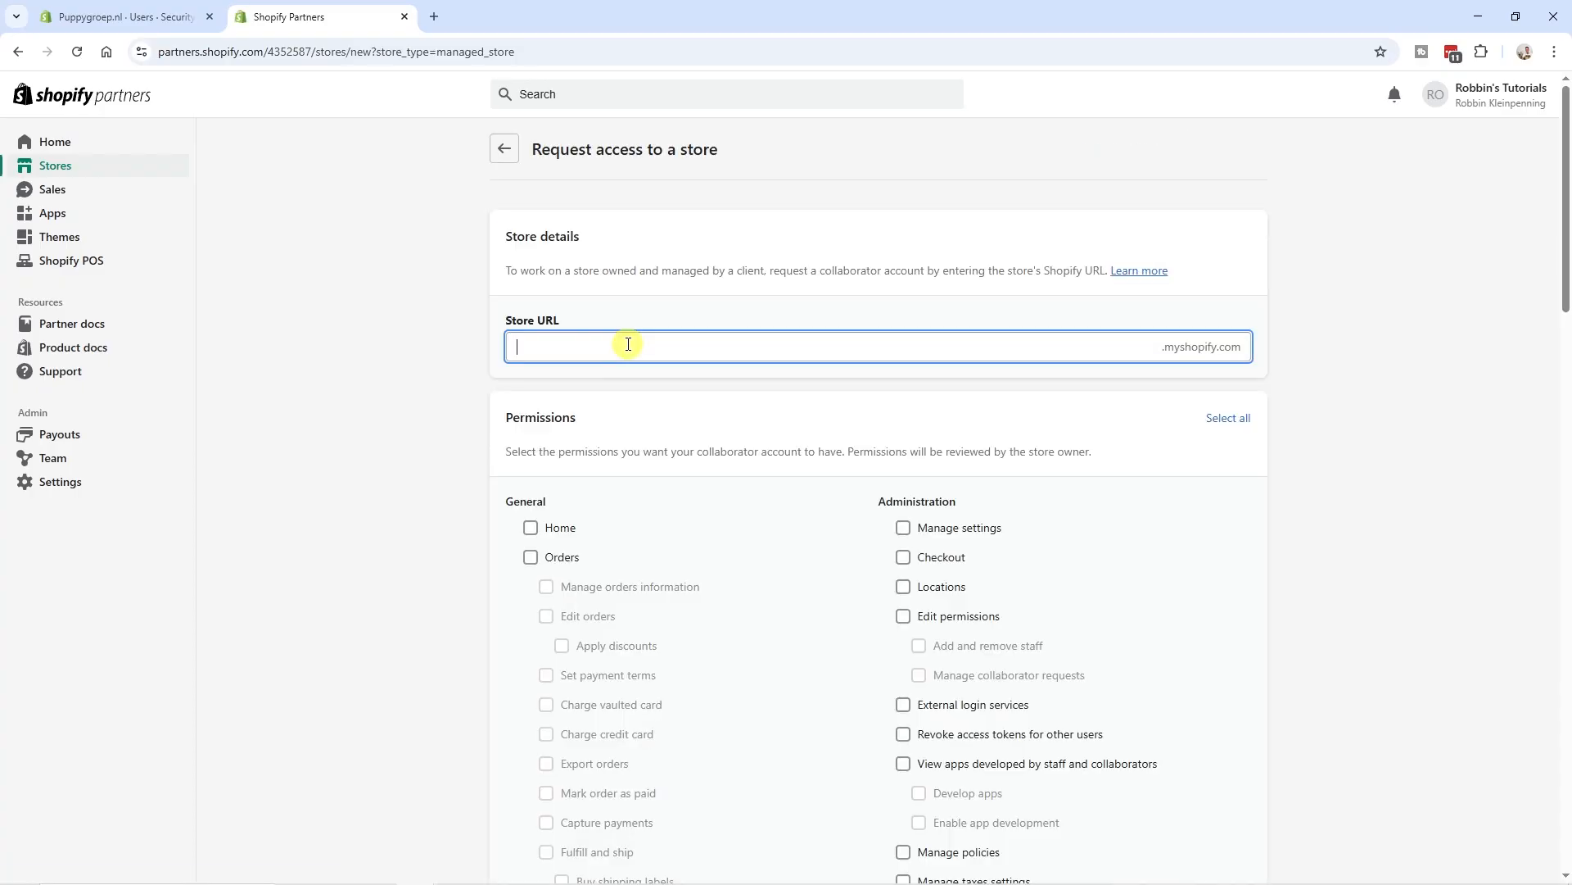
pyautogui.write('xdh0r1-6e')
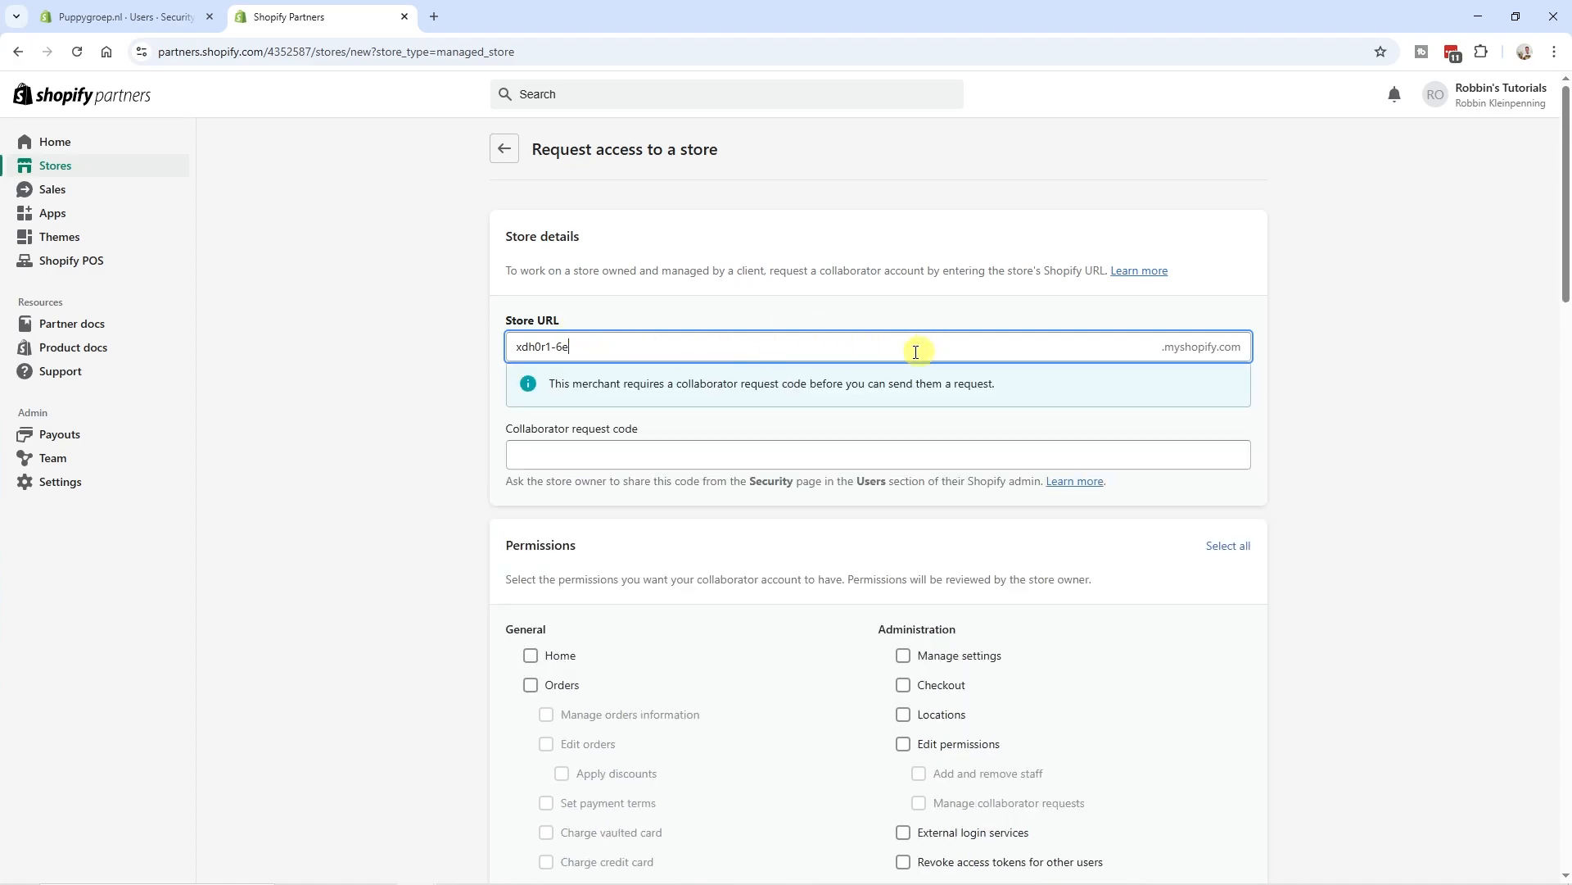
pyautogui.doubleClick(572, 427)
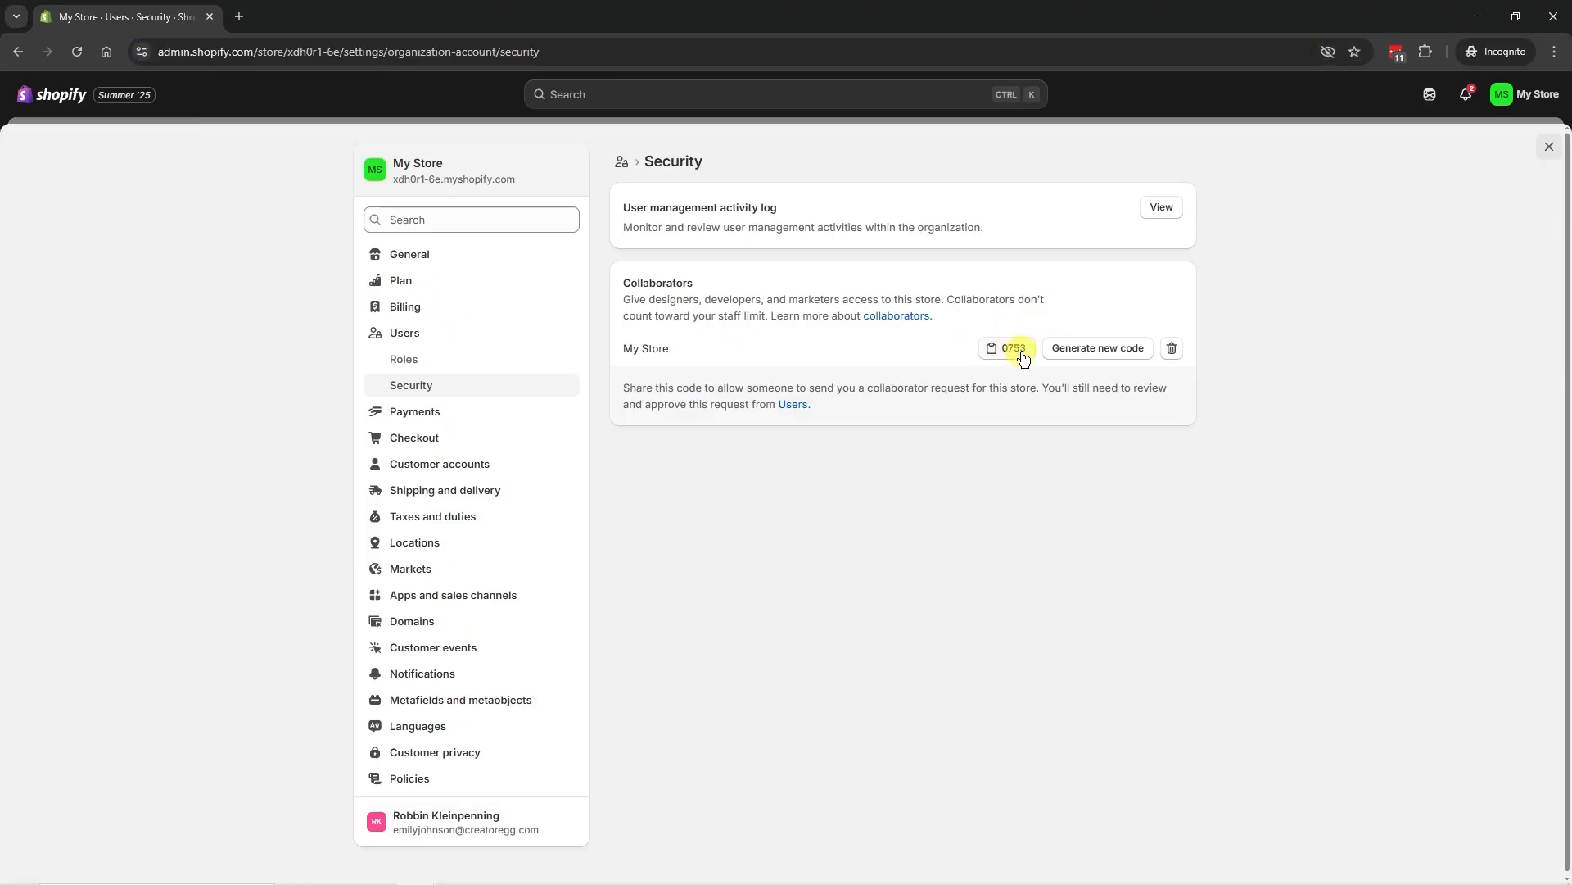
pyautogui.click(1005, 347)
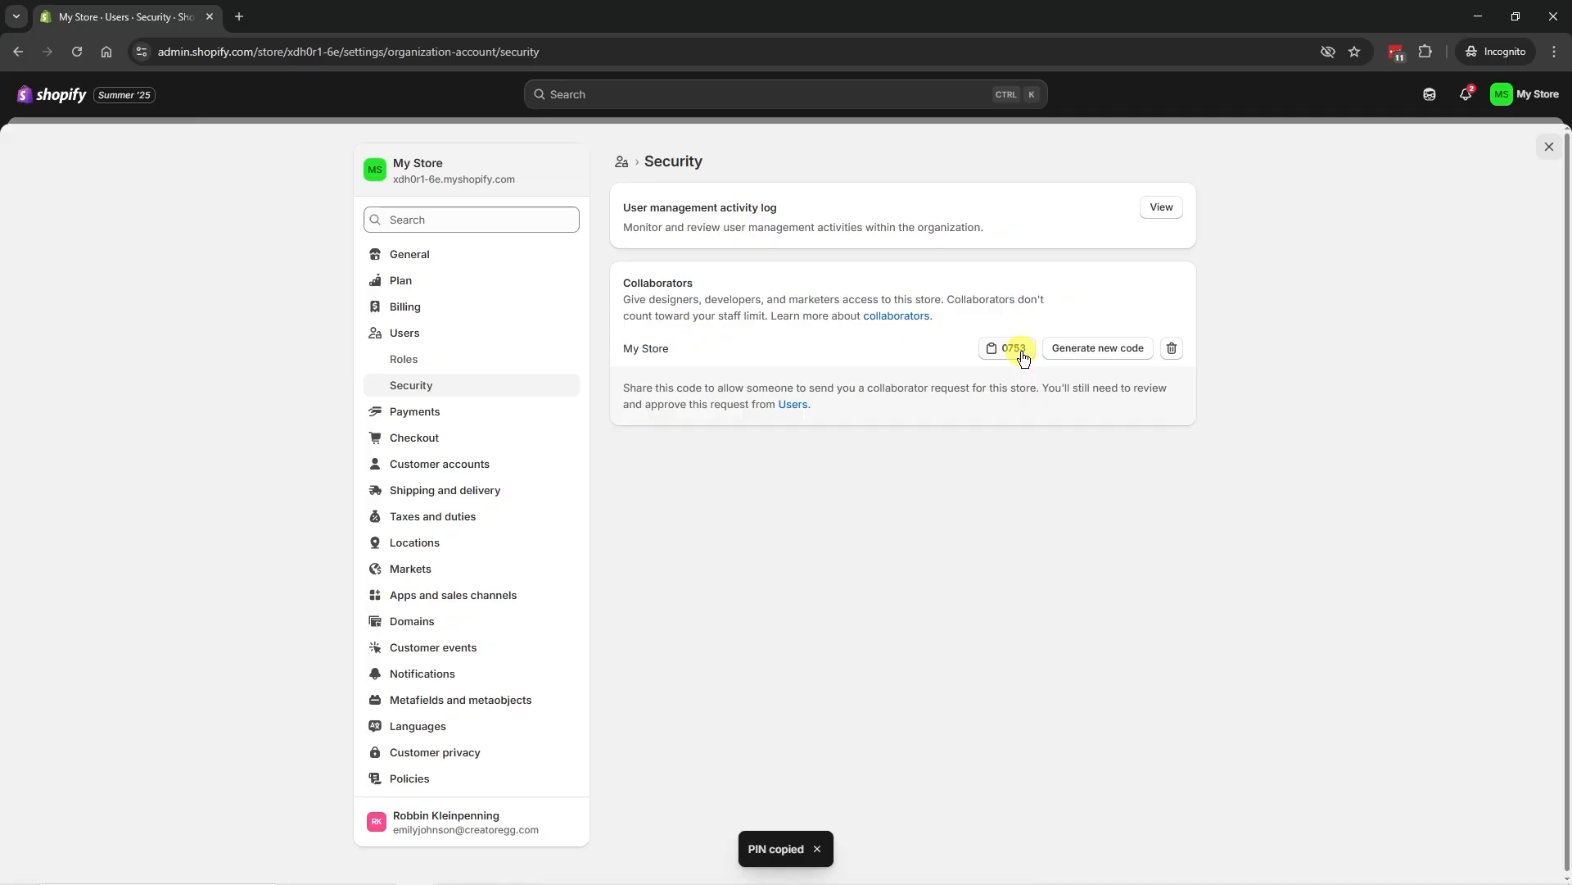
pyautogui.click(321, 17)
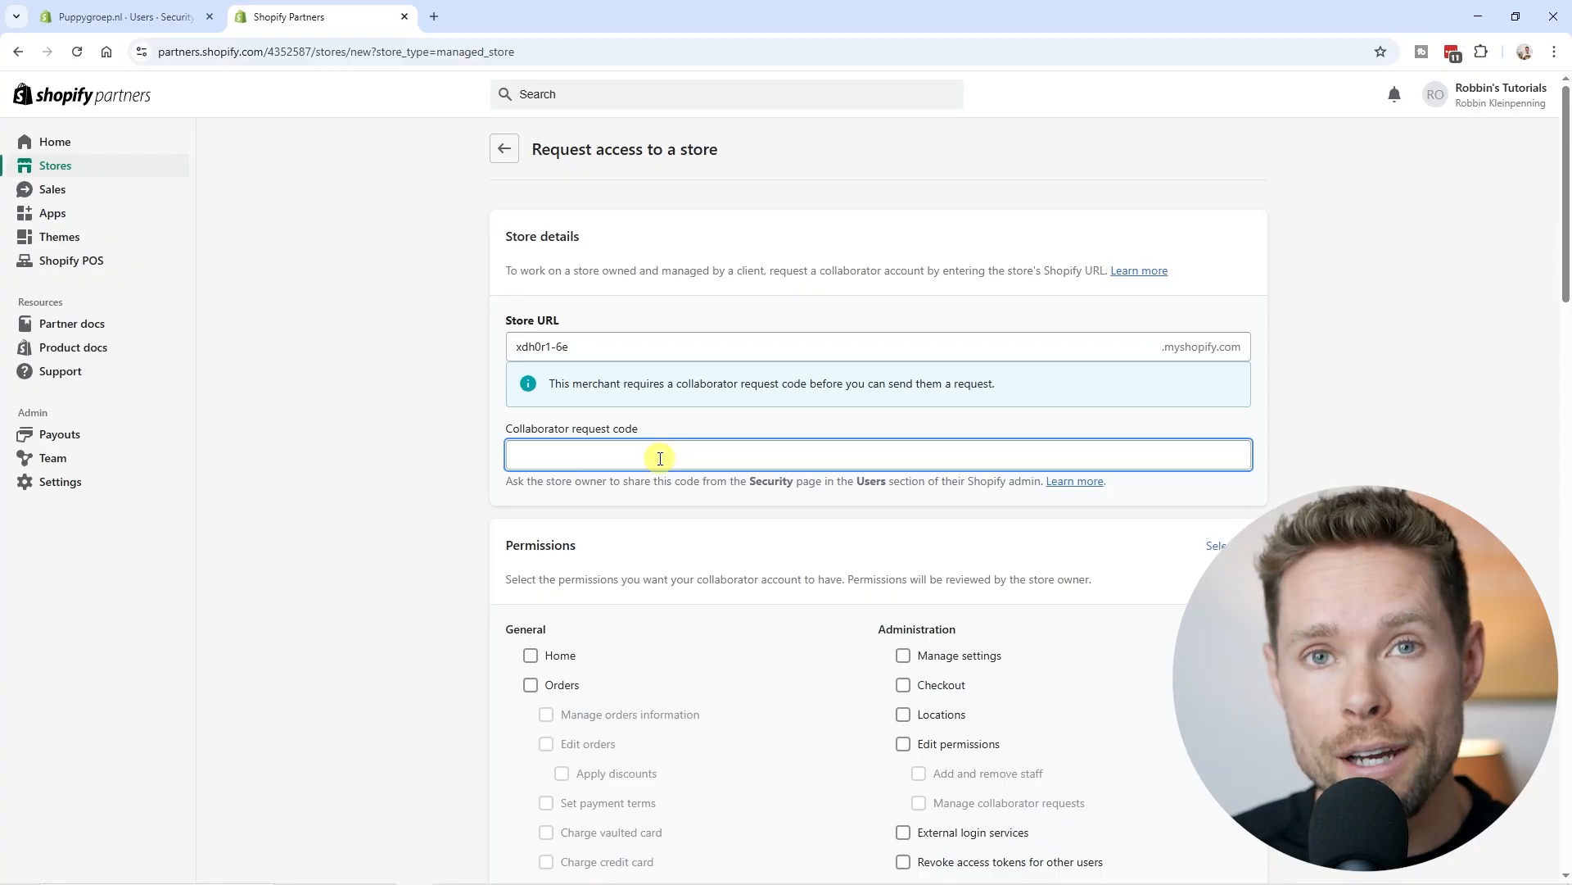
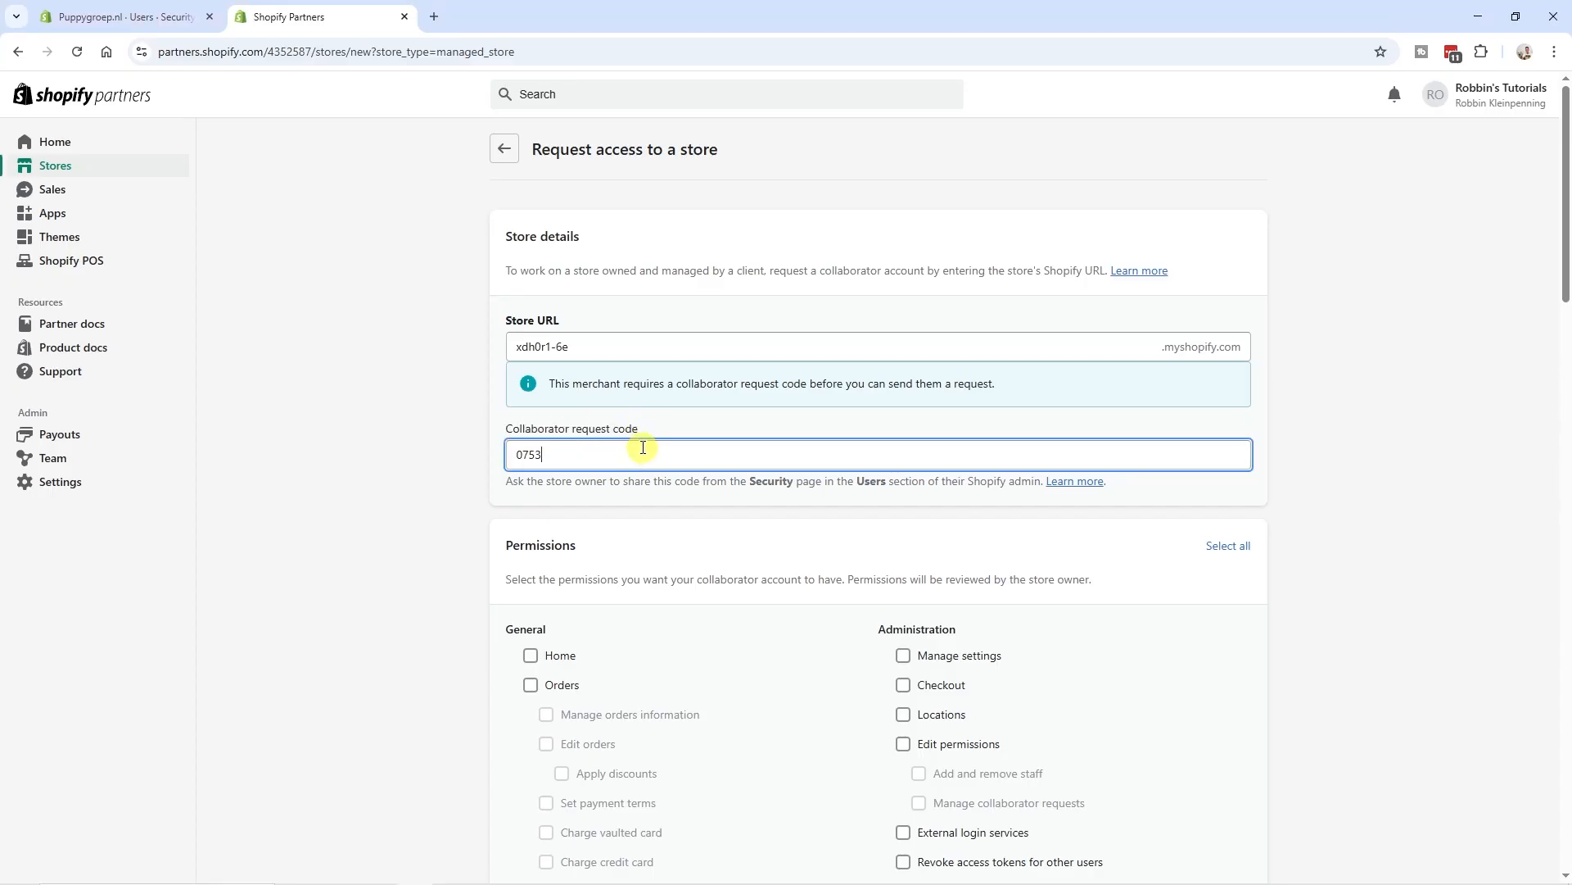
pyautogui.scroll(-3)
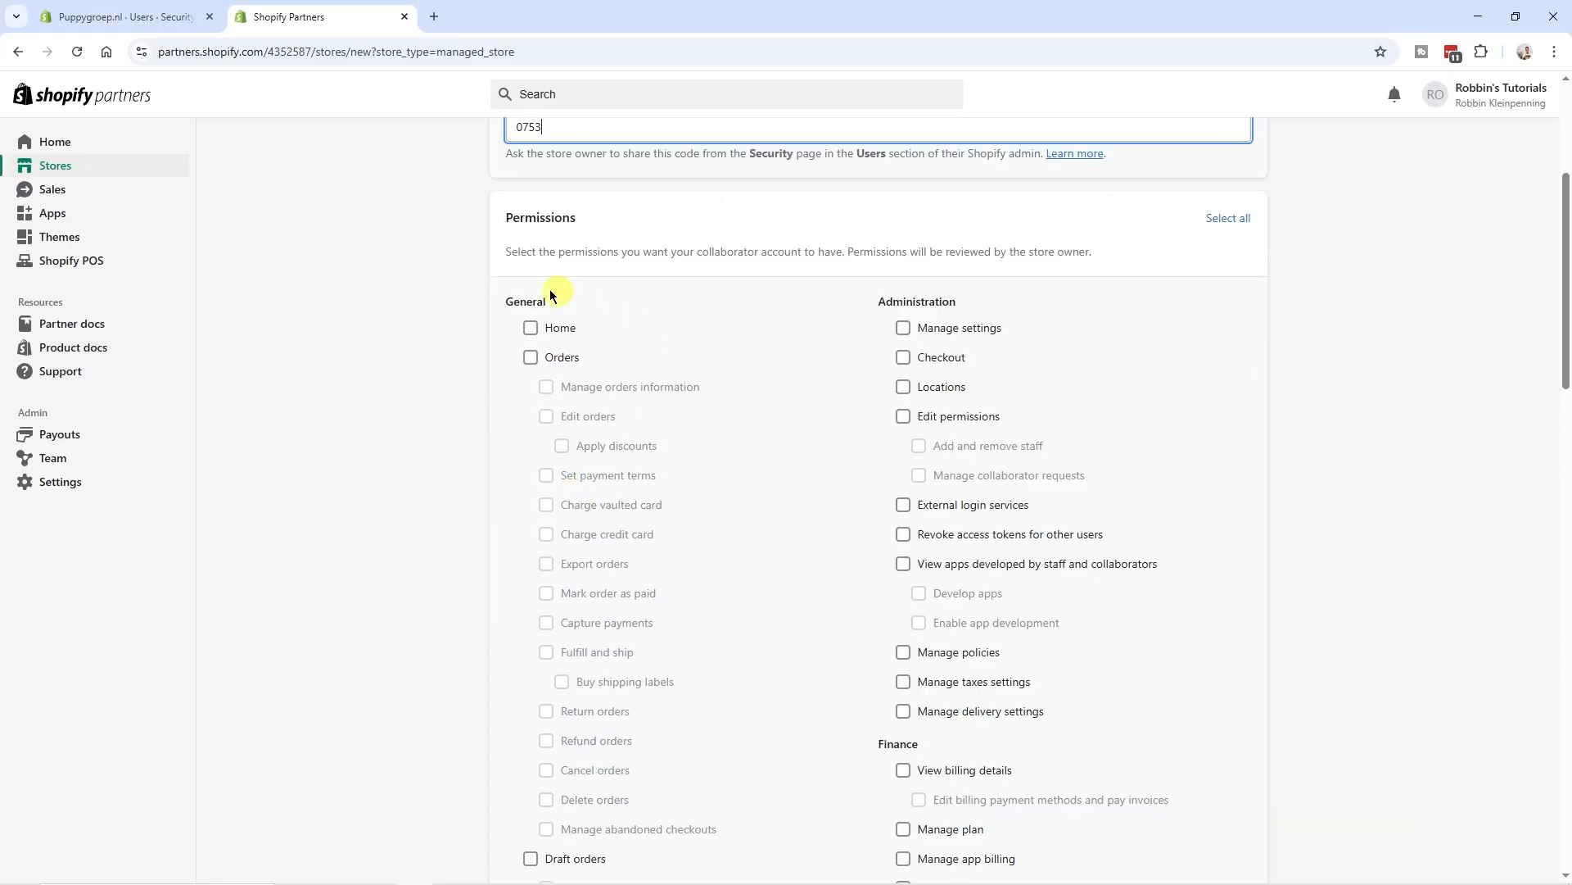
pyautogui.moveTo(600, 353)
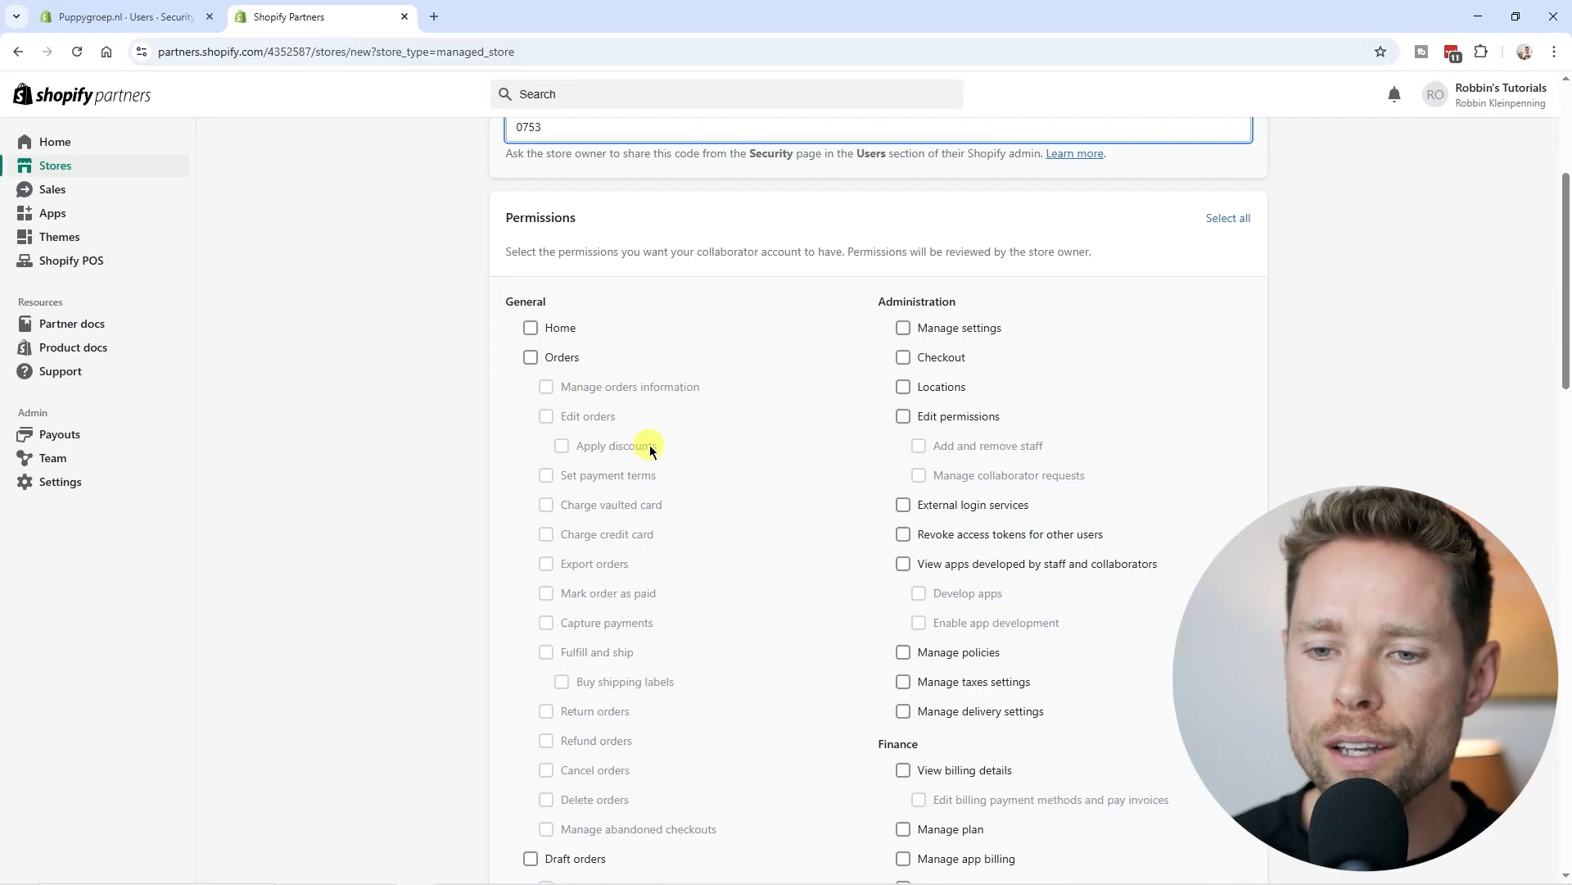
pyautogui.moveTo(708, 537)
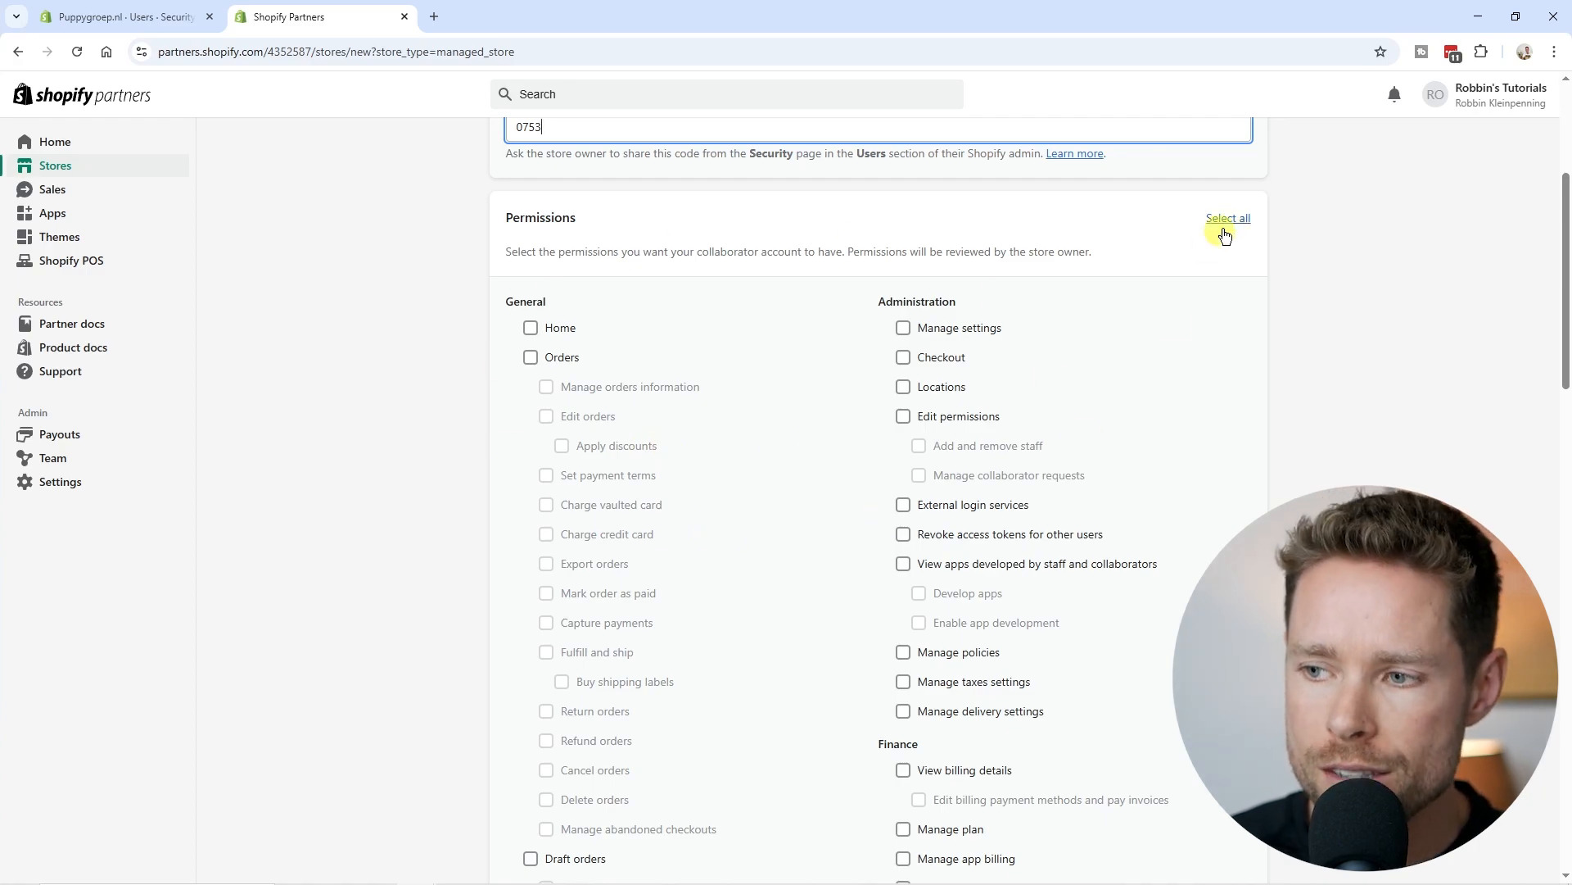
pyautogui.click(1227, 218)
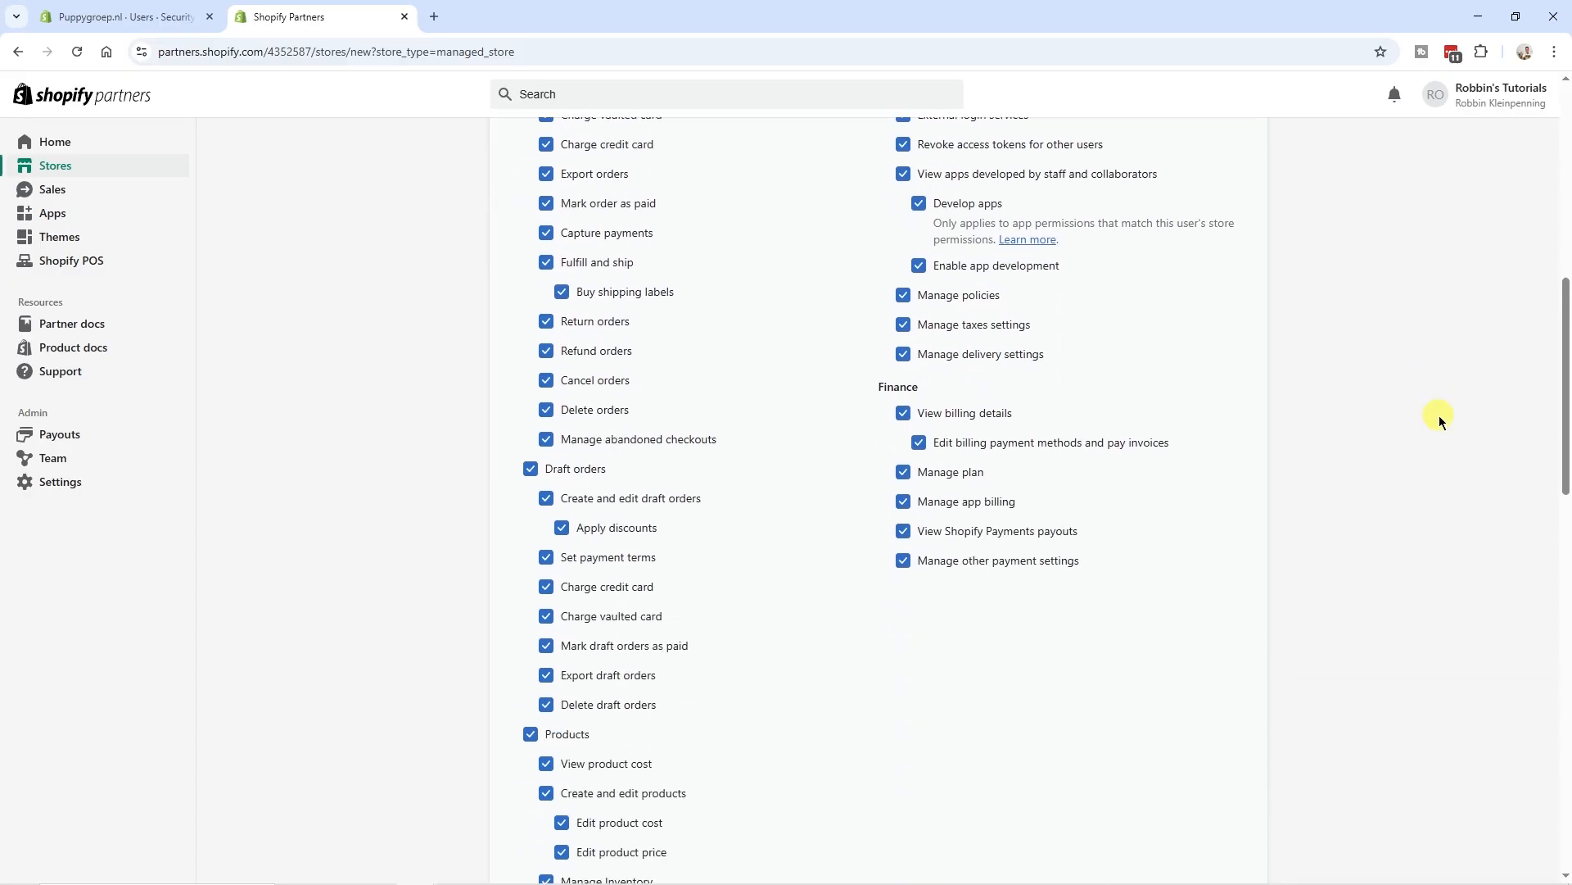
pyautogui.scroll(-3)
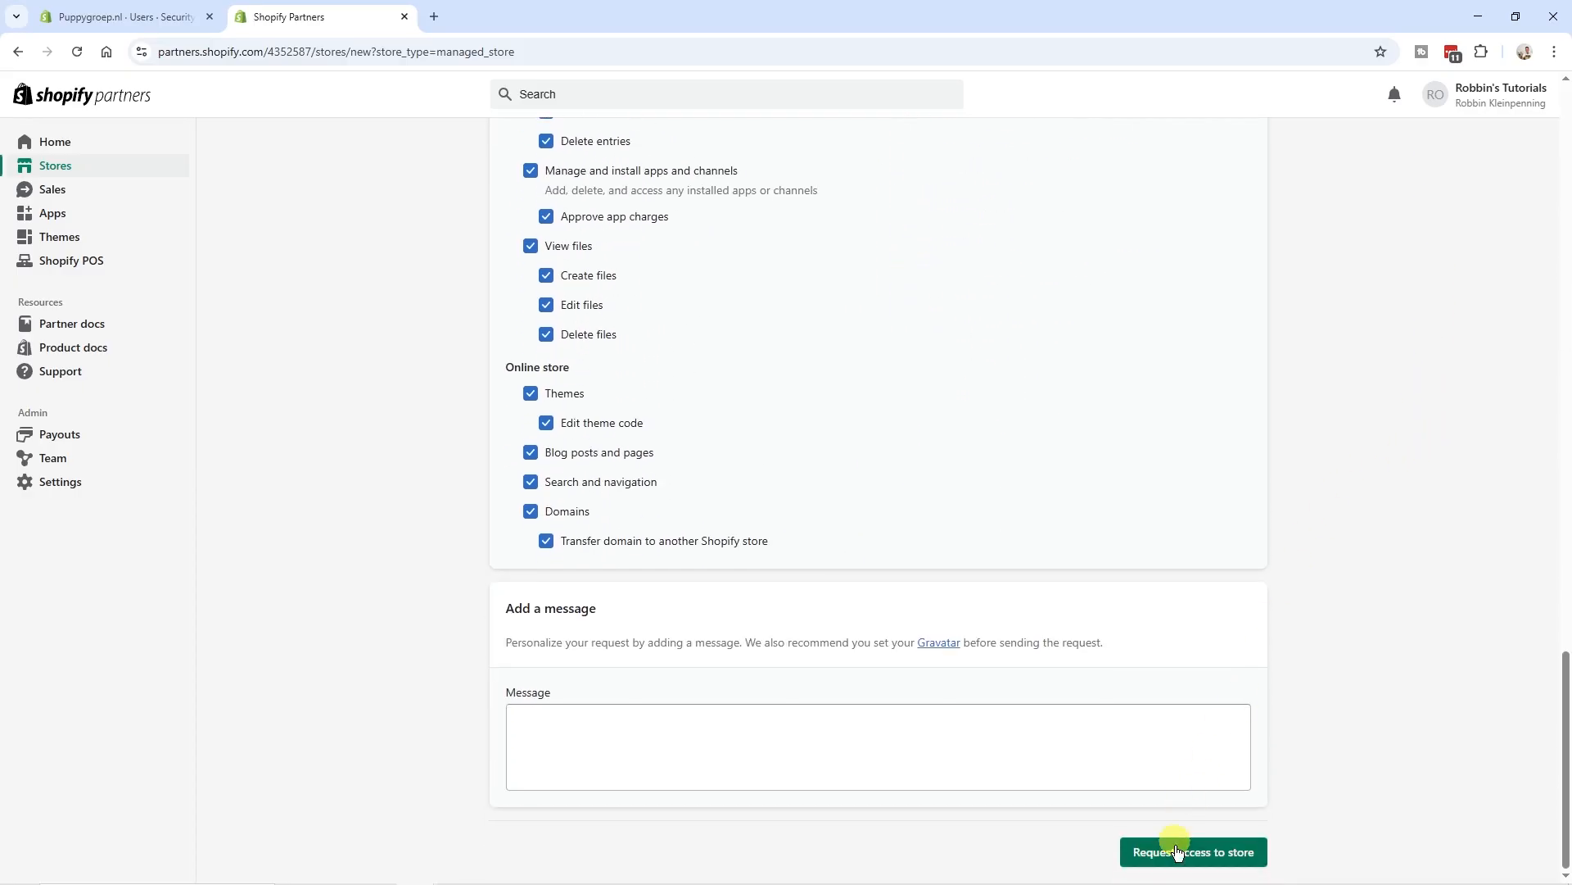
pyautogui.click(1192, 852)
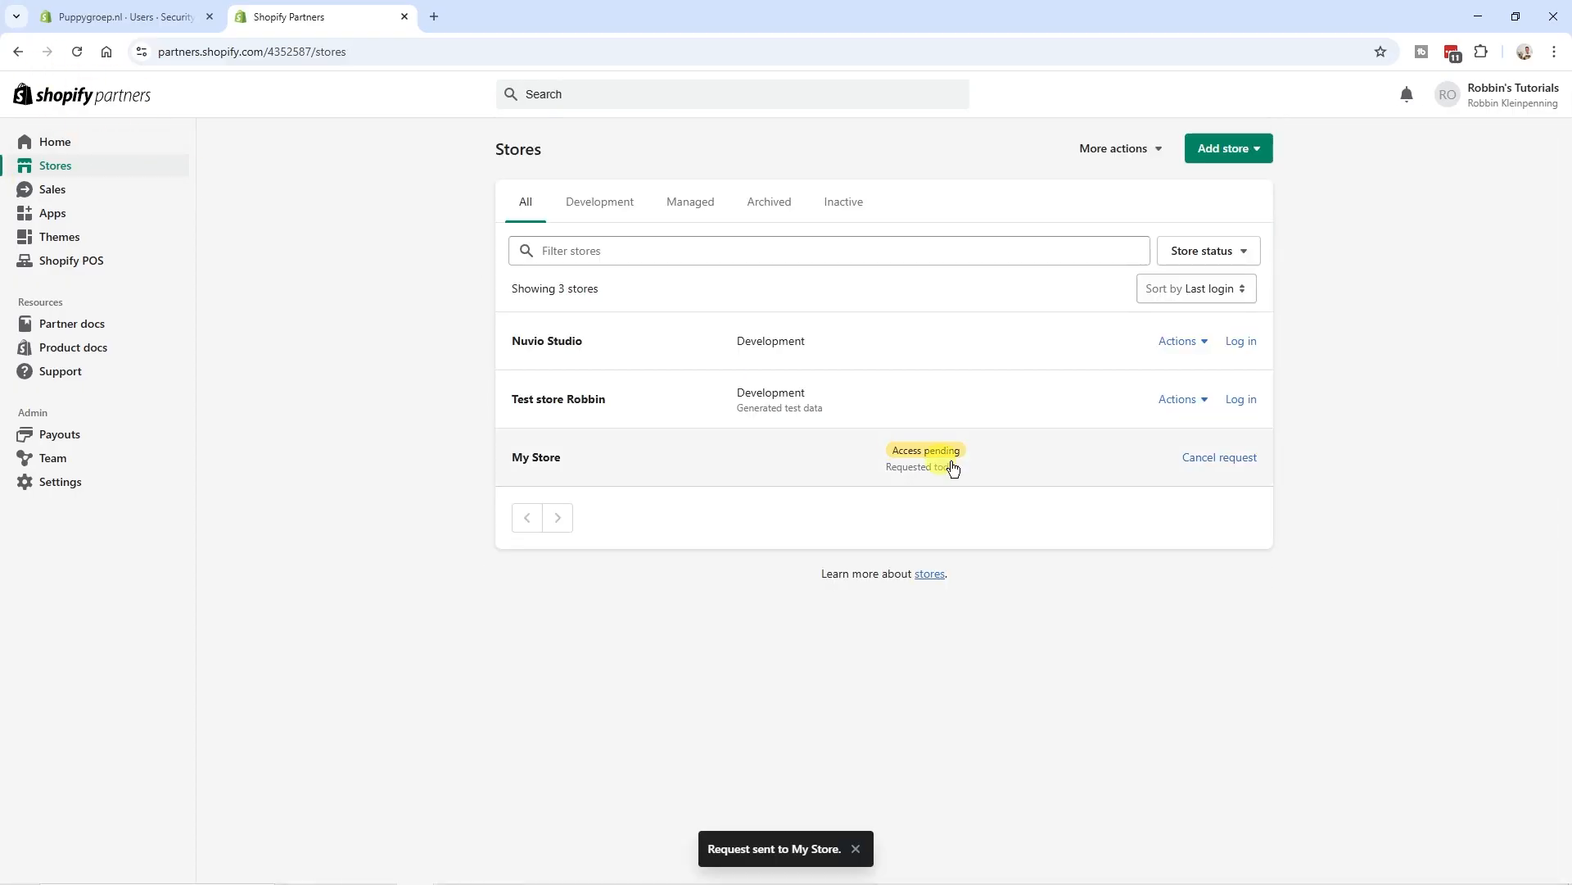
pyautogui.moveTo(948, 479)
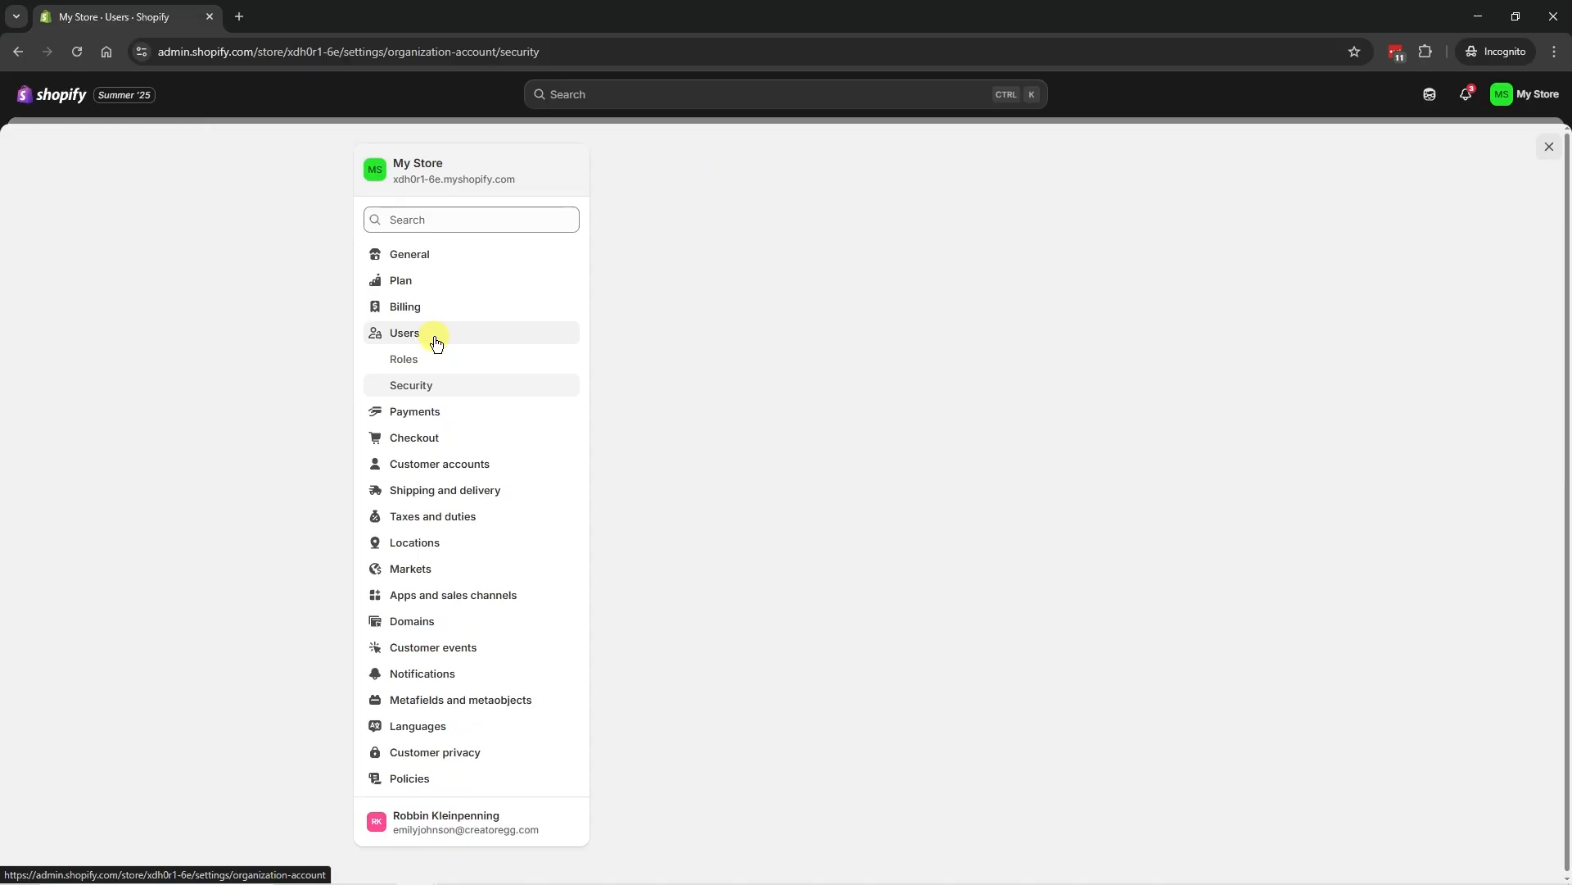
# Step: Review the pending collaborator request's role permissions via Edit permissions, then finish with Done
pyautogui.click(405, 333)
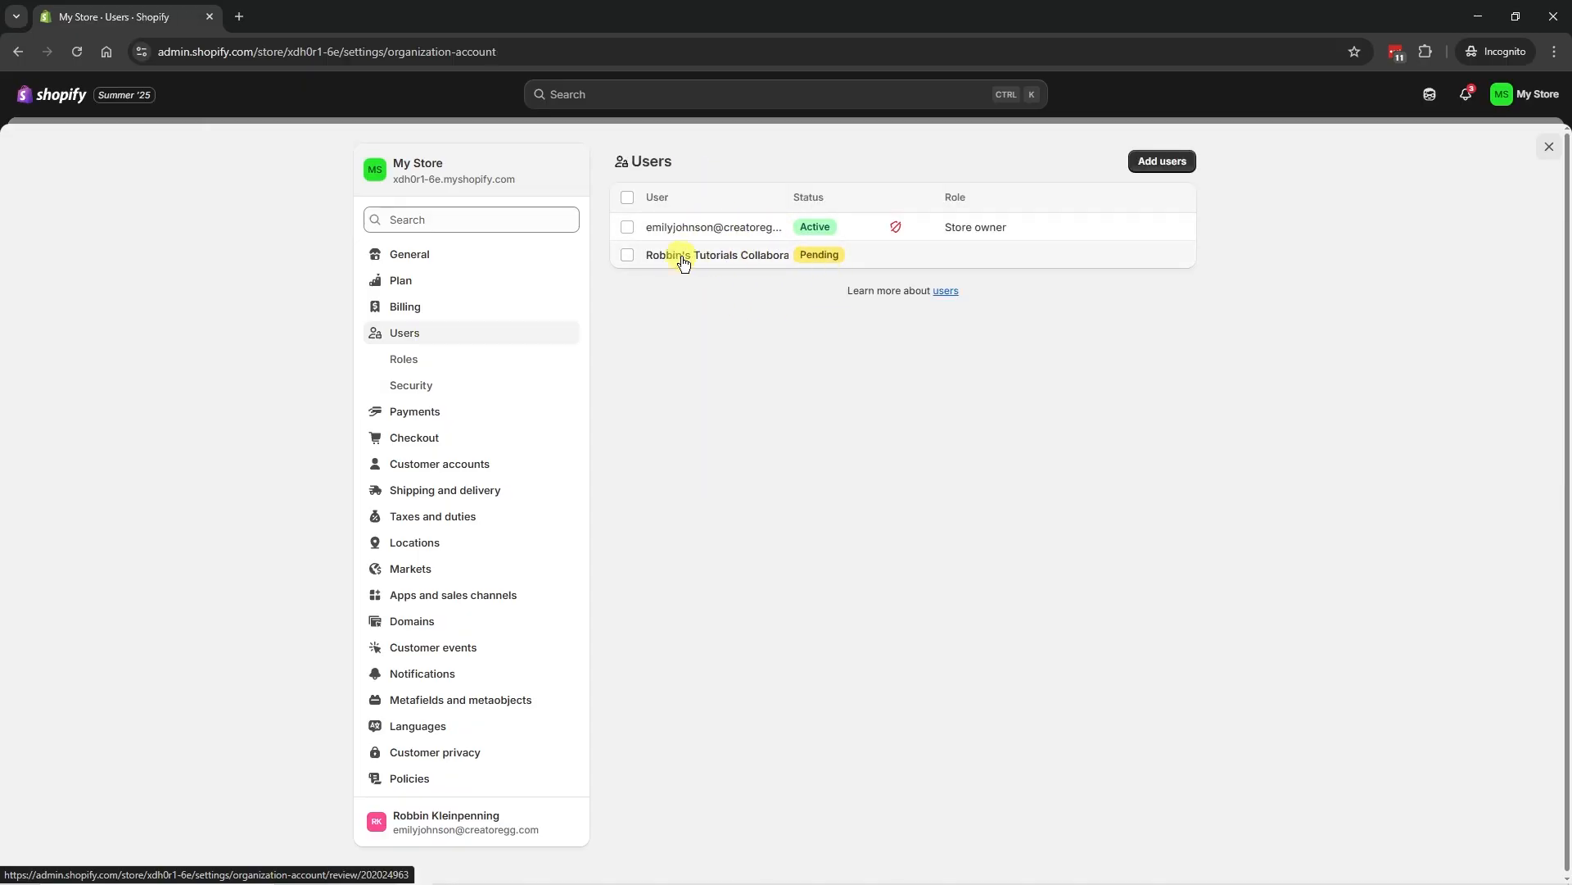
pyautogui.click(716, 254)
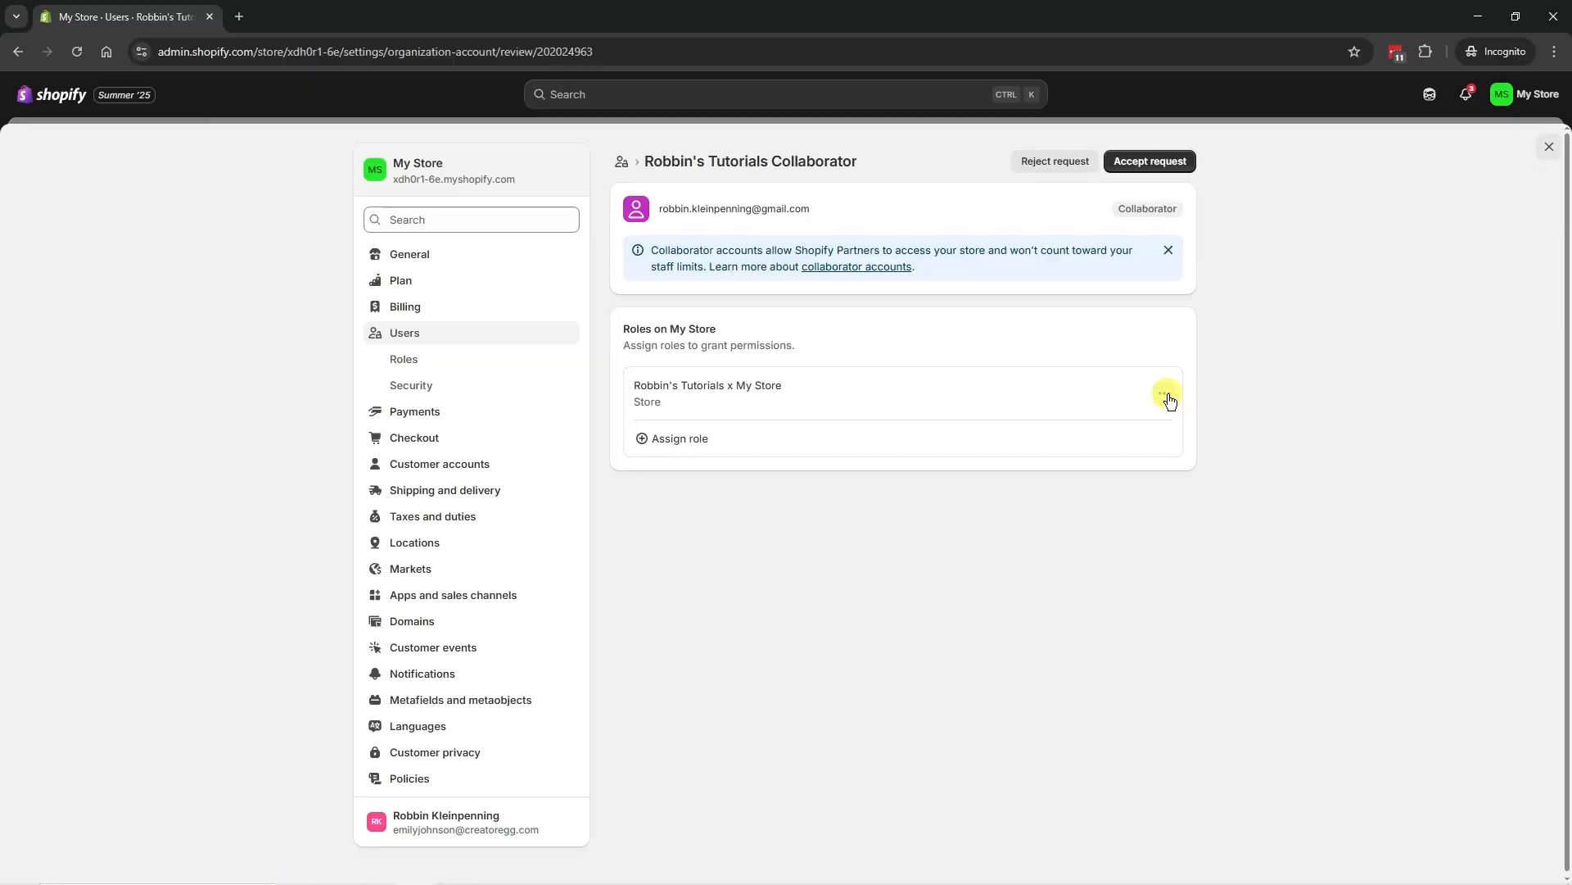
pyautogui.click(1163, 391)
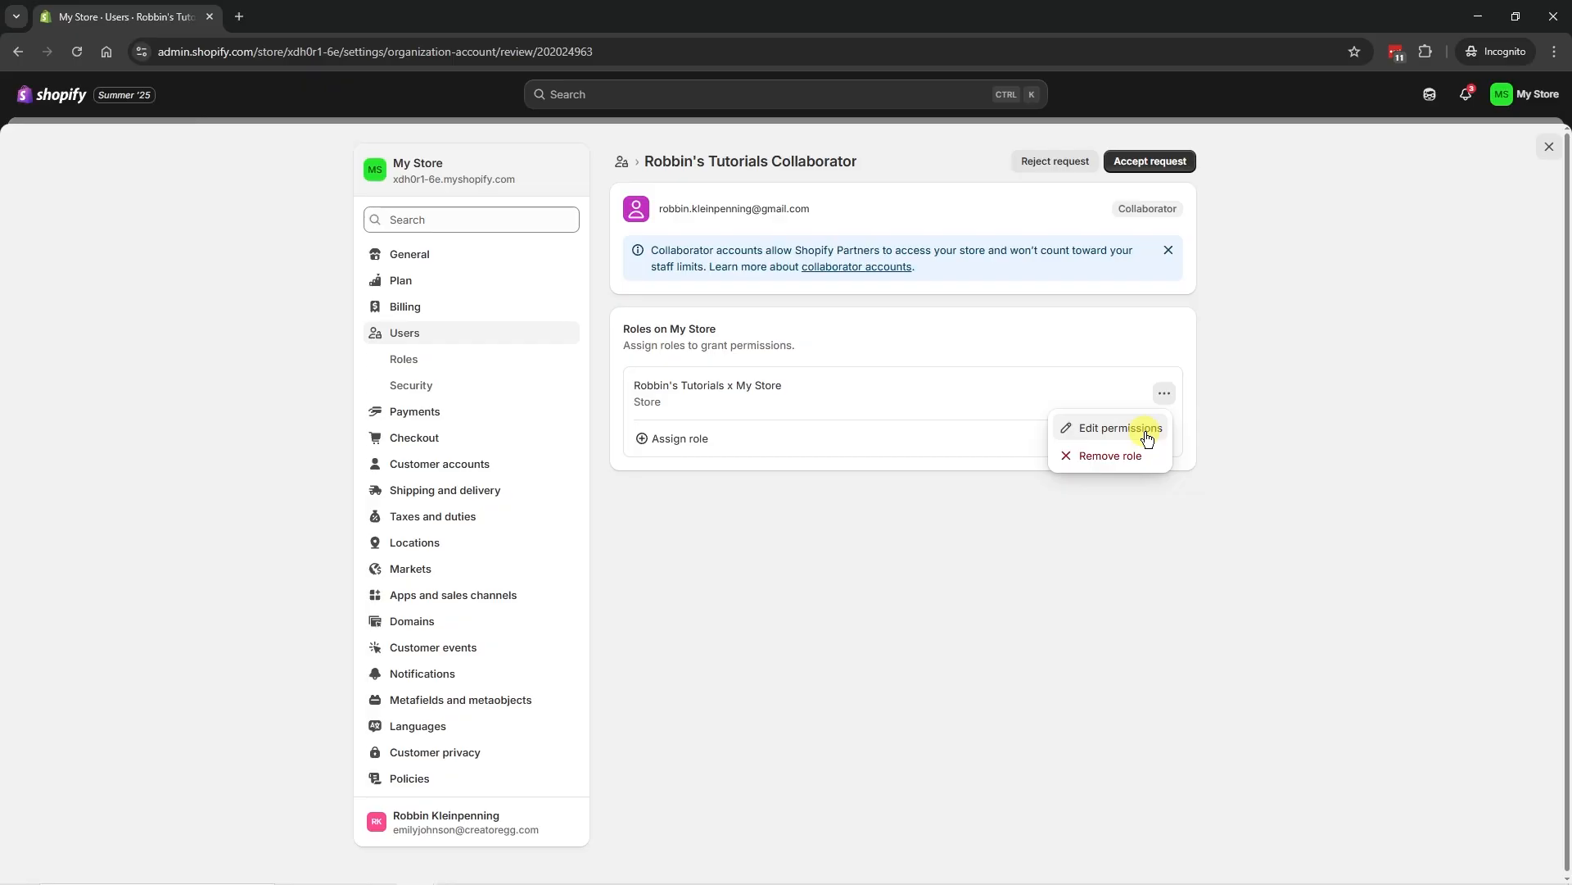
pyautogui.click(1118, 431)
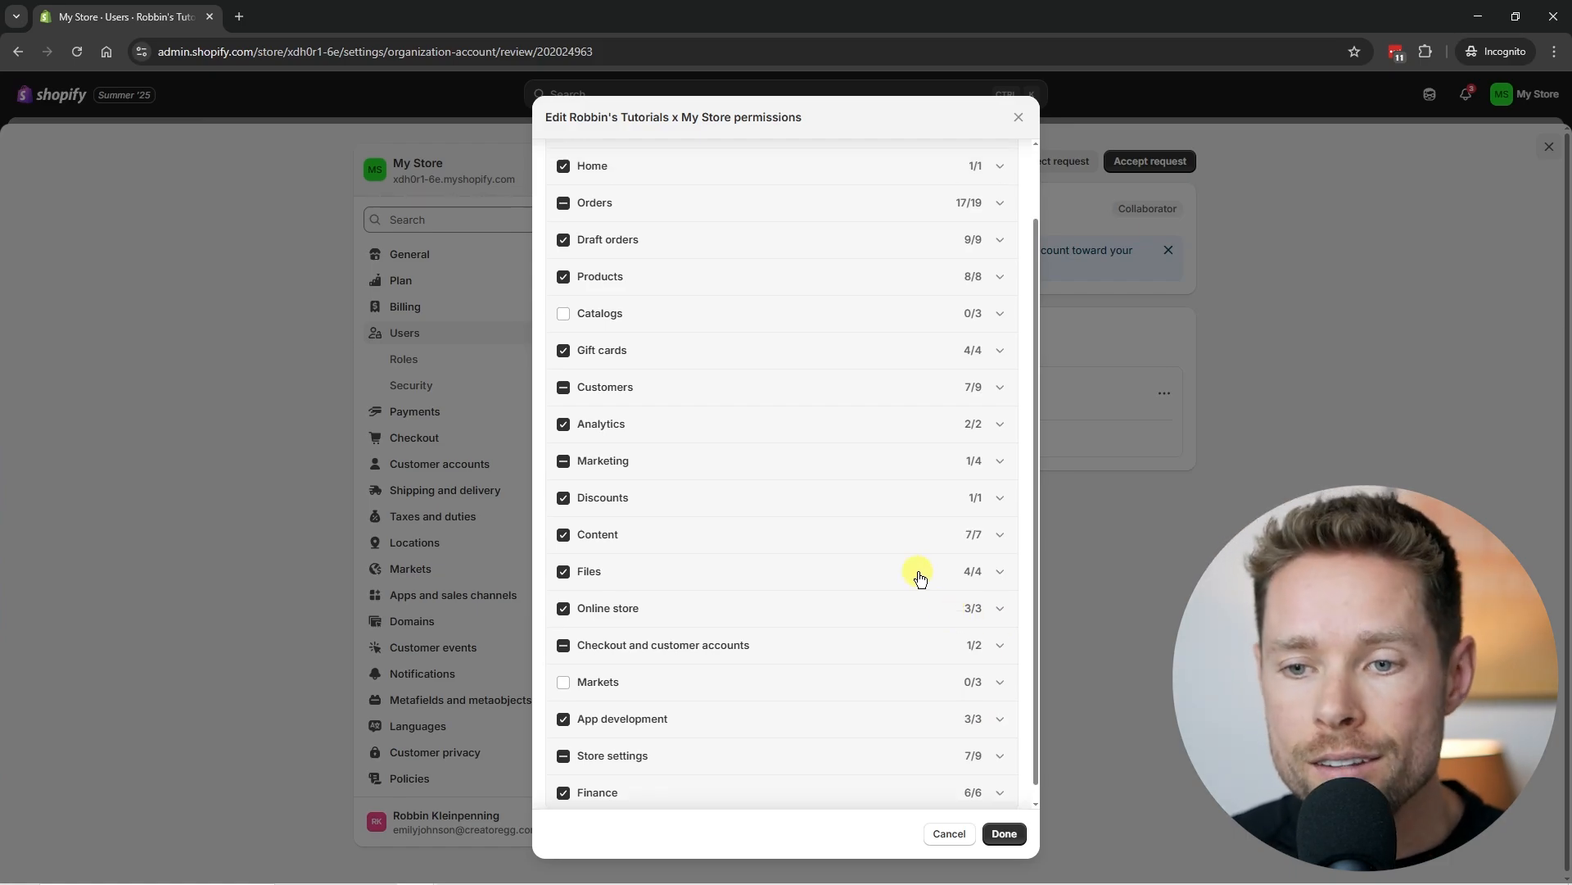
pyautogui.click(1003, 834)
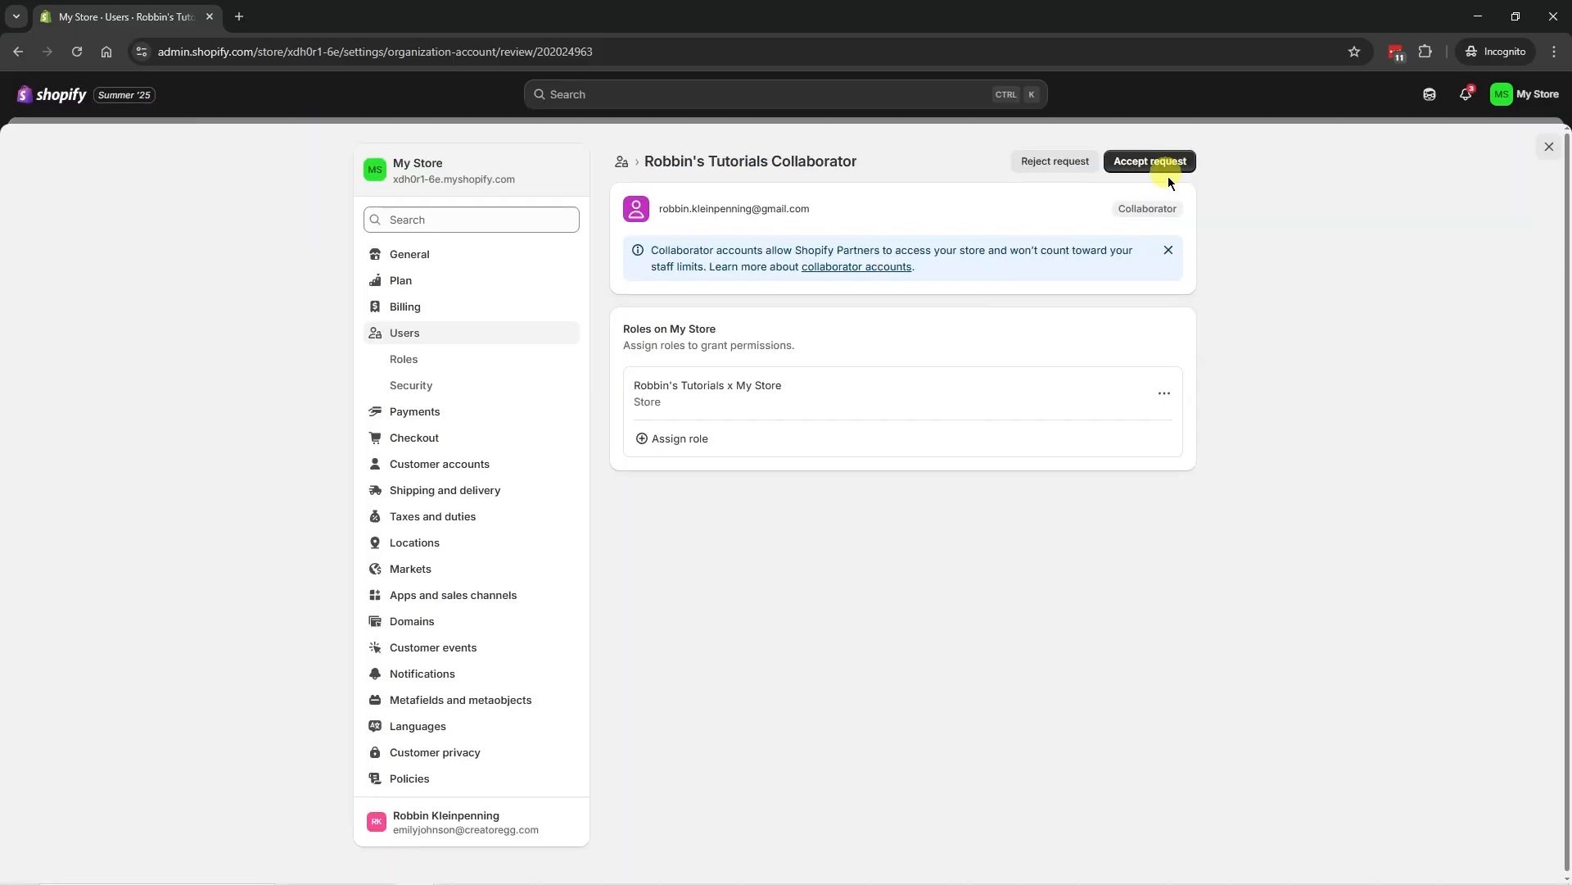
# Step: Accept the collaborator request so the account shows as Active in the Users list
pyautogui.click(1148, 162)
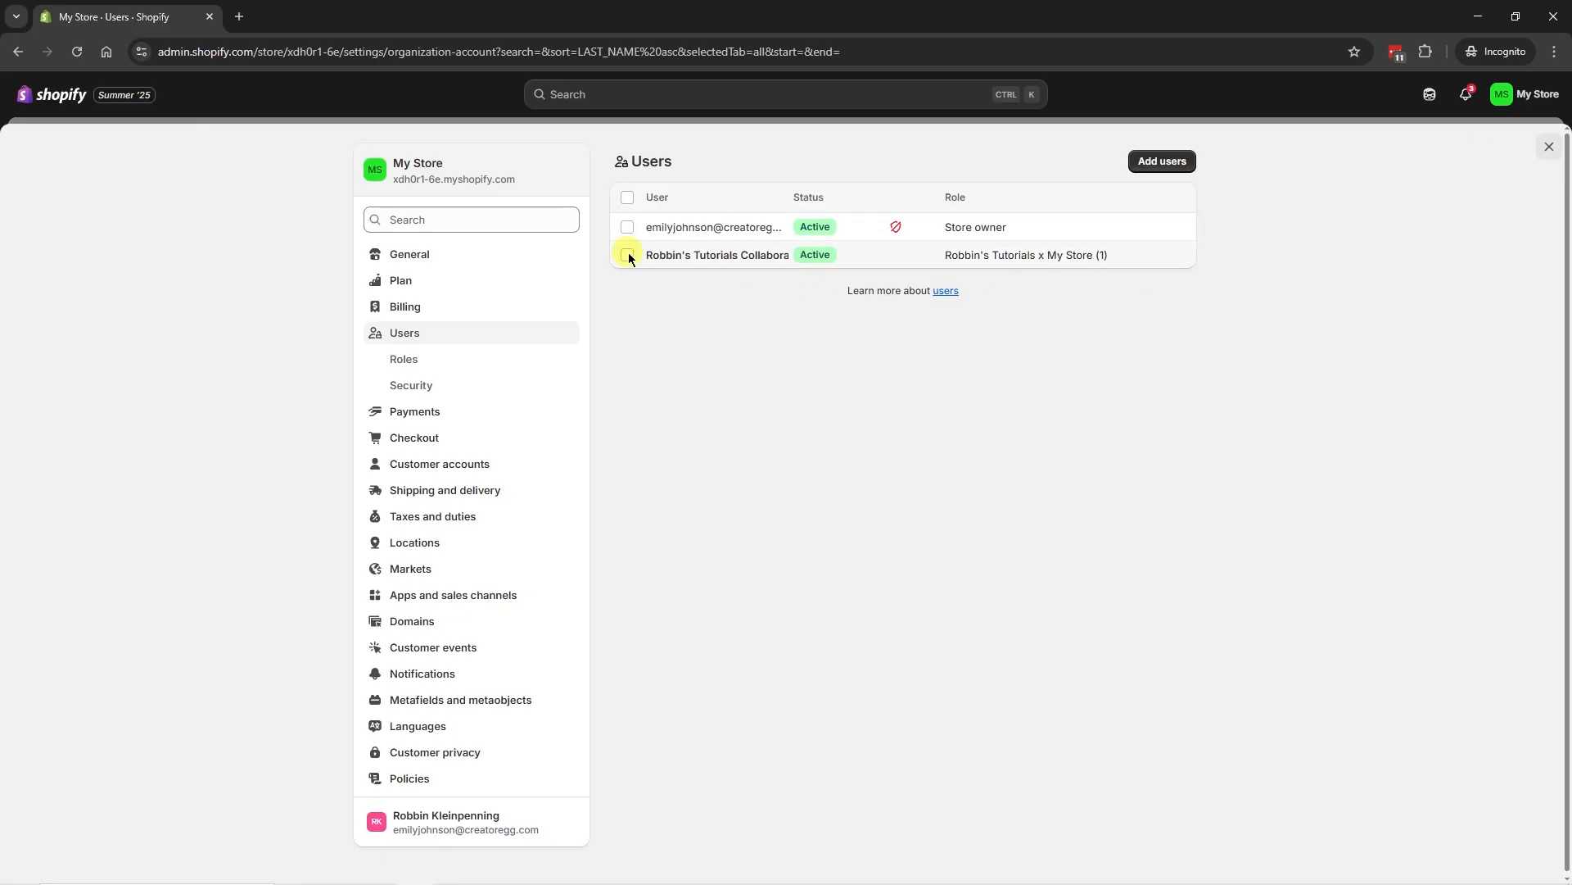
pyautogui.click(627, 256)
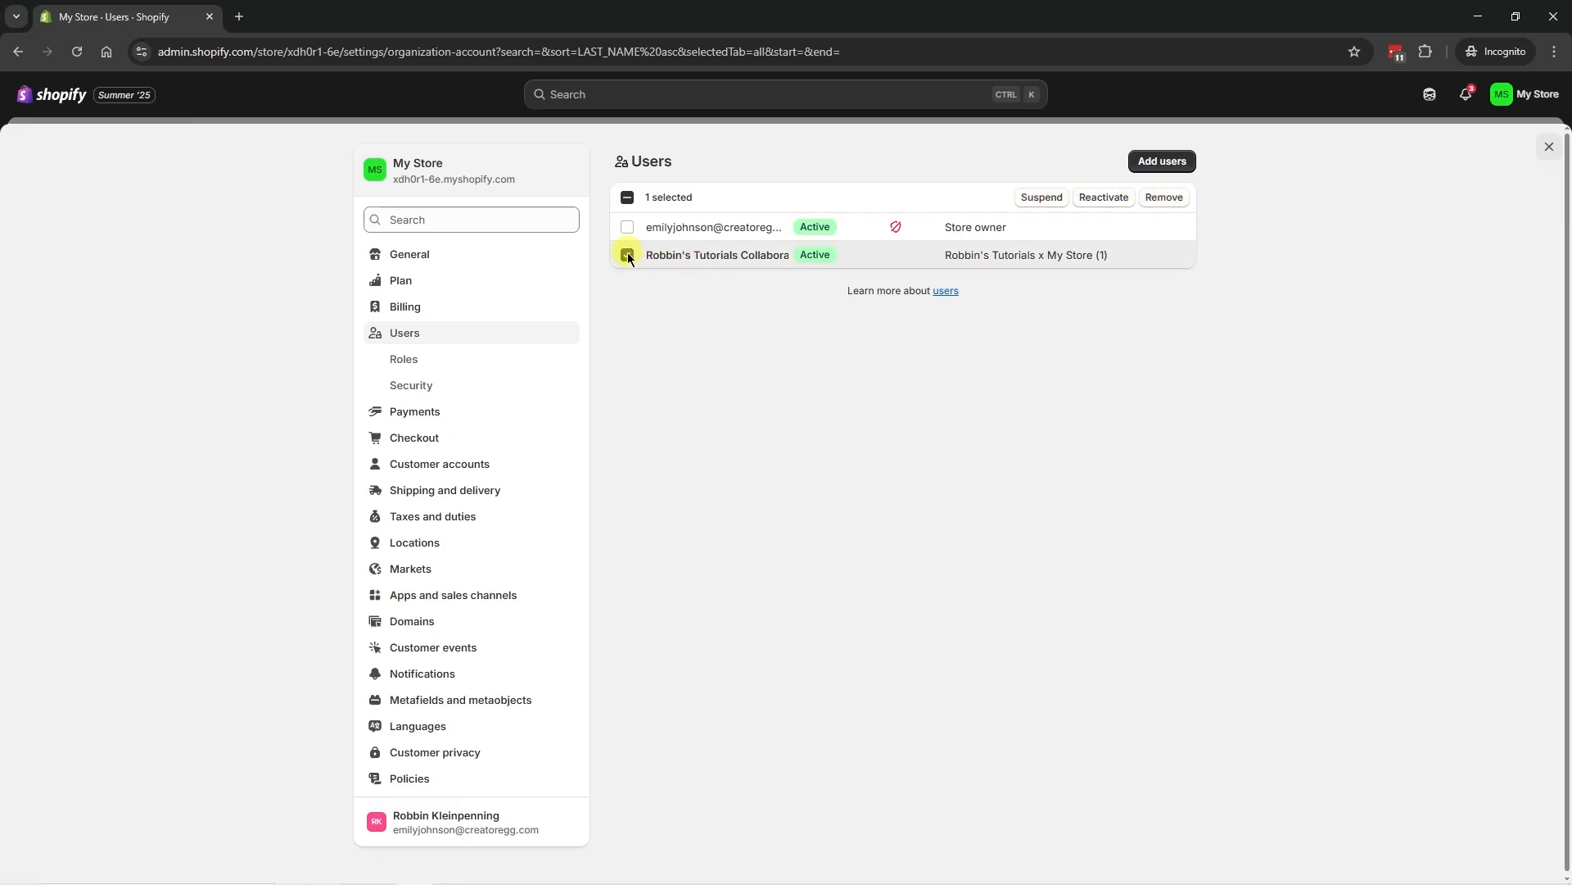
pyautogui.click(321, 16)
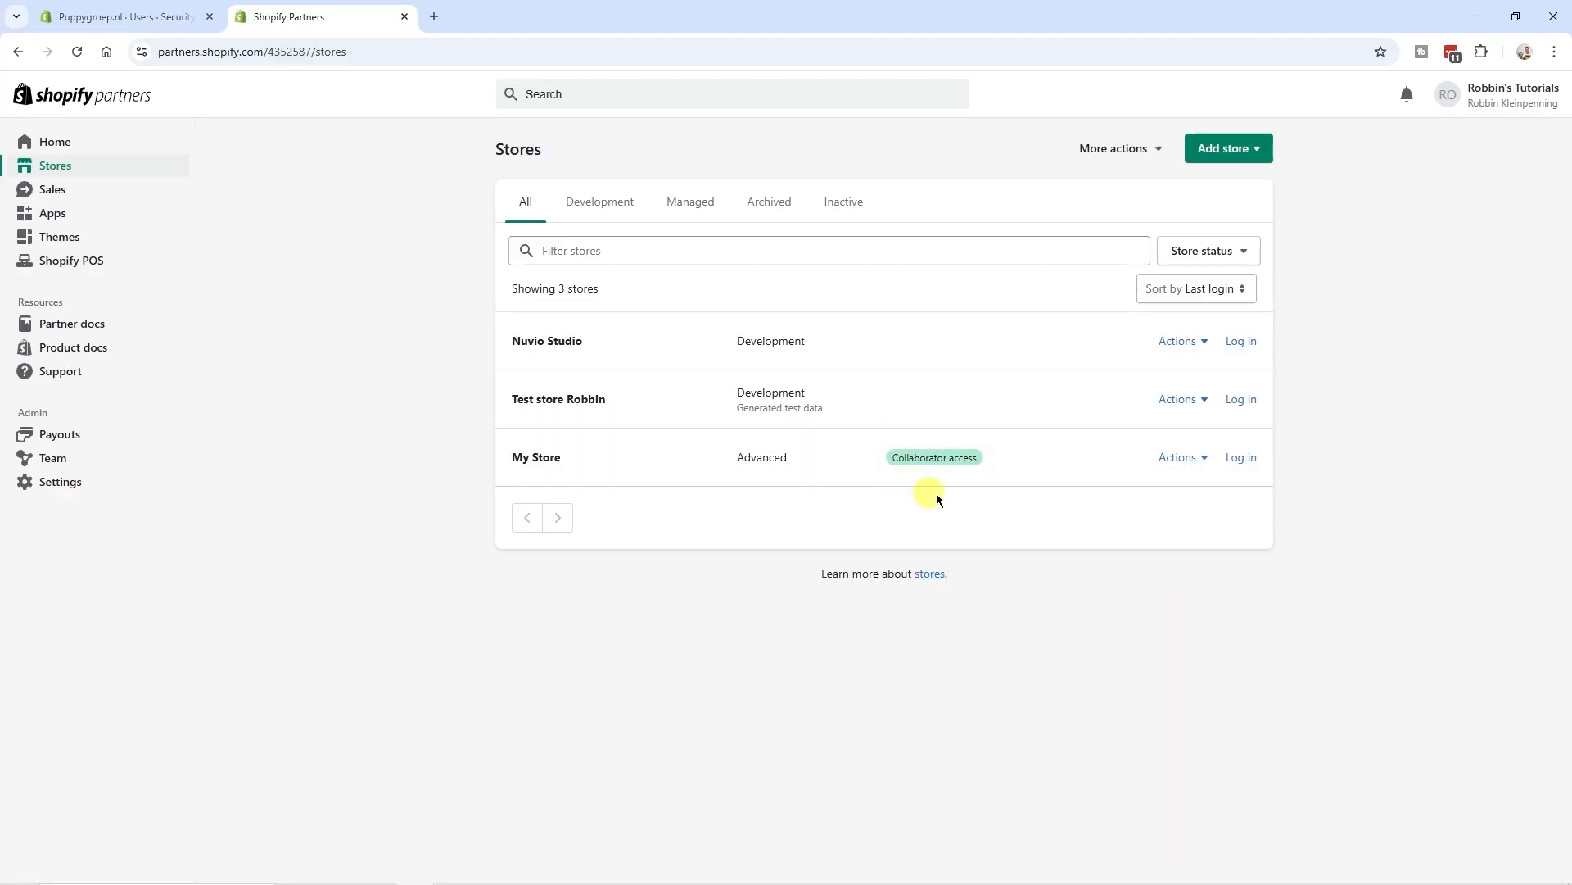
pyautogui.moveTo(1242, 457)
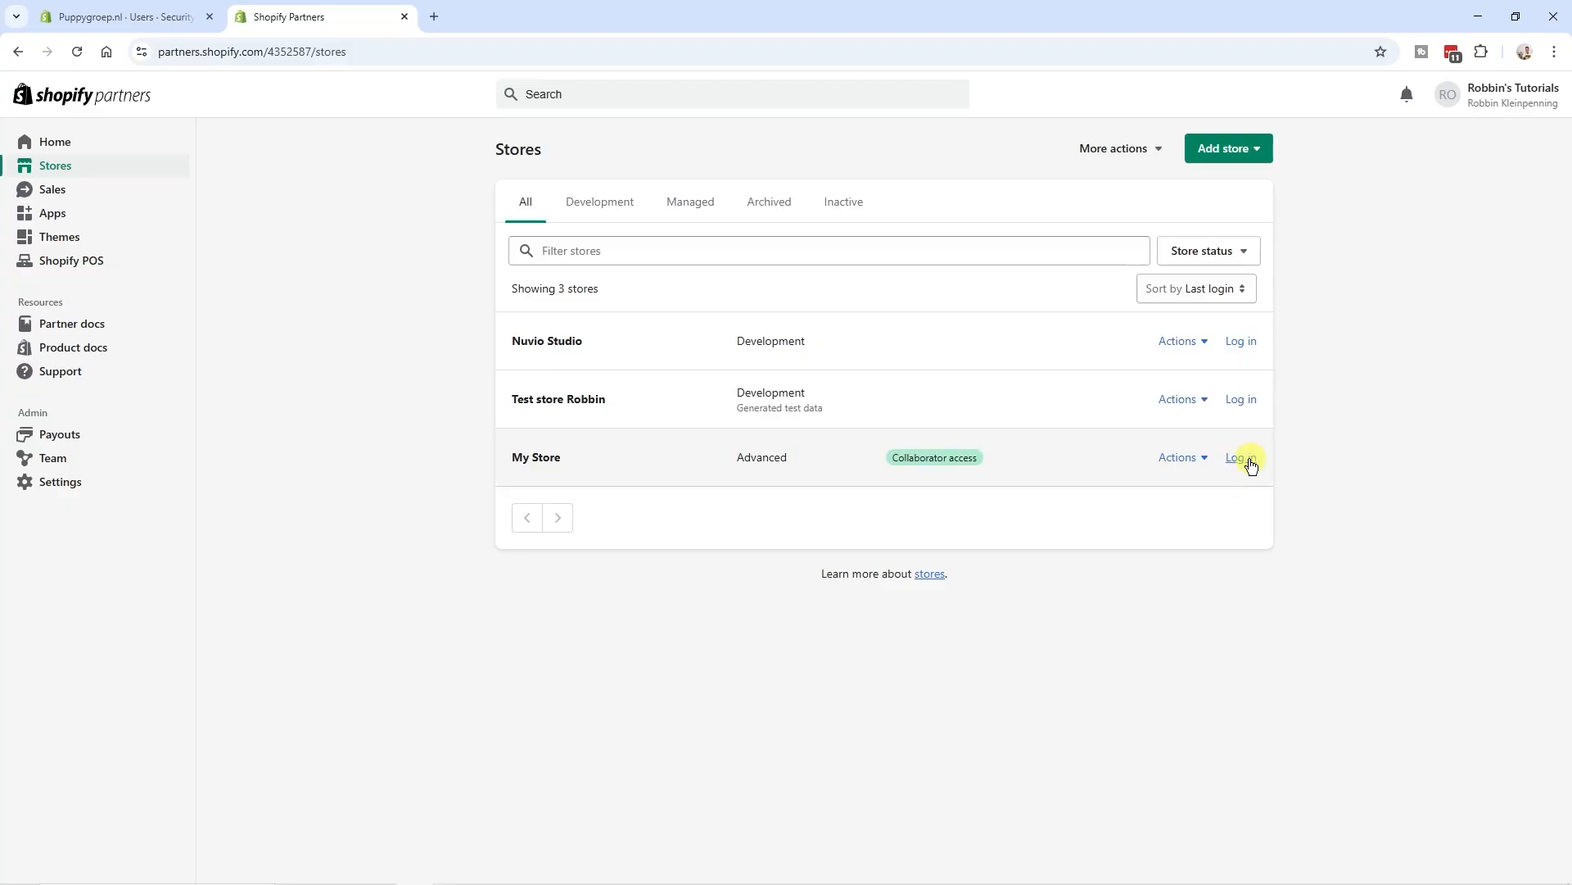
# Step: Log in to My Store from the Partners Stores page as a collaborator
pyautogui.click(1181, 457)
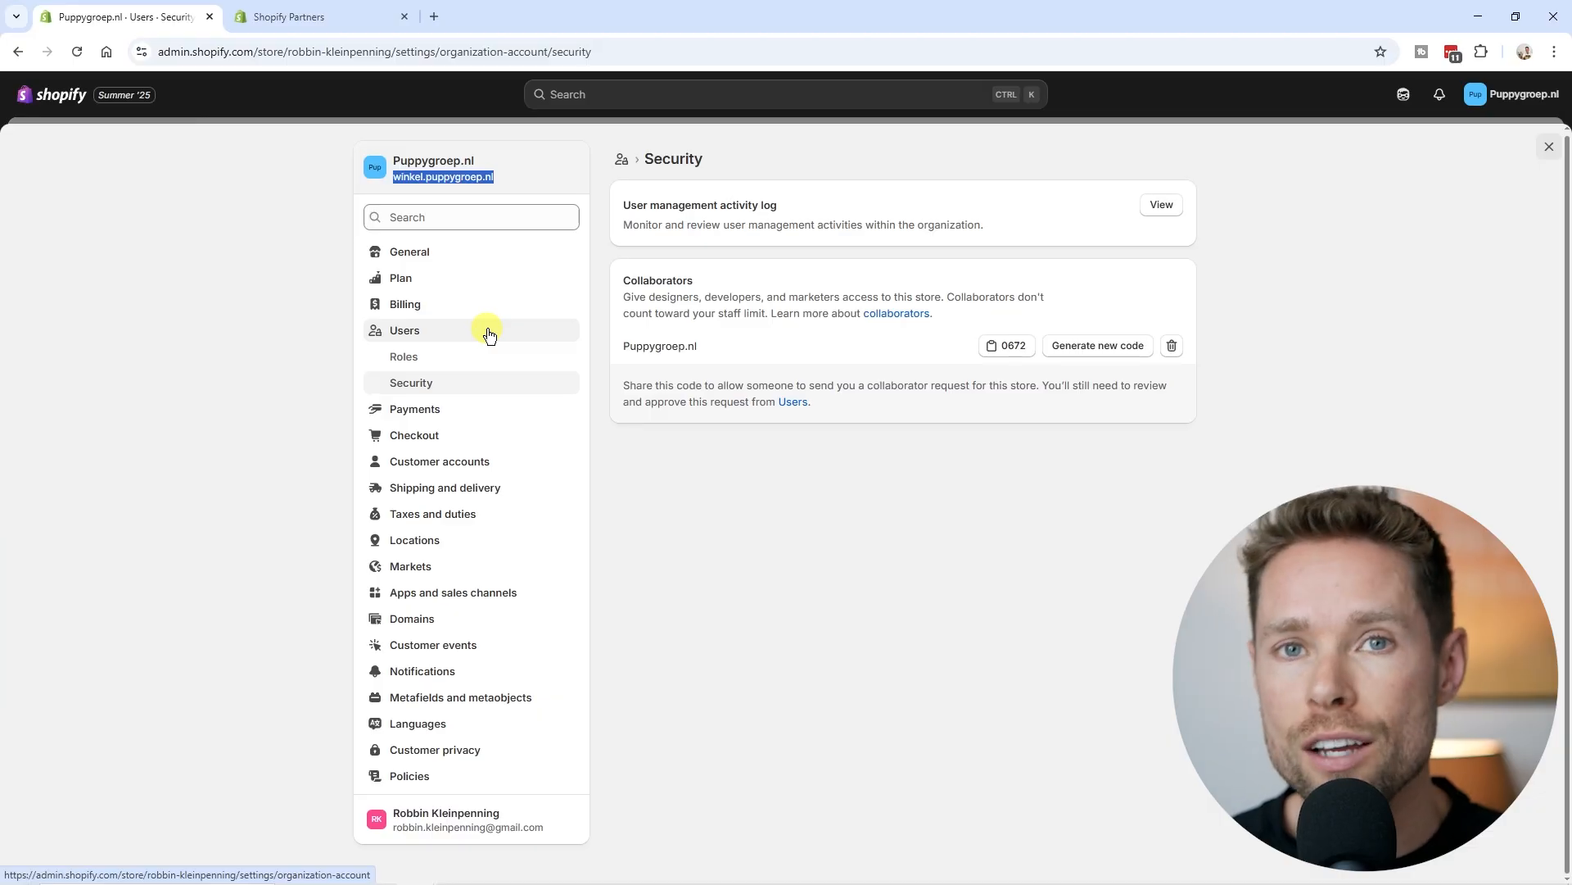
# Step: Show My Store's users list with the Robbin's Tutorials collaborator Active beside the owner
pyautogui.click(120, 16)
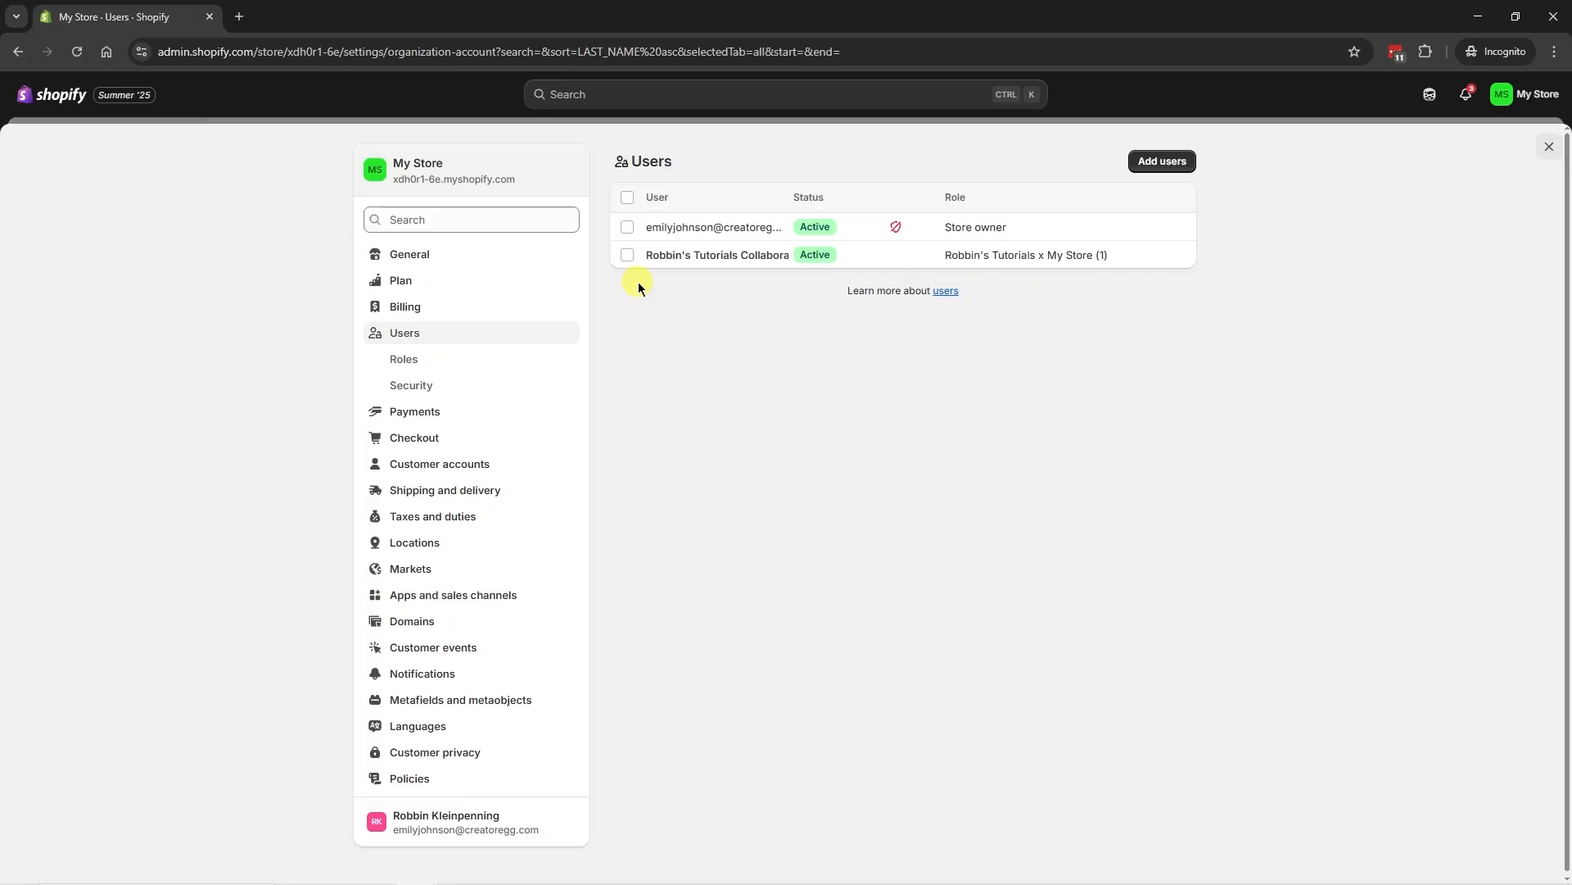
# Step: Scroll the Shopify pricing comparison to the Additional staff accounts row
pyautogui.click(321, 16)
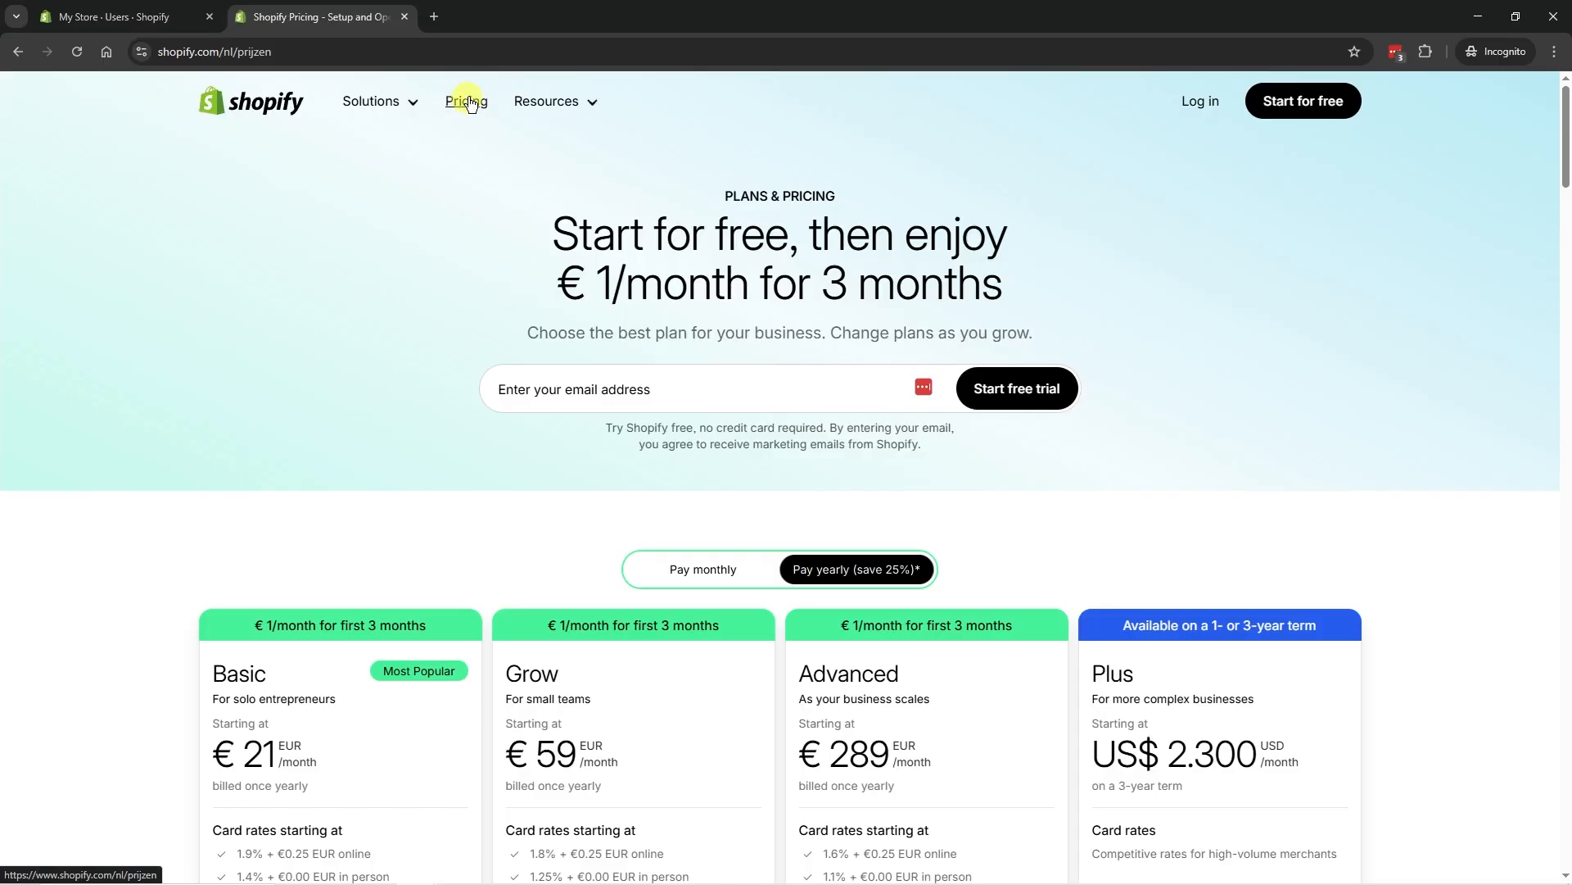
pyautogui.scroll(-3)
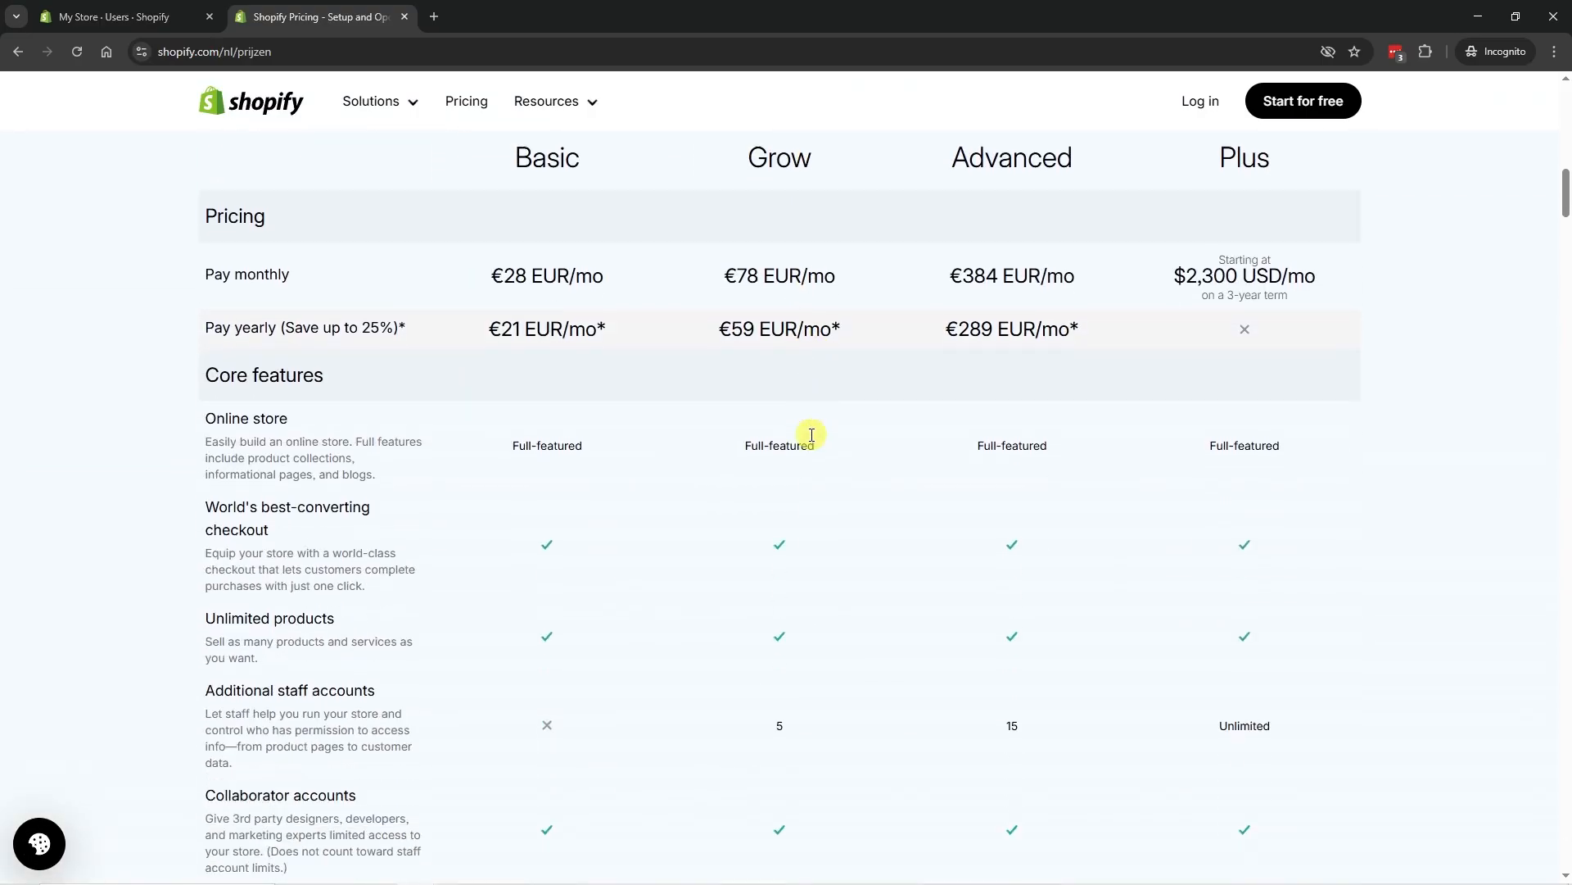
pyautogui.scroll(-3)
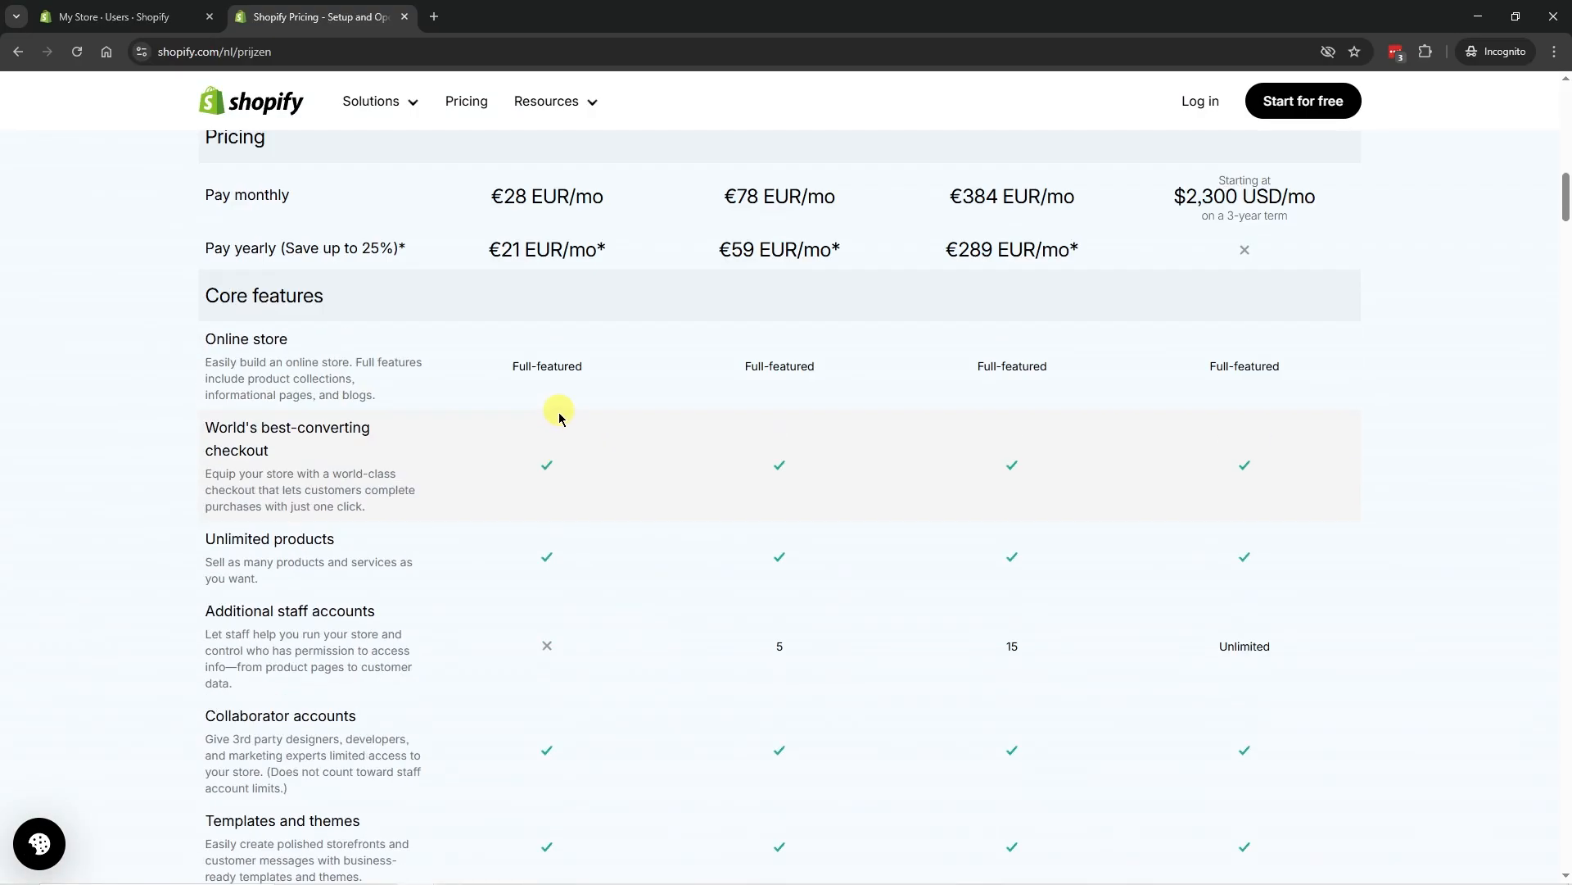
pyautogui.scroll(-3)
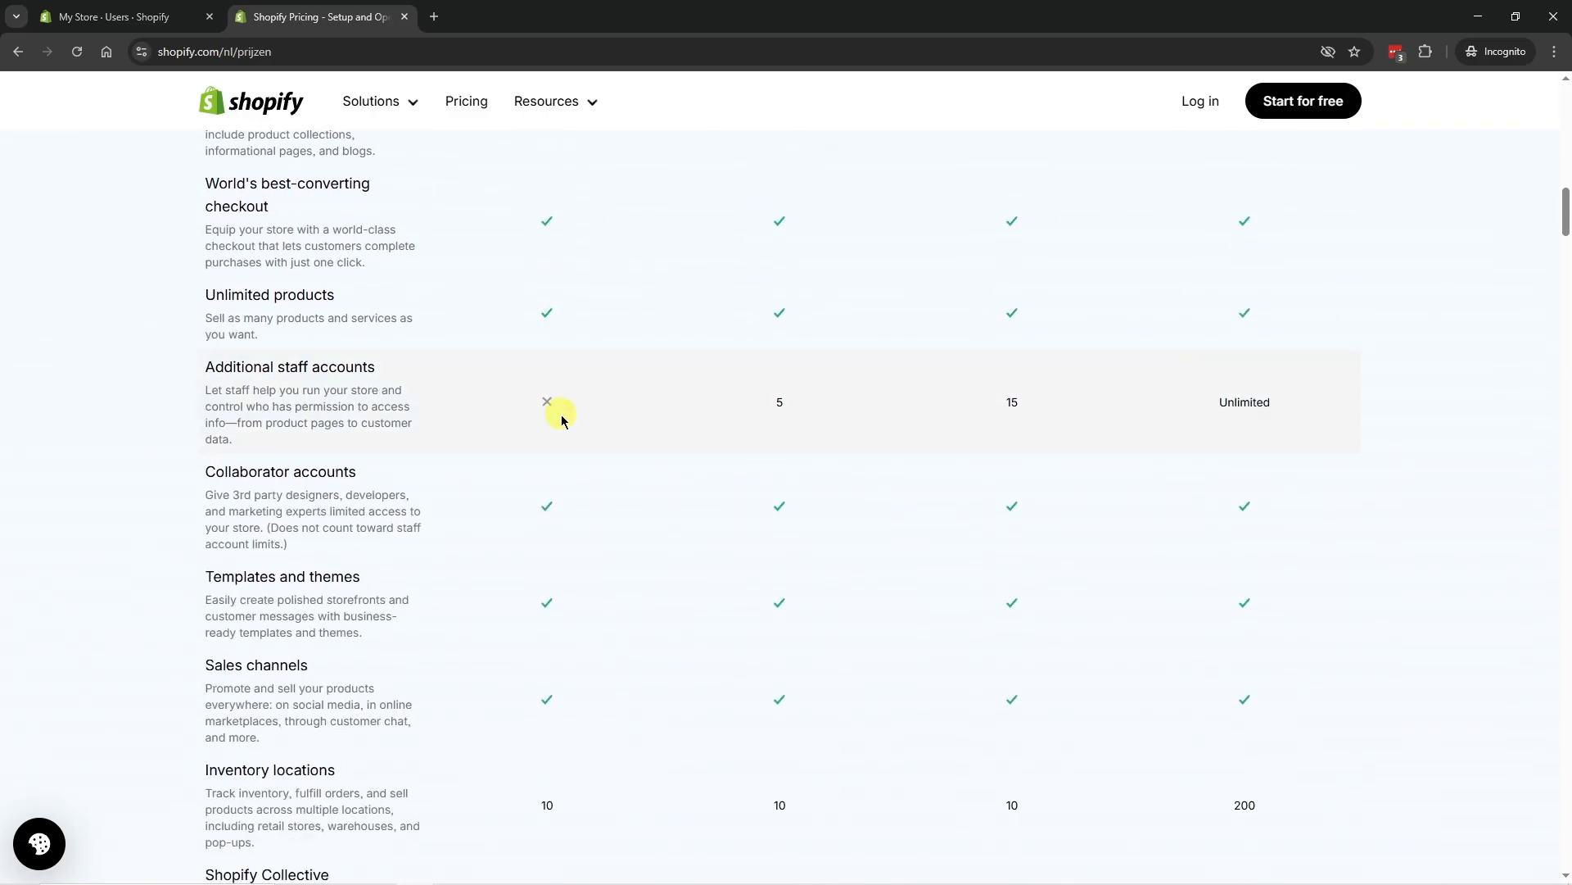
pyautogui.moveTo(229, 354)
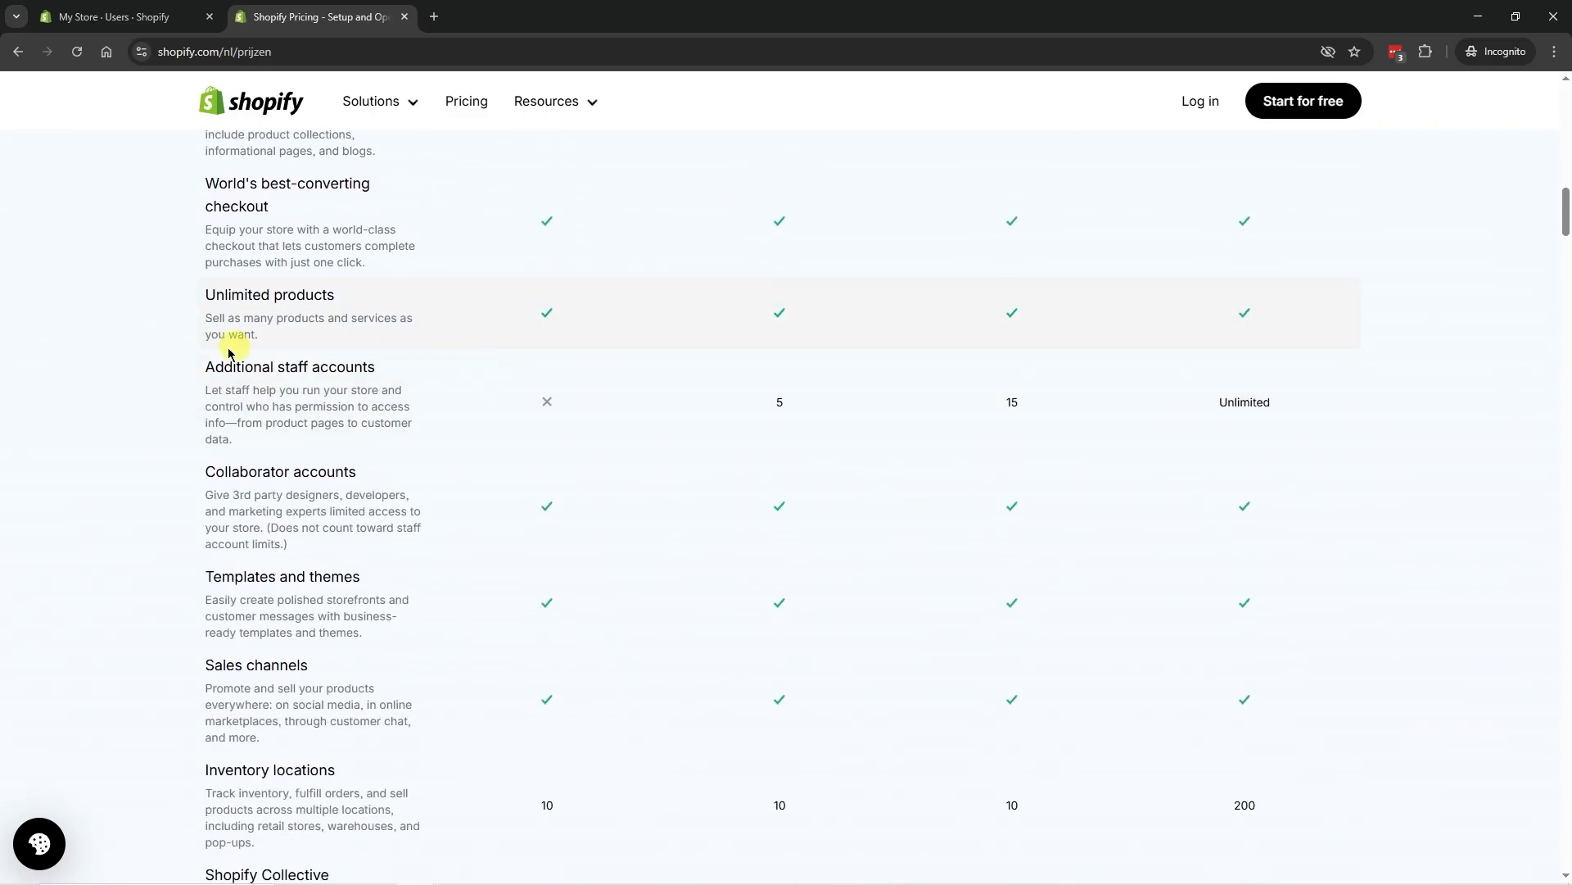
pyautogui.moveTo(377, 373)
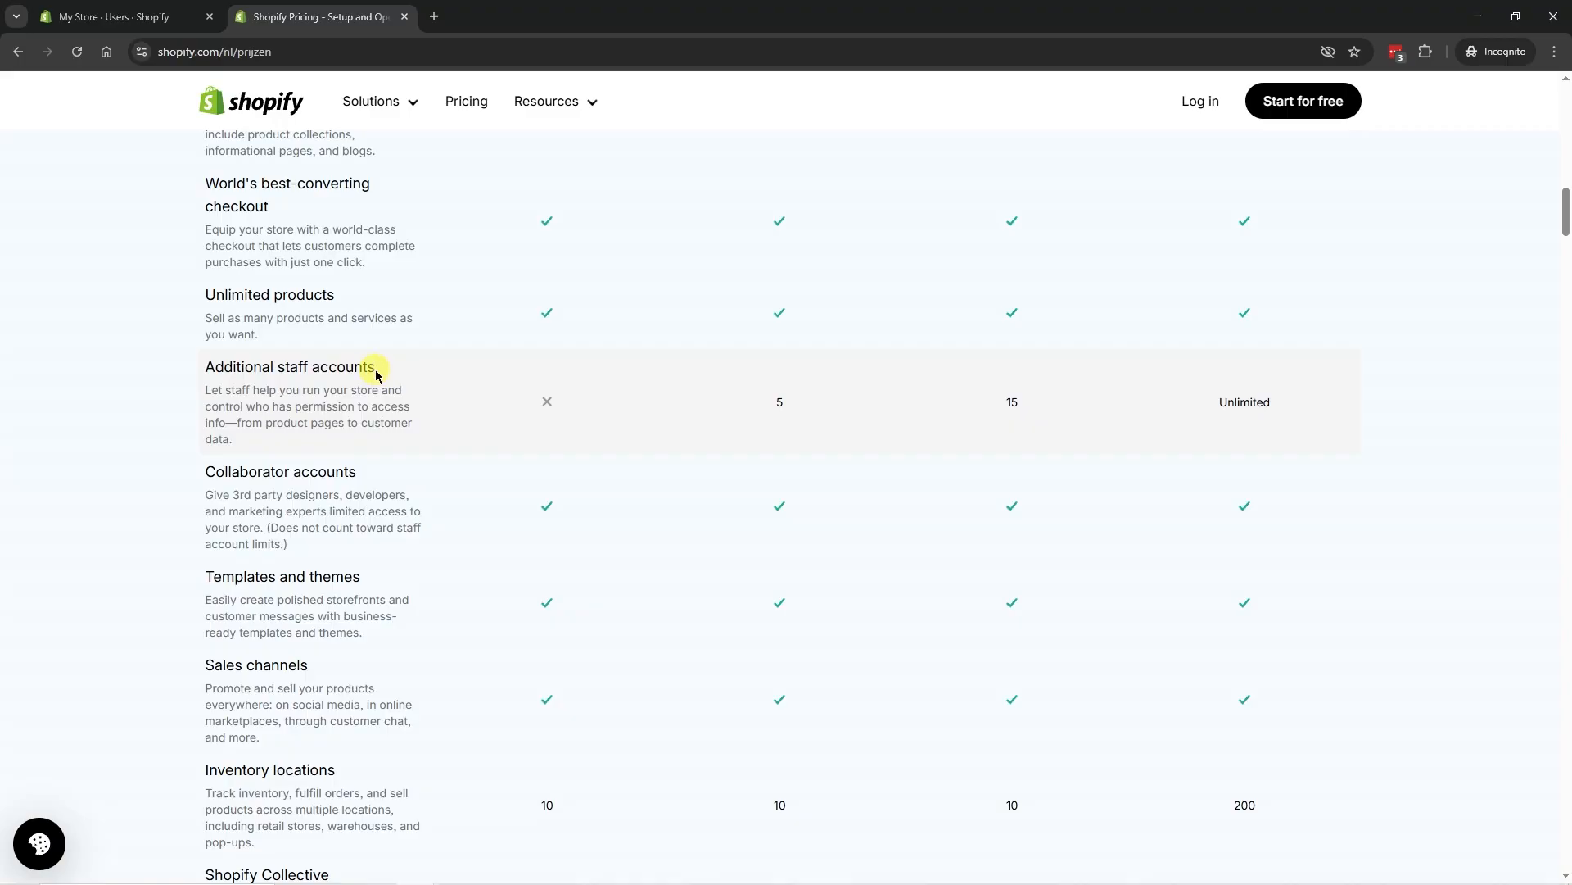
# Step: Begin an Add users form in Settings > Users with the staff email and the role choices listed
pyautogui.click(120, 16)
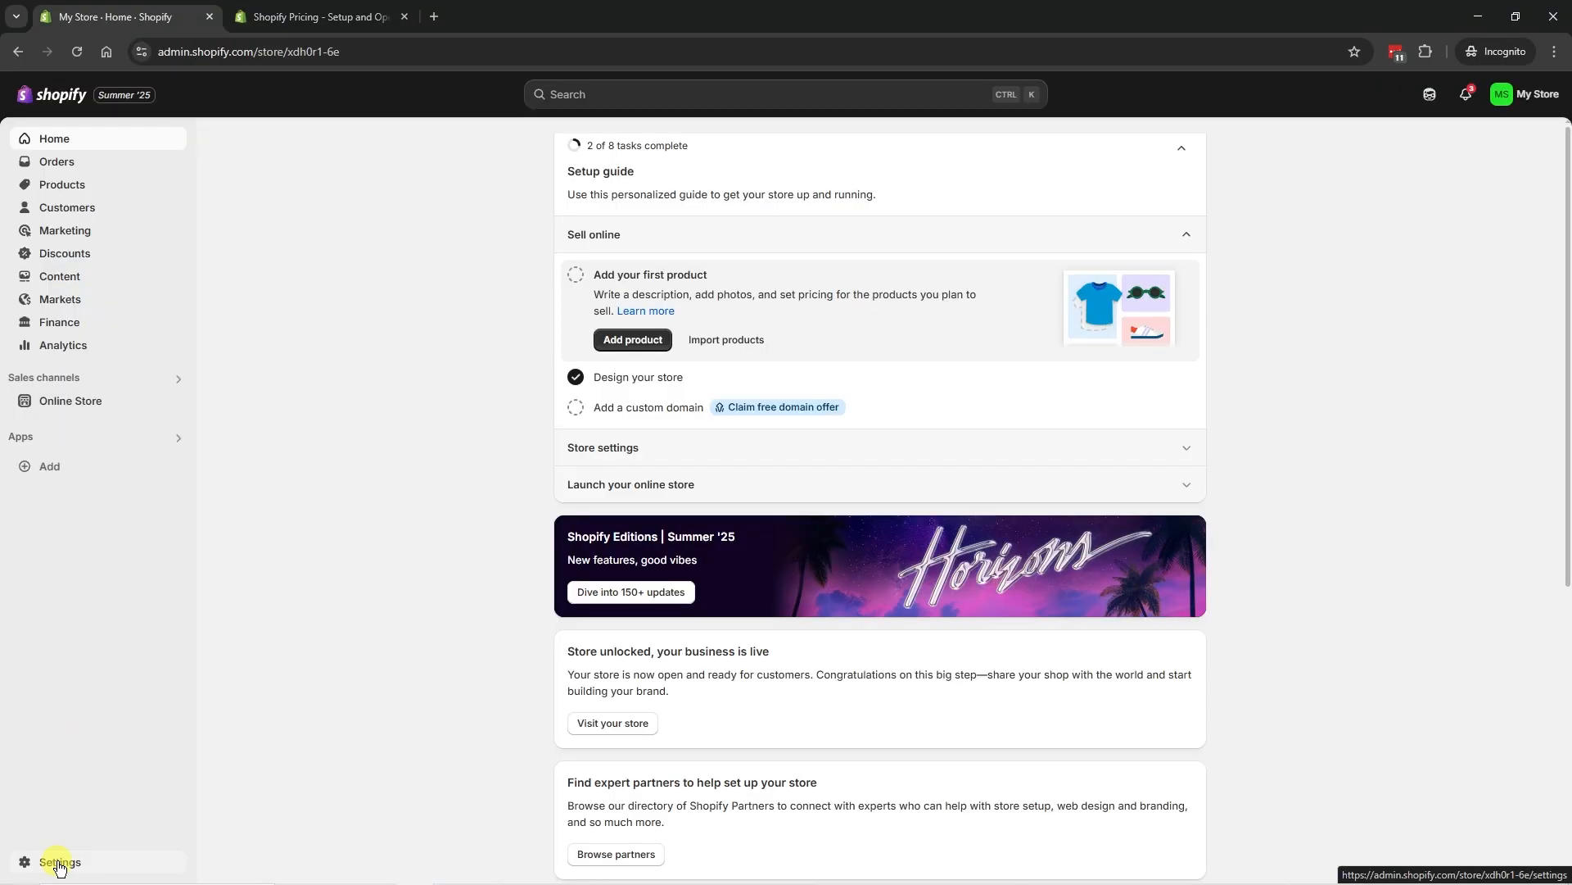
pyautogui.click(59, 868)
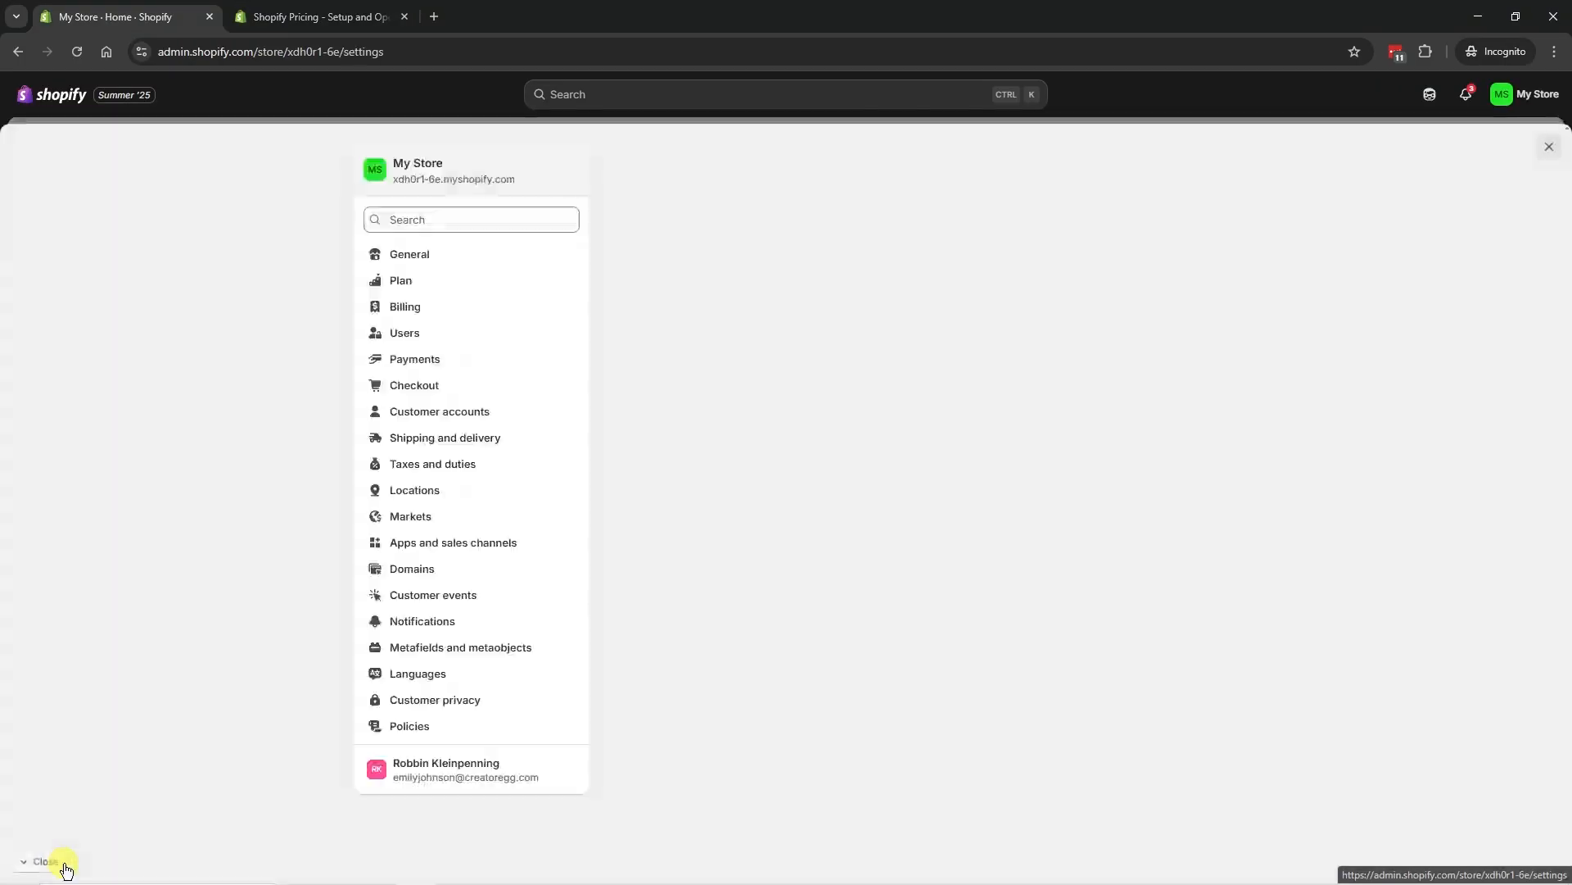
pyautogui.click(405, 332)
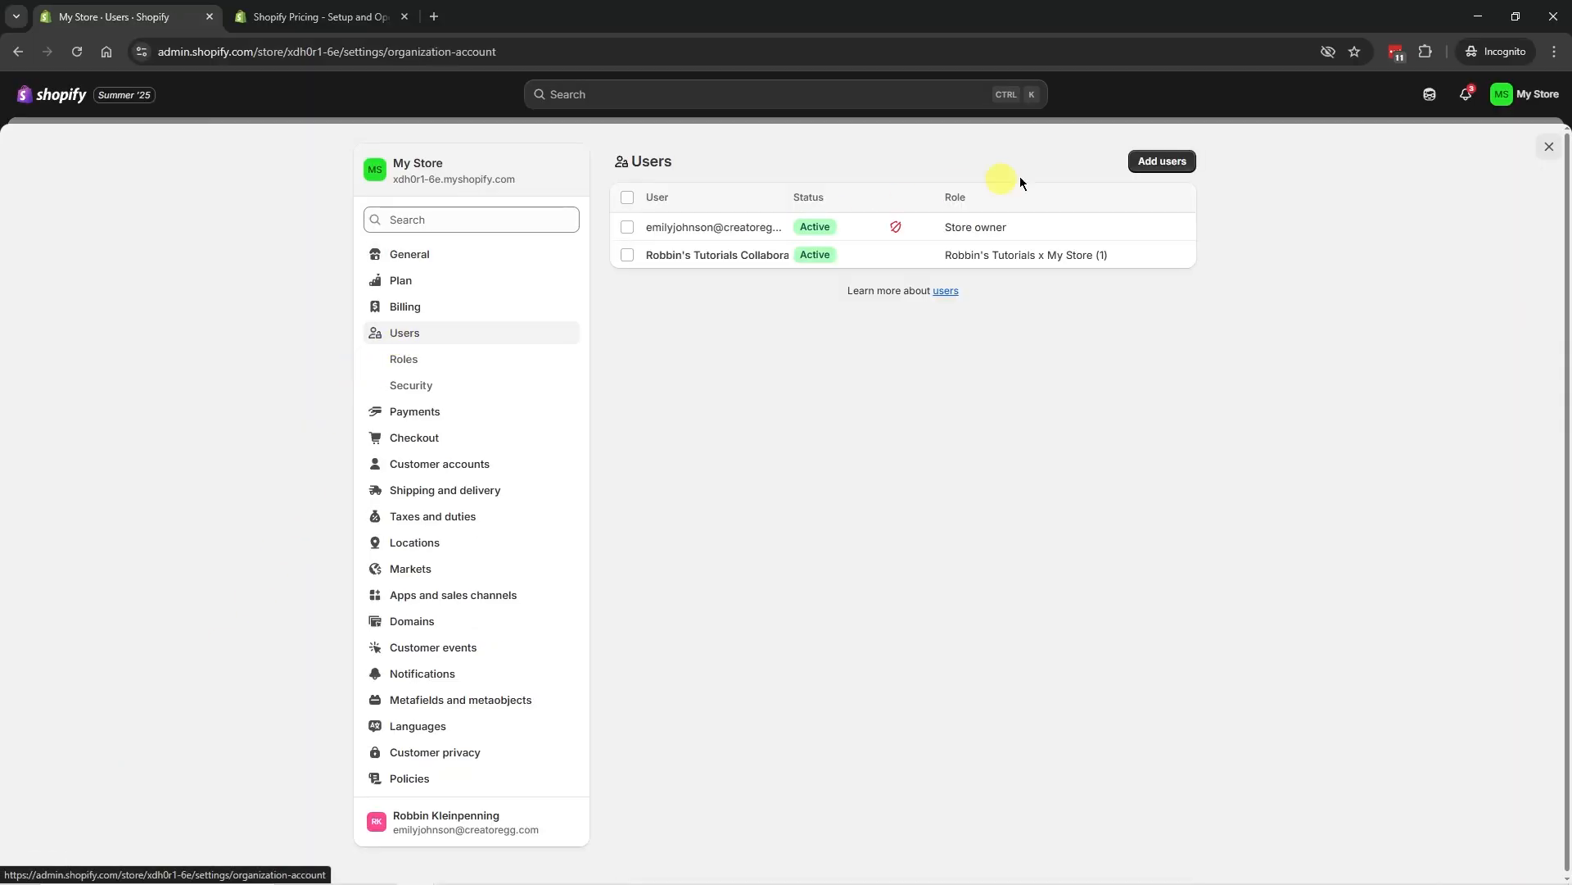
pyautogui.click(1160, 161)
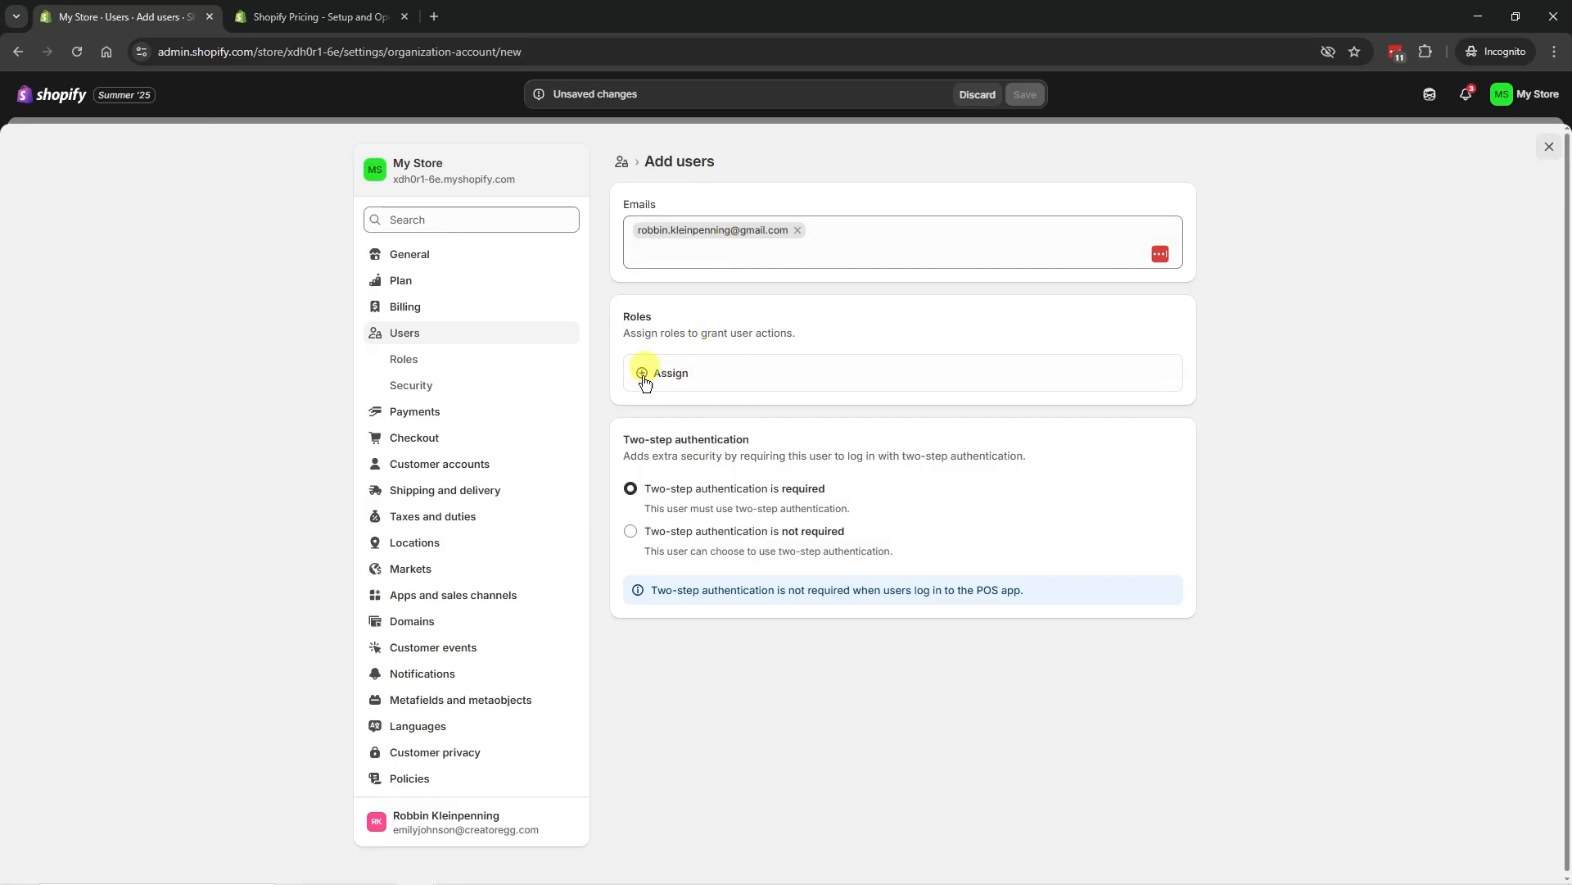
pyautogui.moveTo(717, 377)
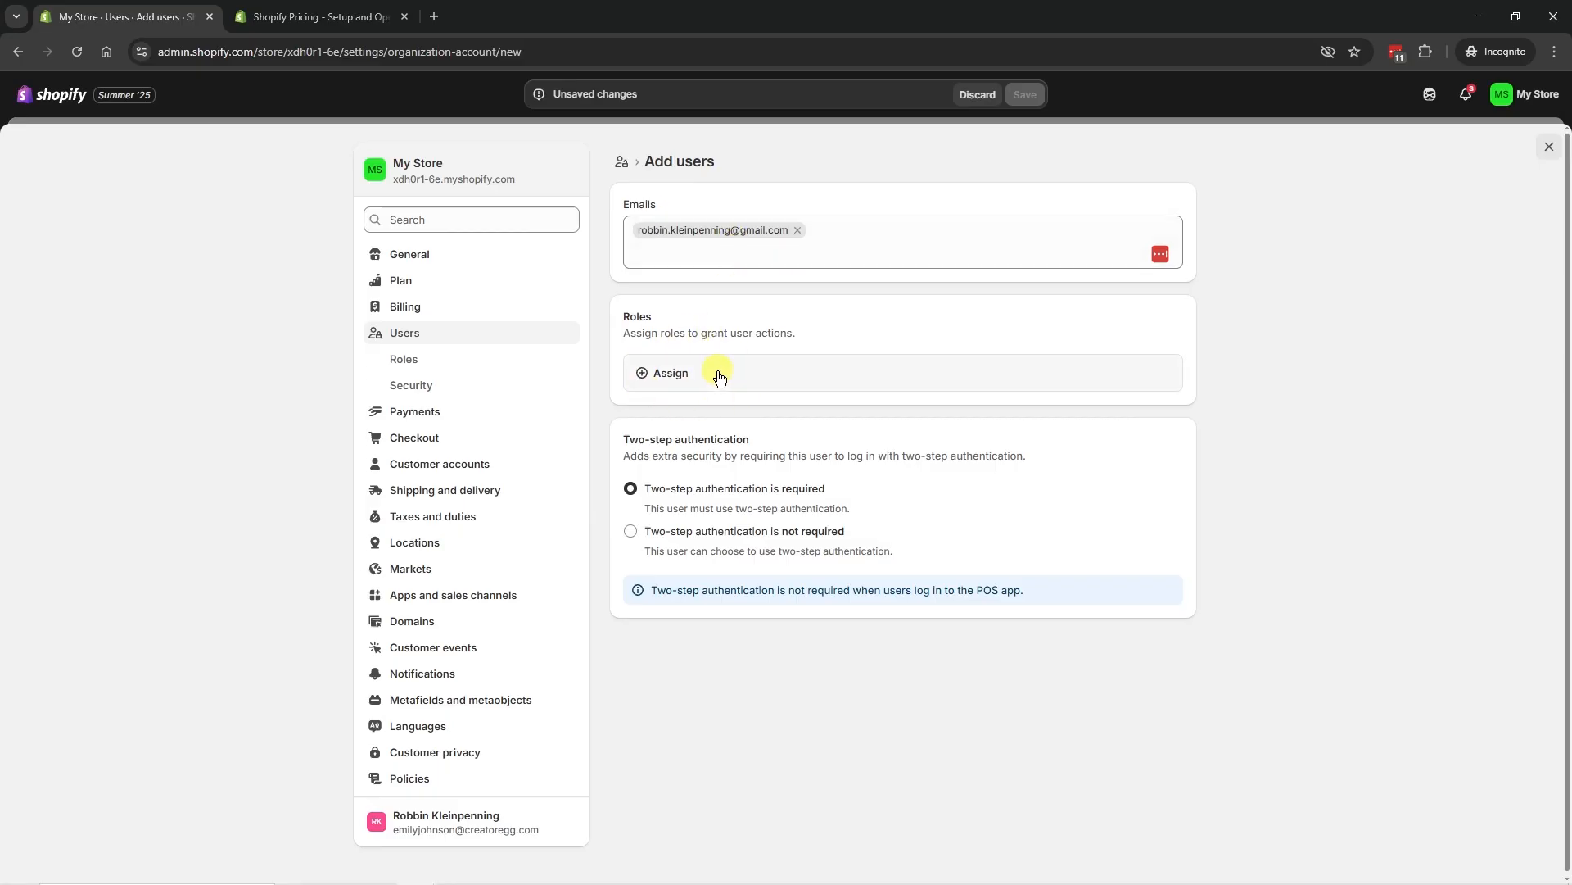
pyautogui.click(663, 372)
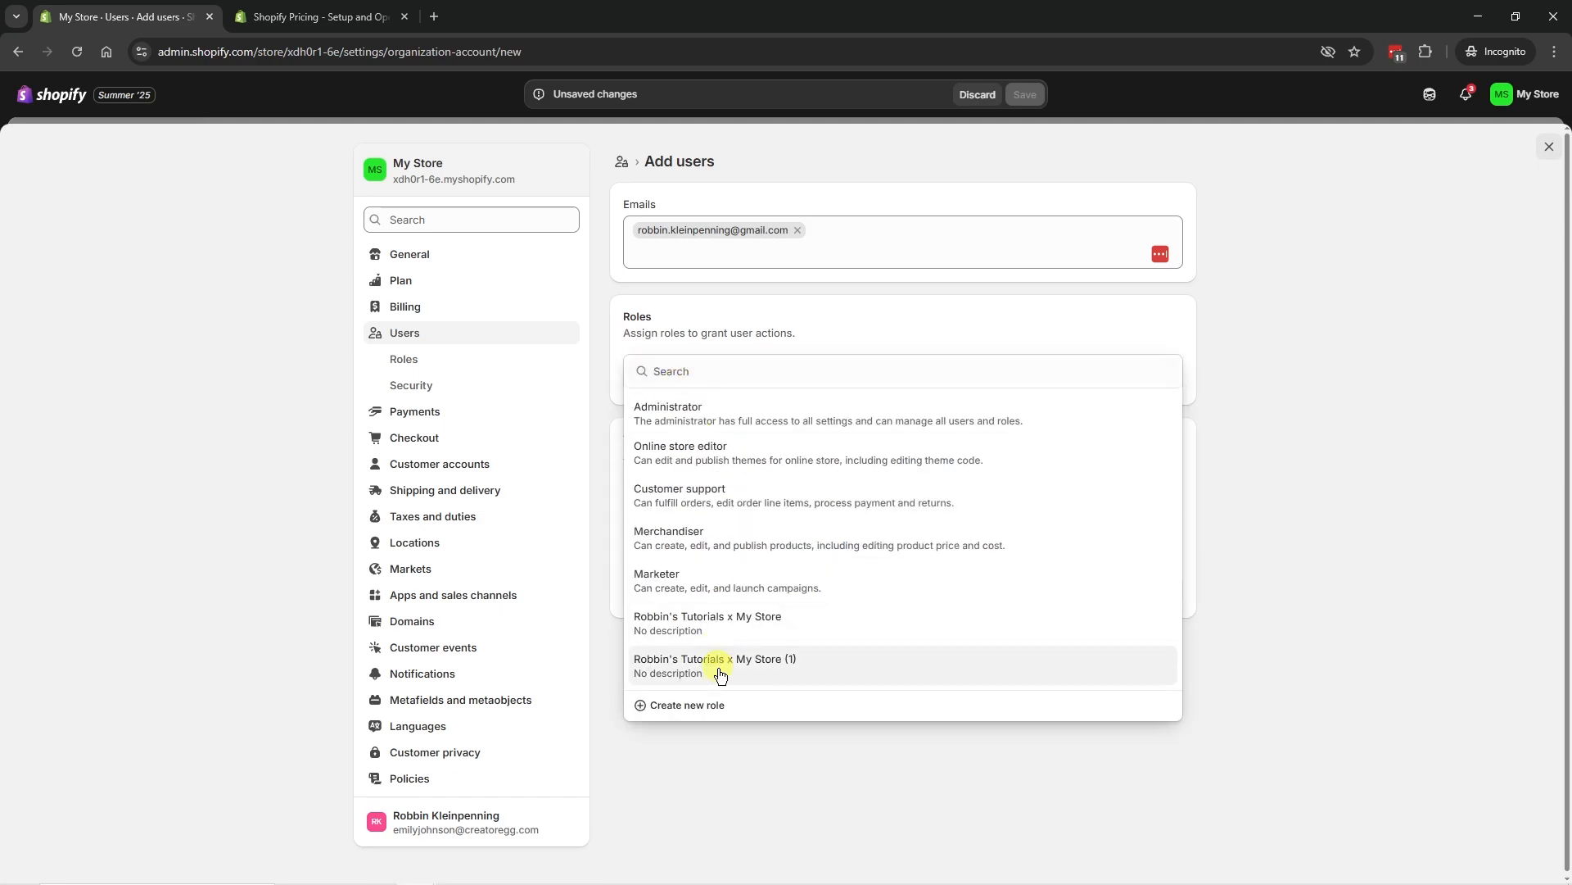
pyautogui.moveTo(722, 709)
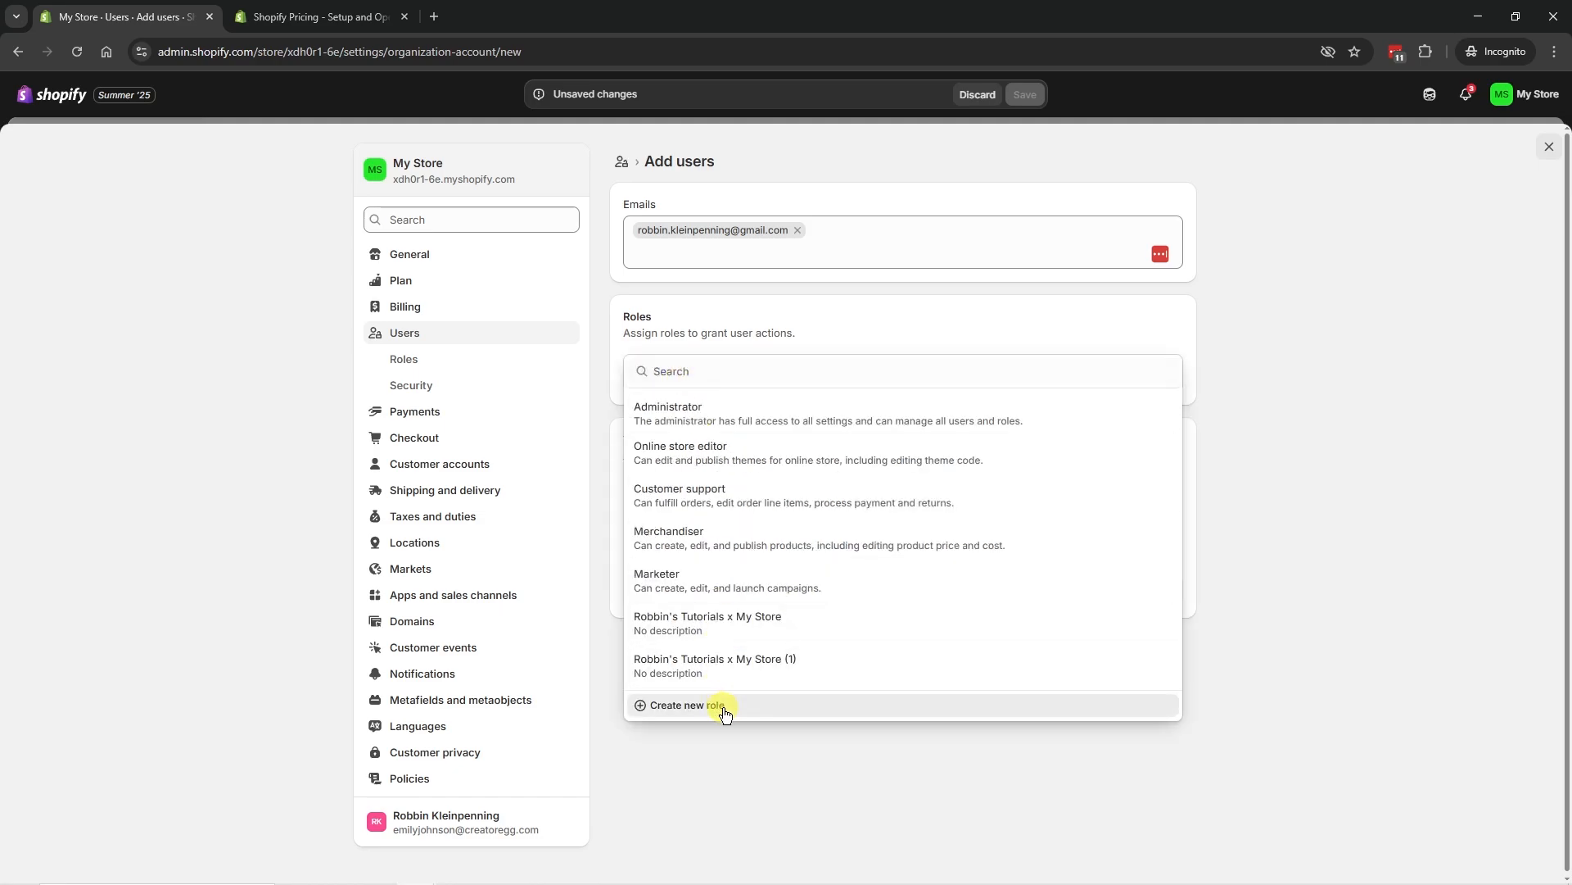
# Step: Begin a custom role named 'Staff member' and browse its Permissions and App permissions lists
pyautogui.click(683, 704)
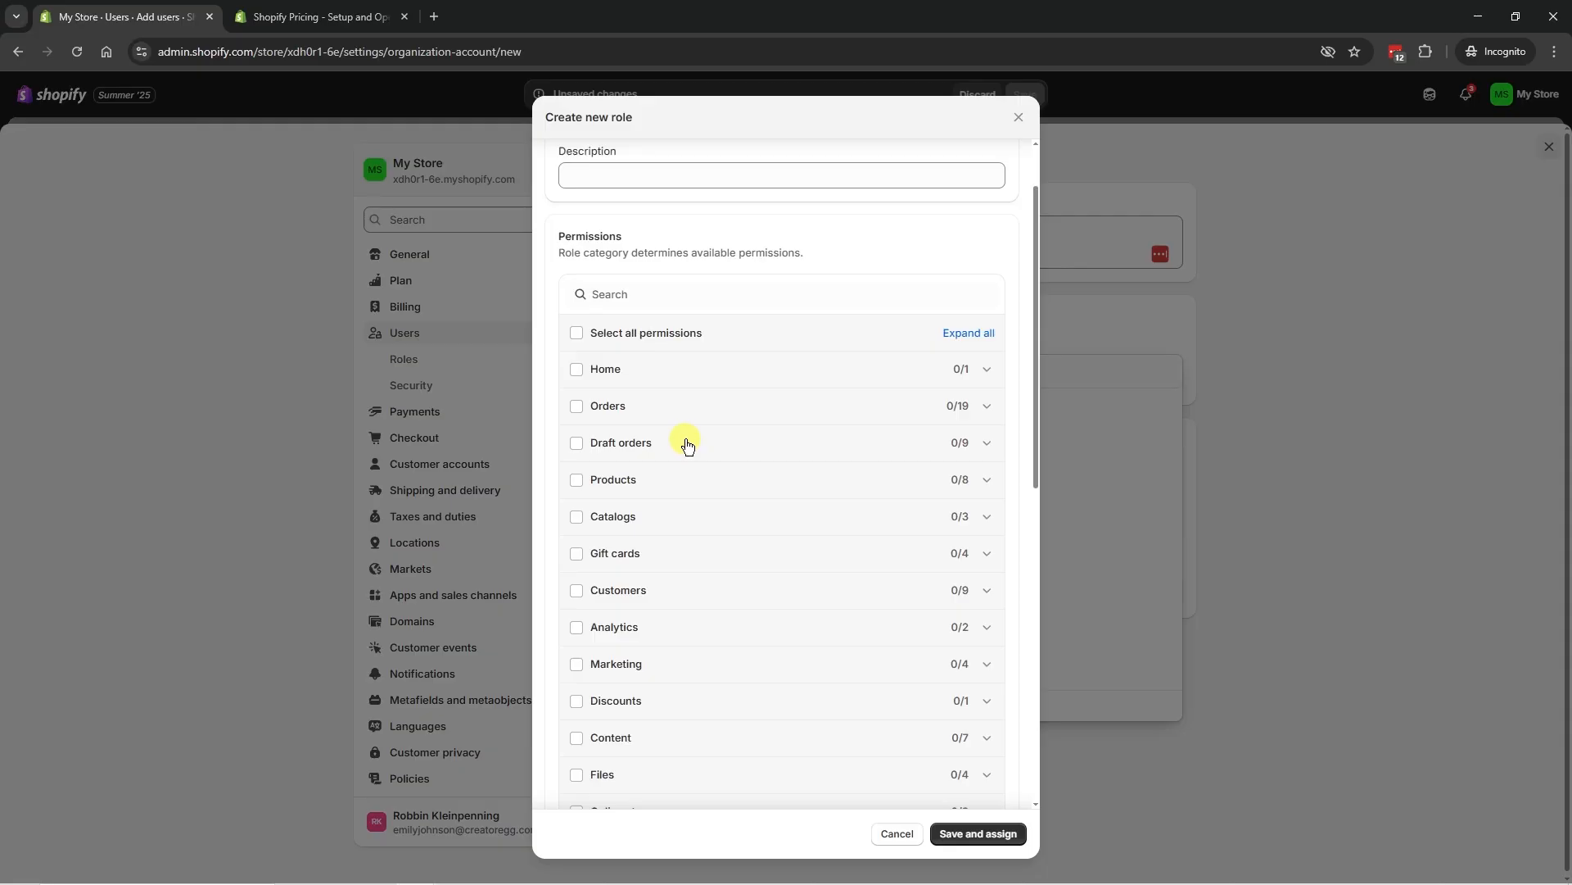
pyautogui.scroll(3)
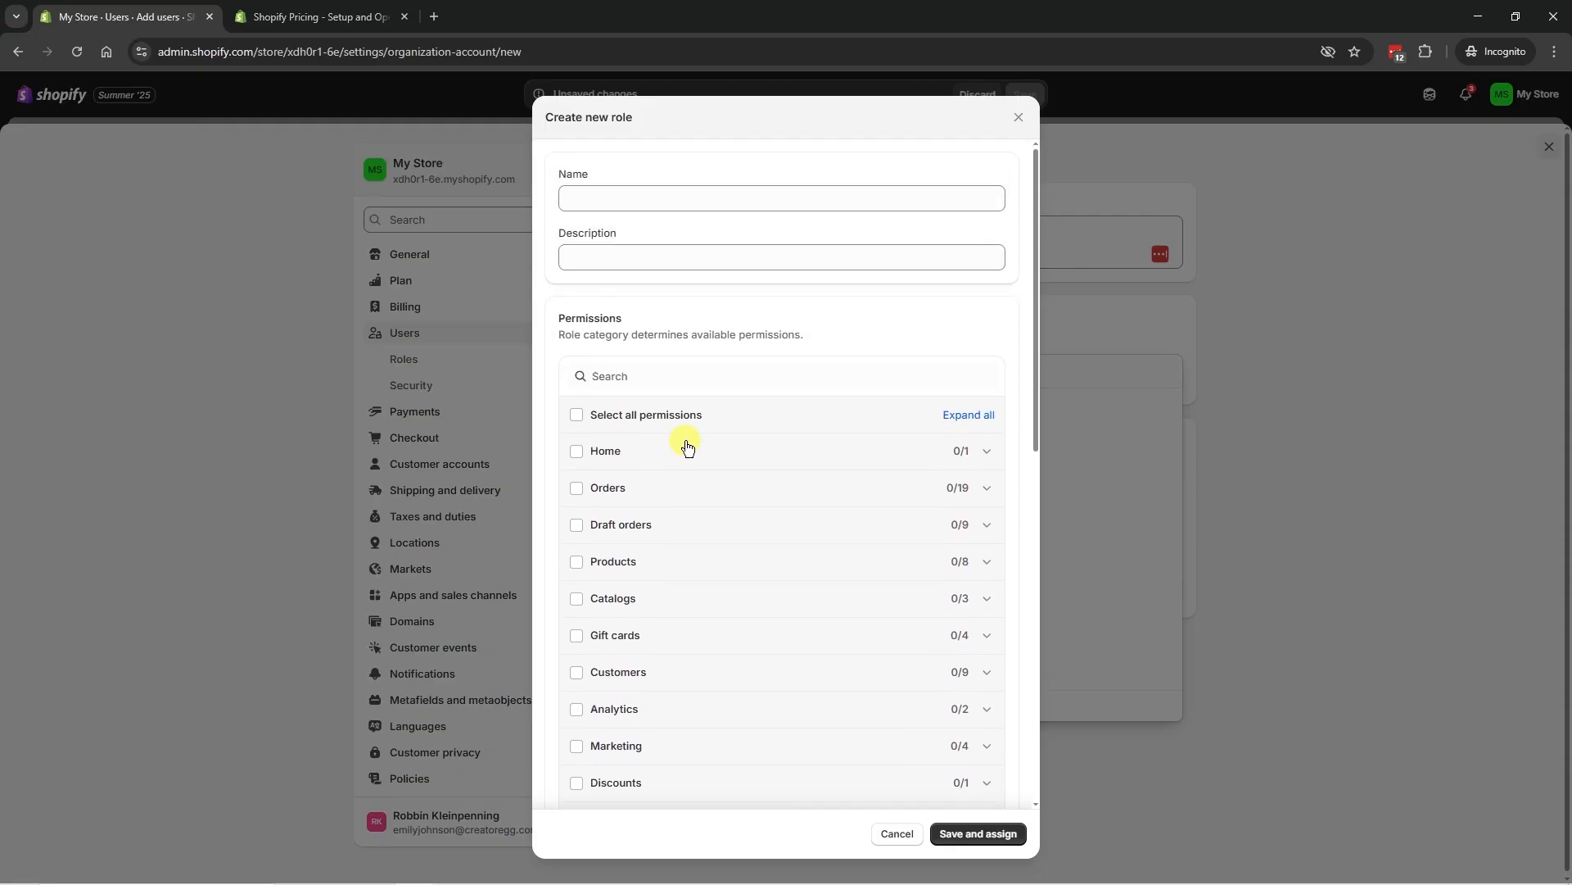
pyautogui.write('Staff member')
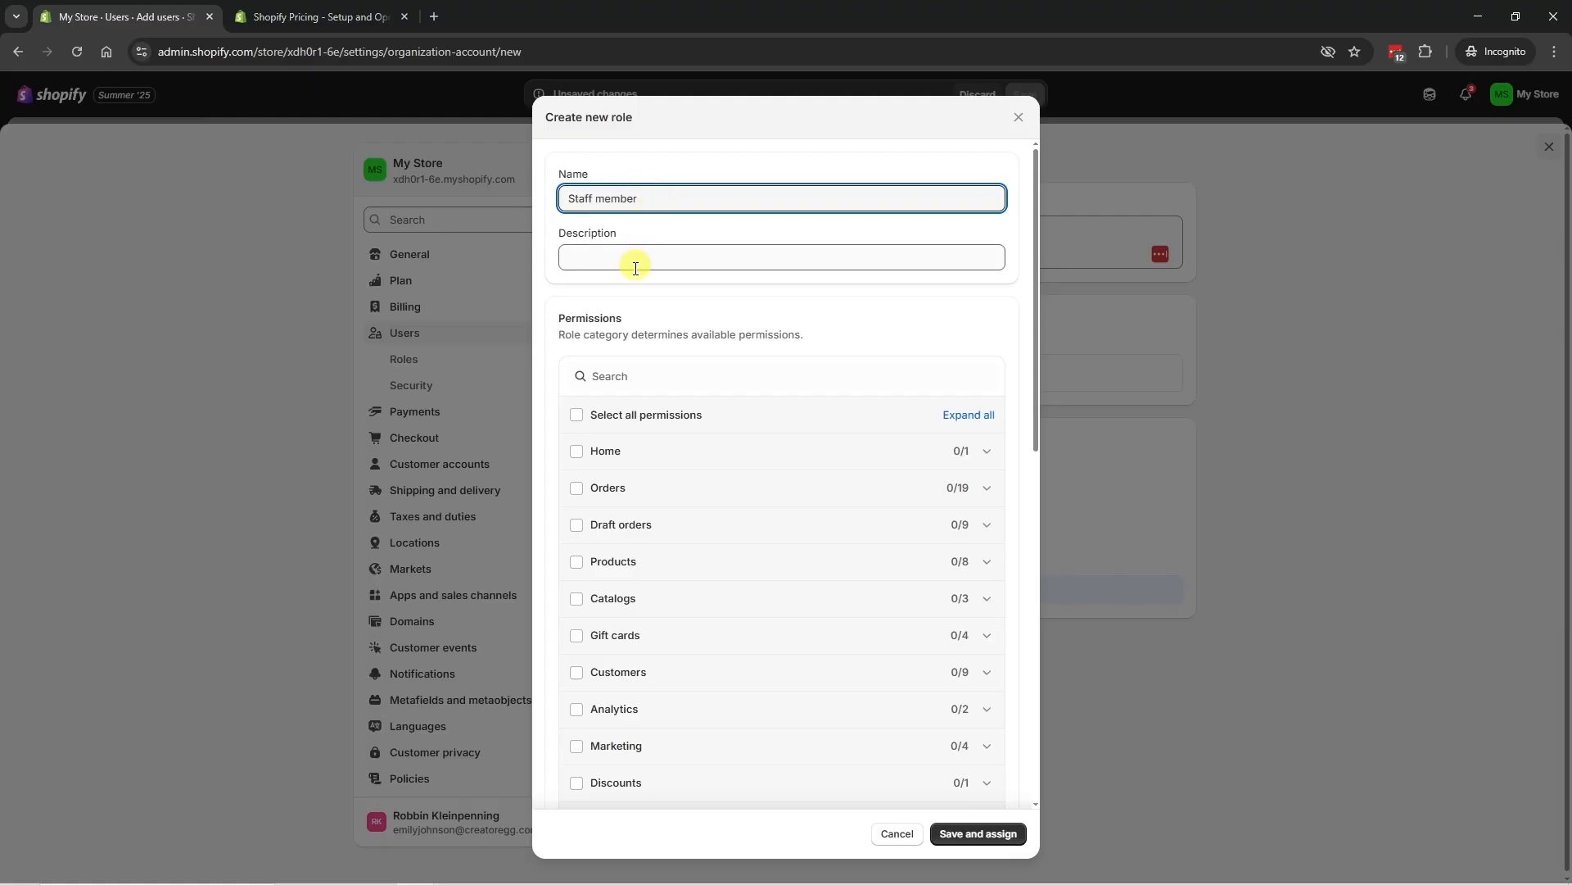
pyautogui.scroll(-3)
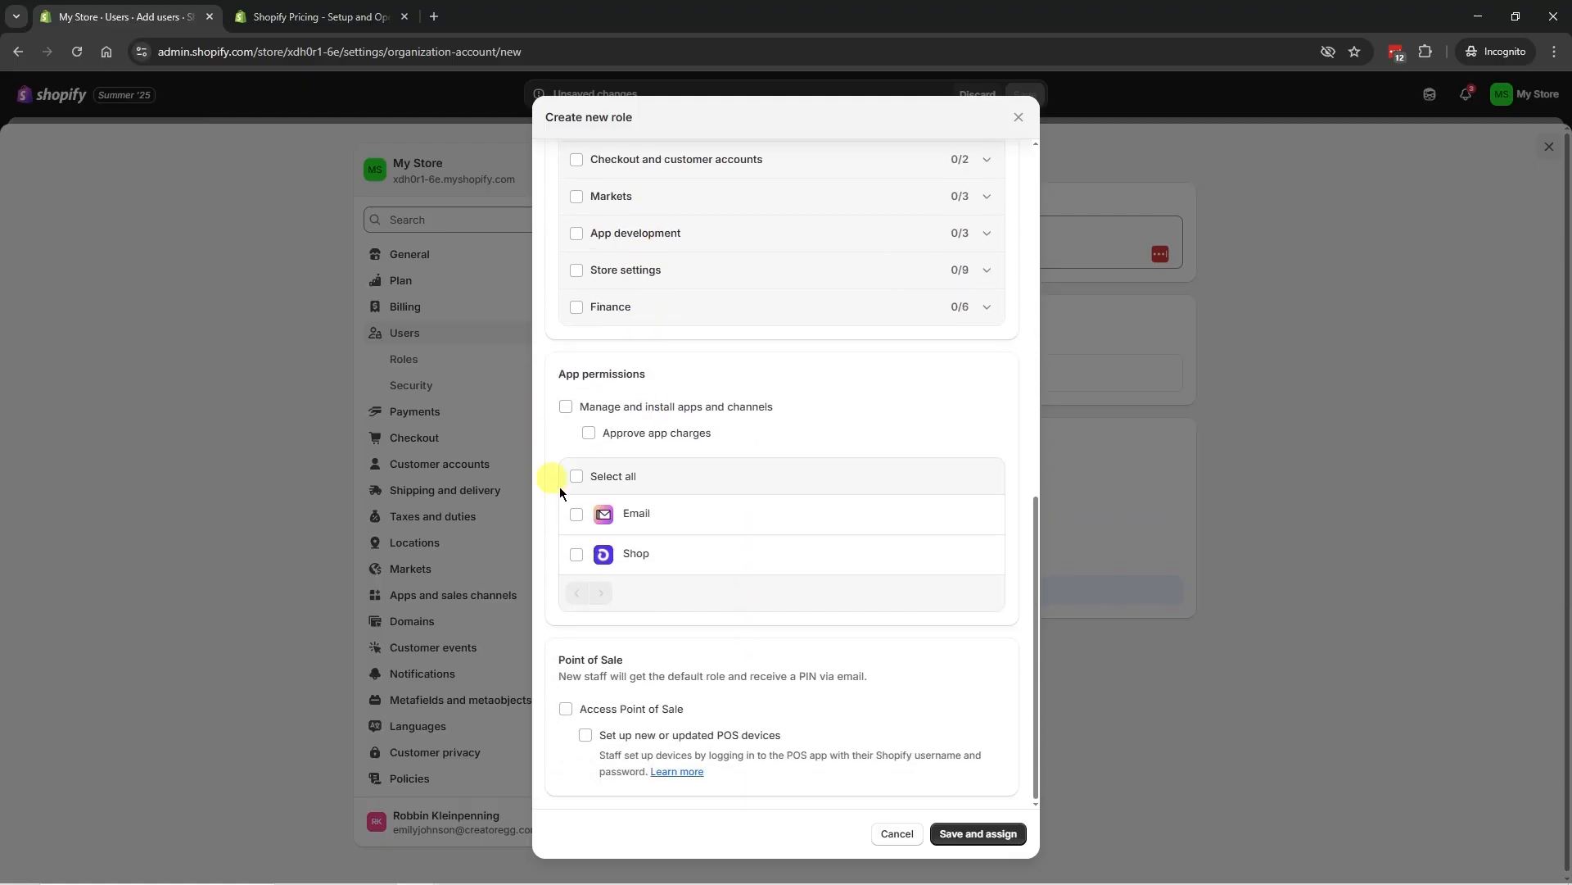
pyautogui.moveTo(886, 752)
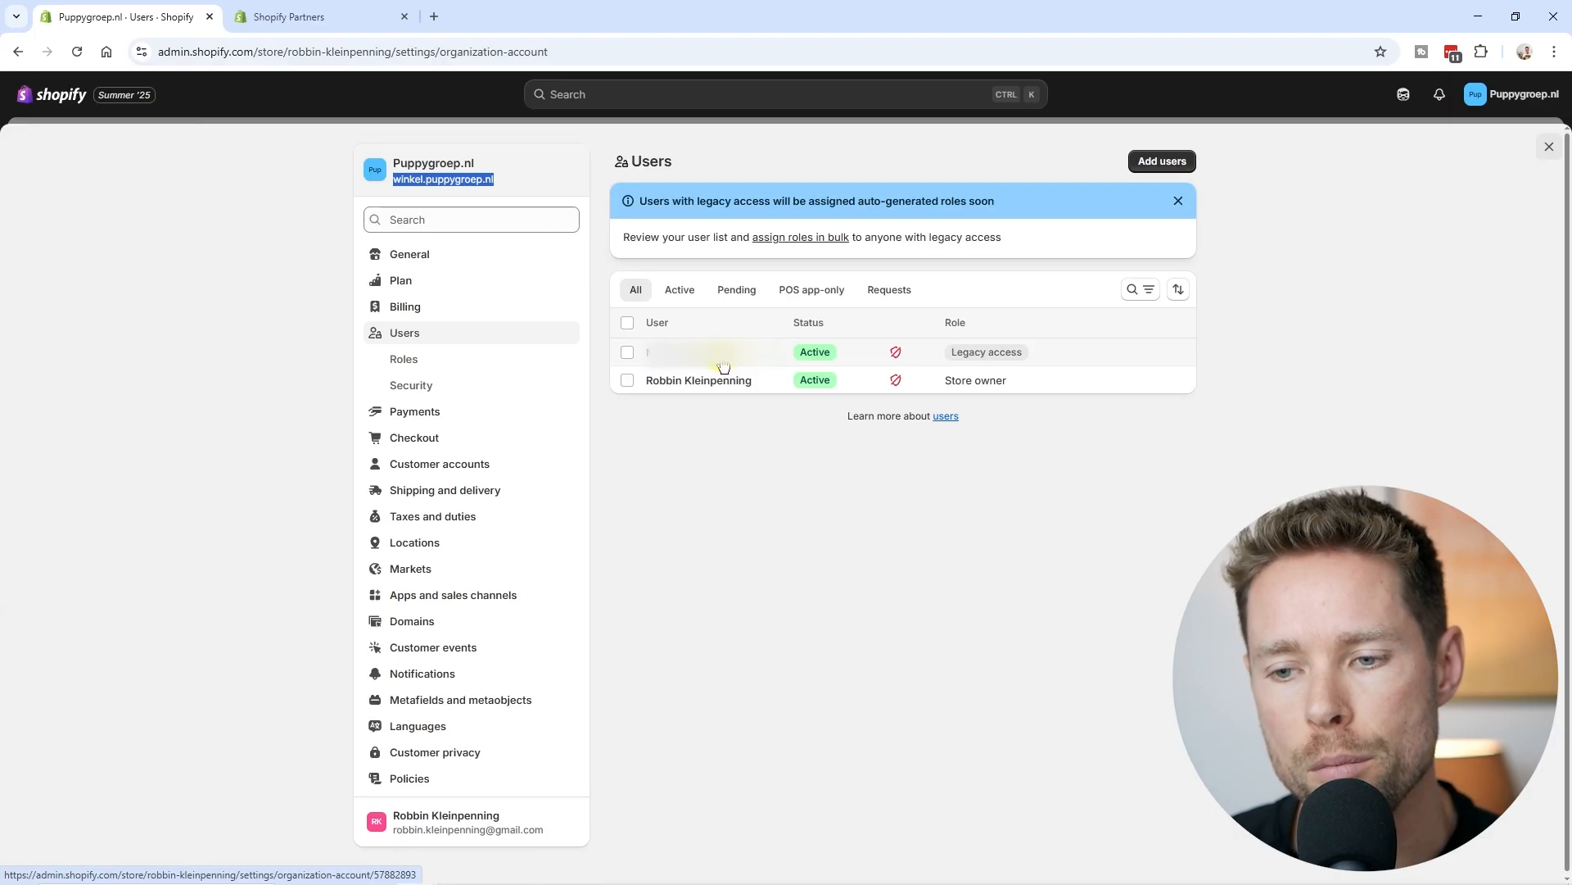
# Step: View the legacy-access user's granted permissions, including Customers rights, via View permissions
pyautogui.click(722, 352)
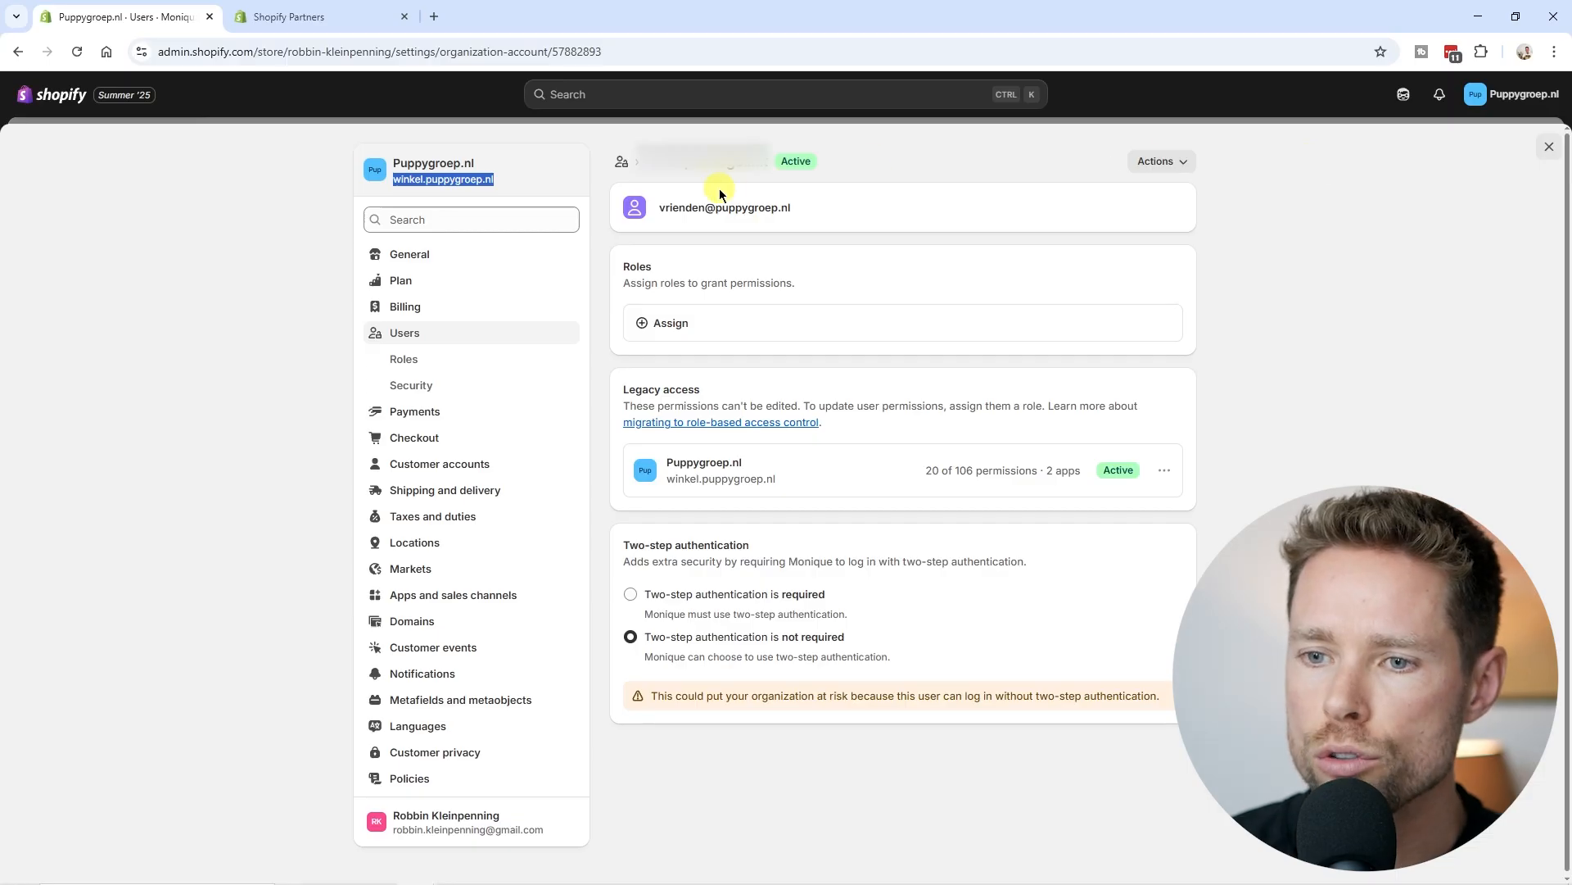
pyautogui.doubleClick(723, 208)
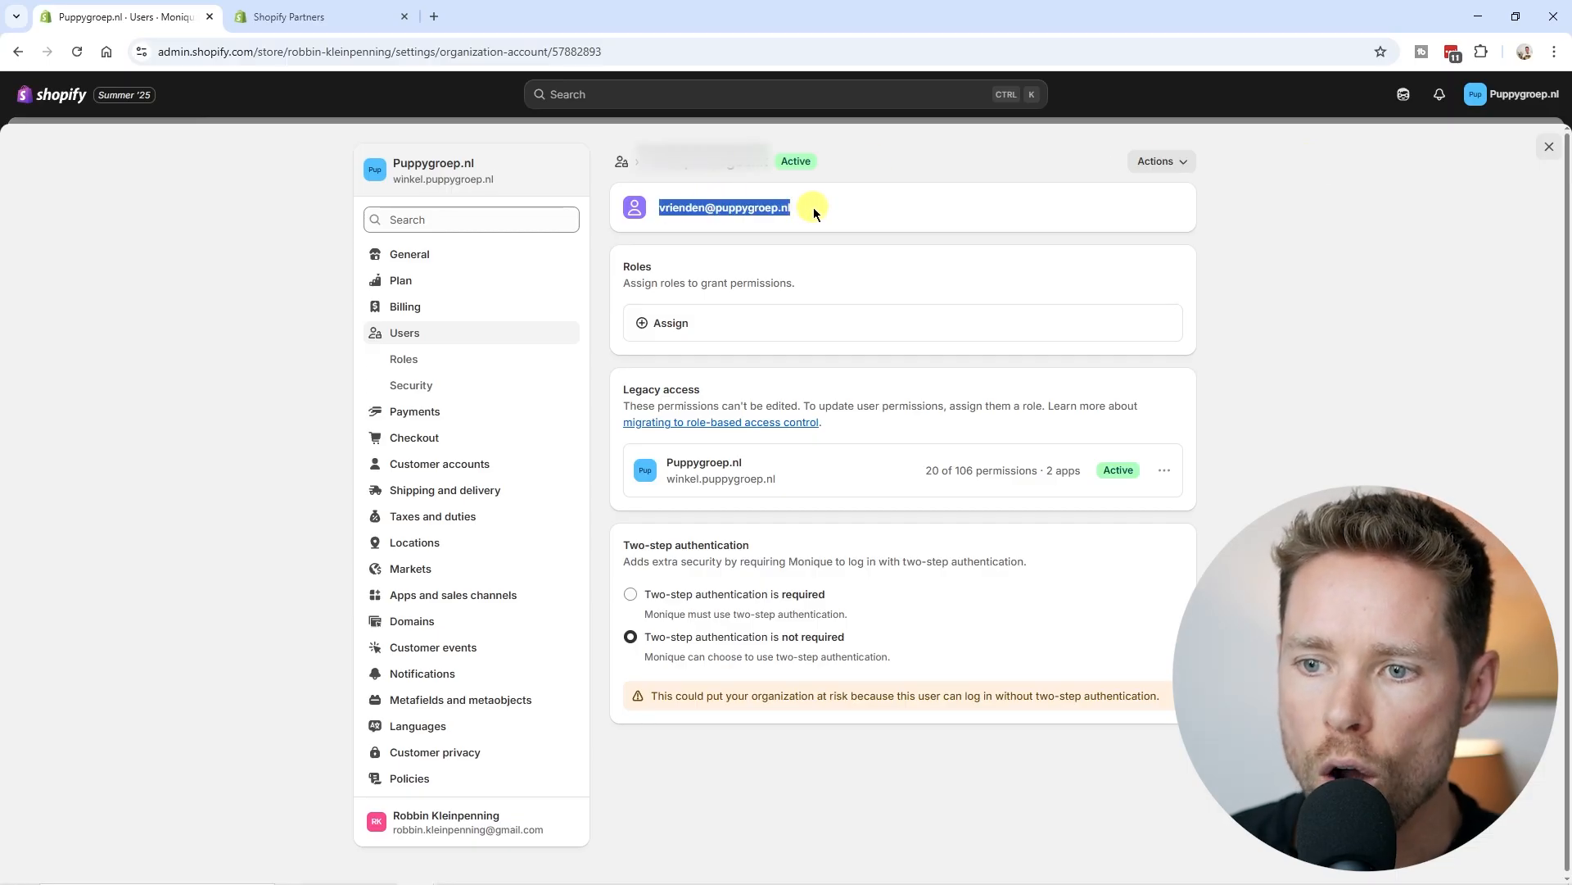
pyautogui.moveTo(781, 251)
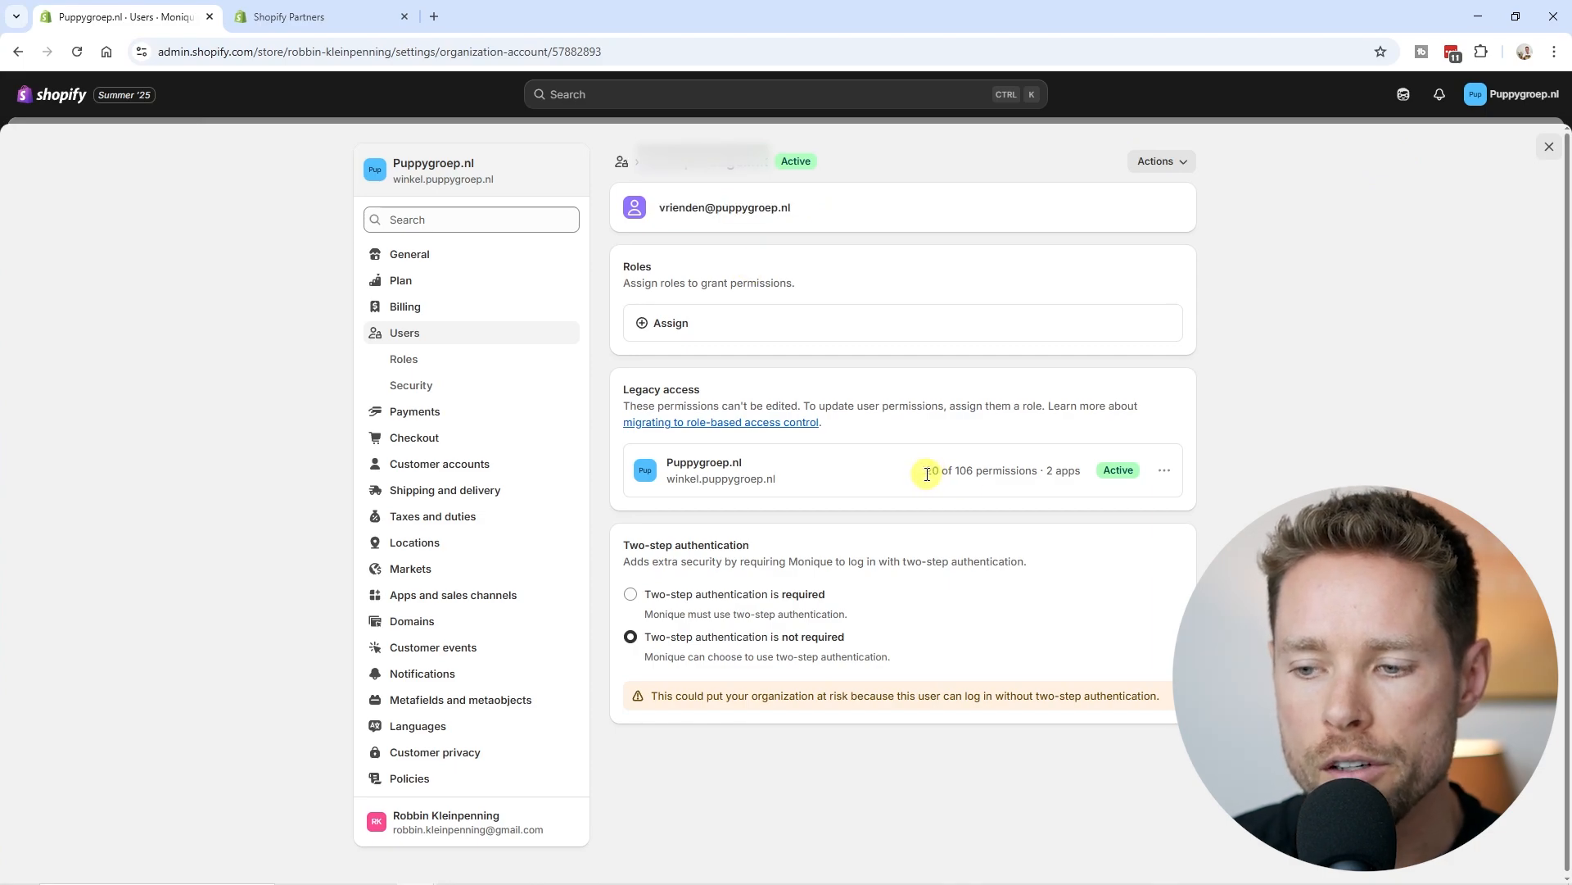
pyautogui.moveTo(1111, 481)
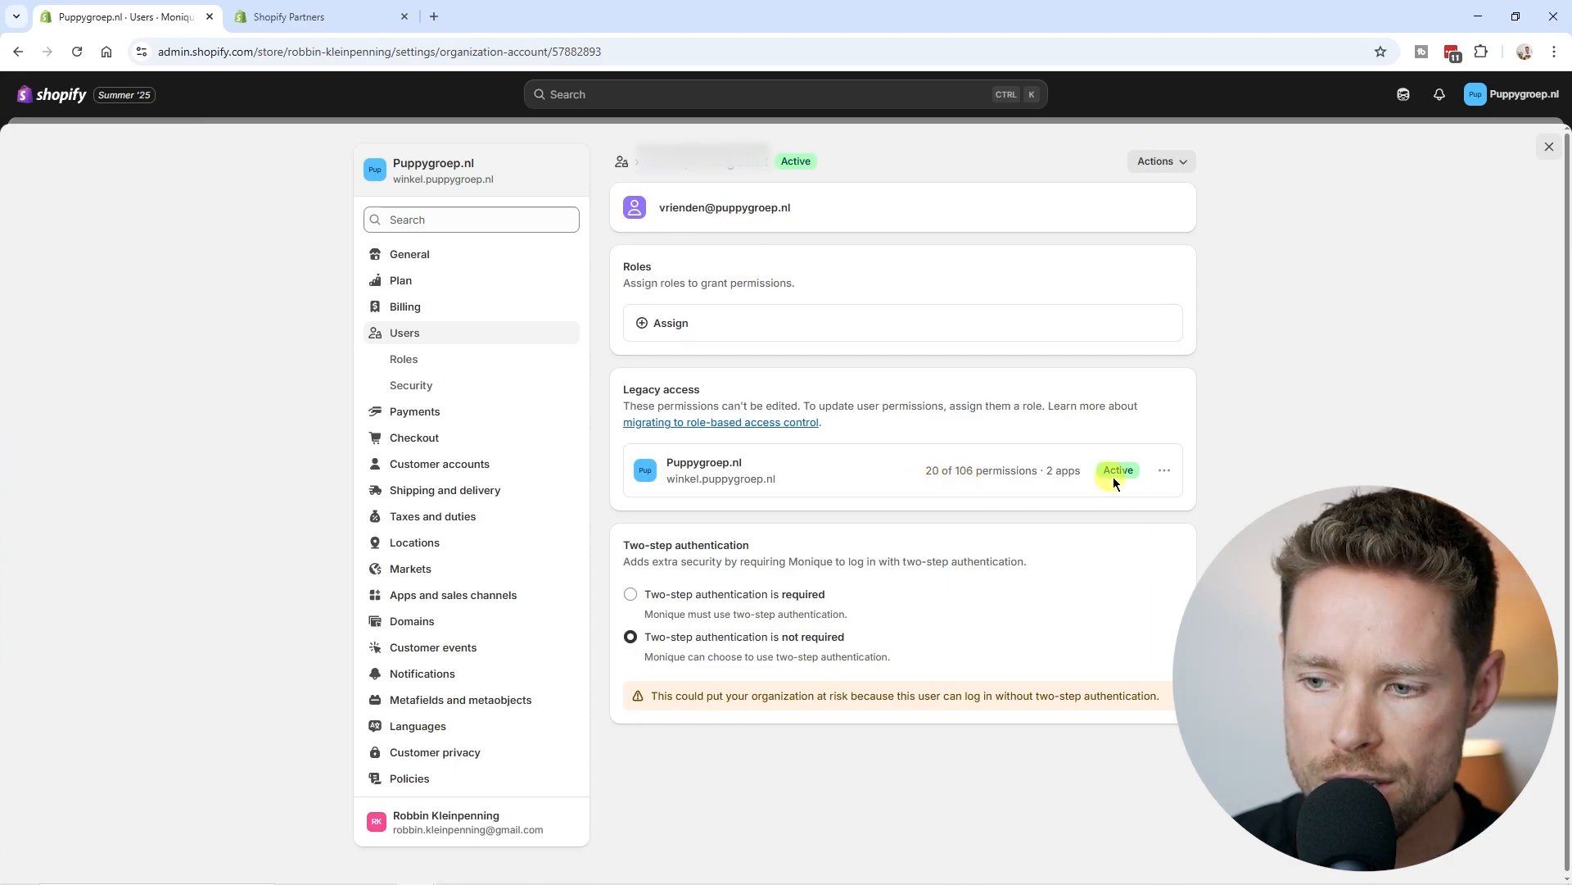
pyautogui.click(1165, 470)
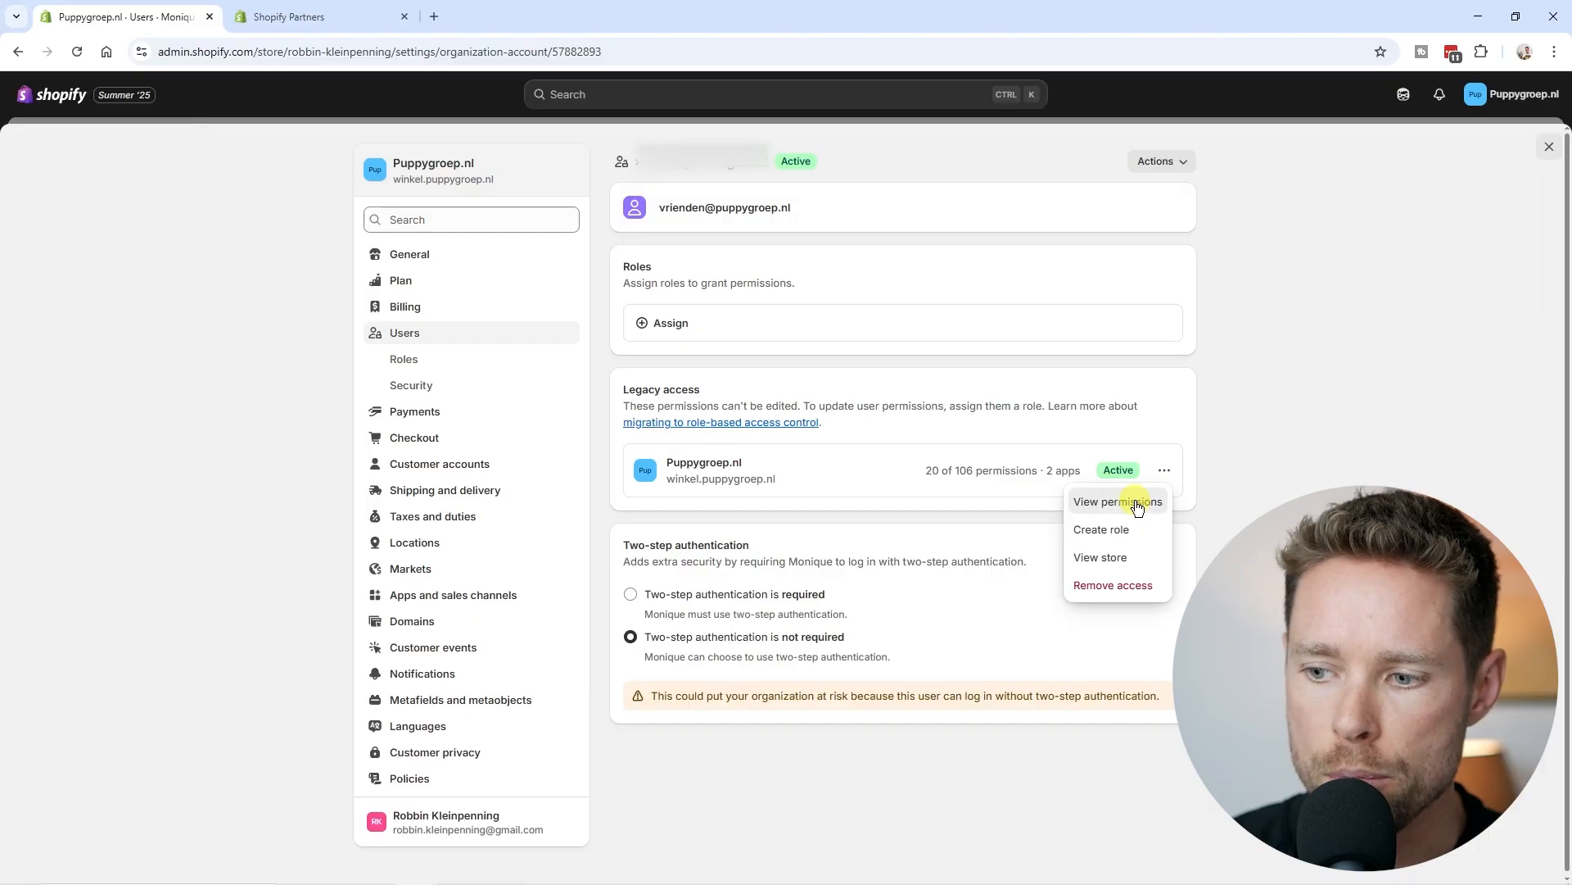
pyautogui.click(1116, 501)
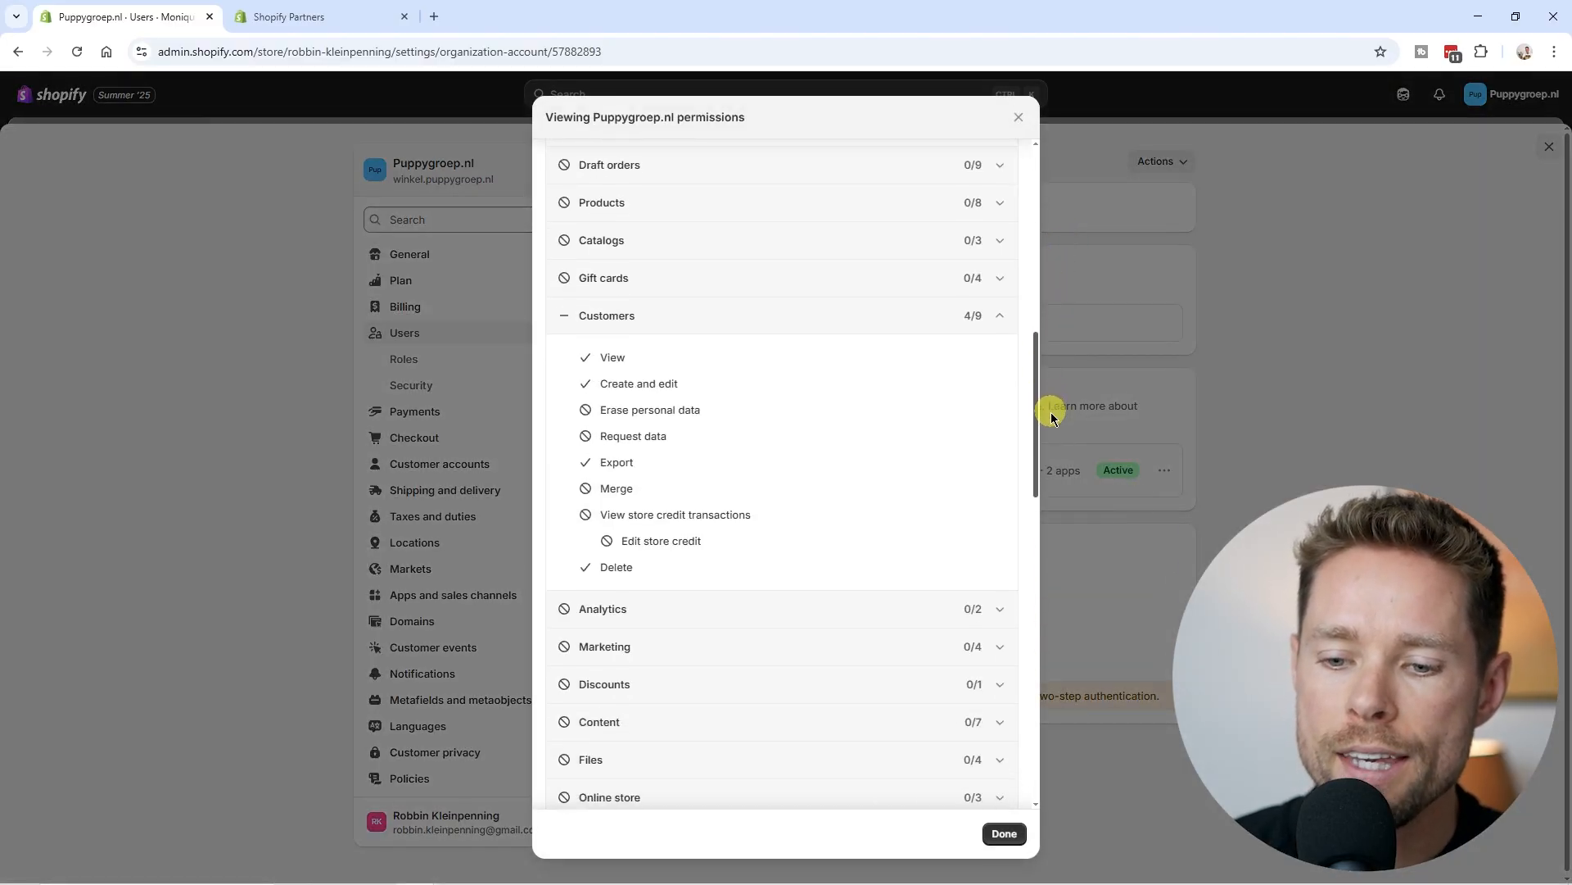
pyautogui.scroll(-3)
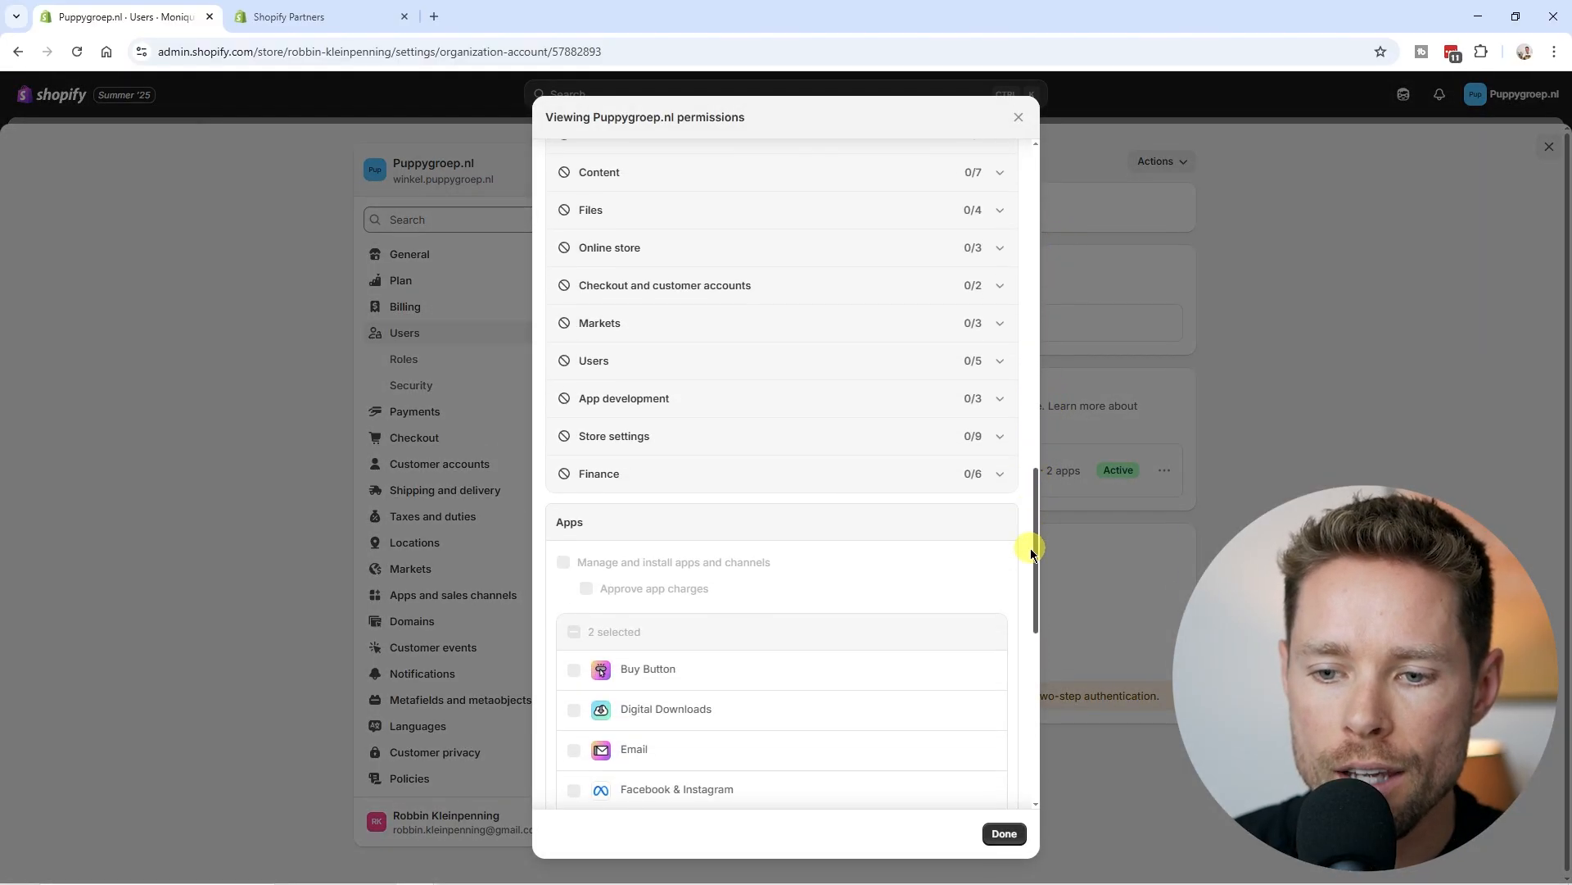
pyautogui.scroll(-3)
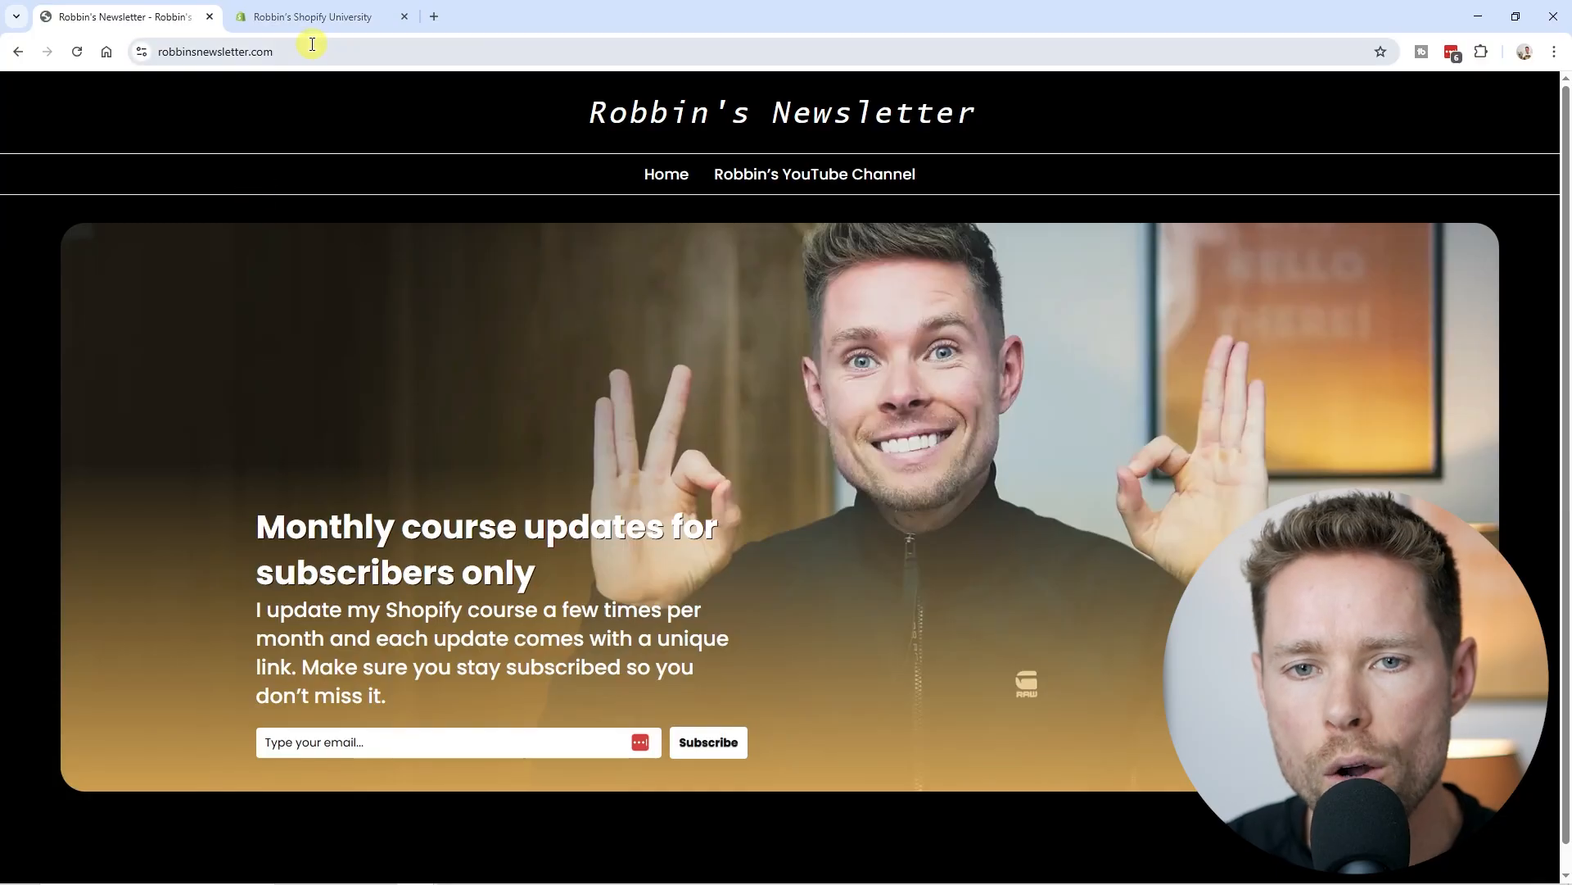
# Step: Leave the newsletter site for the Shopify University course tab
pyautogui.click(215, 51)
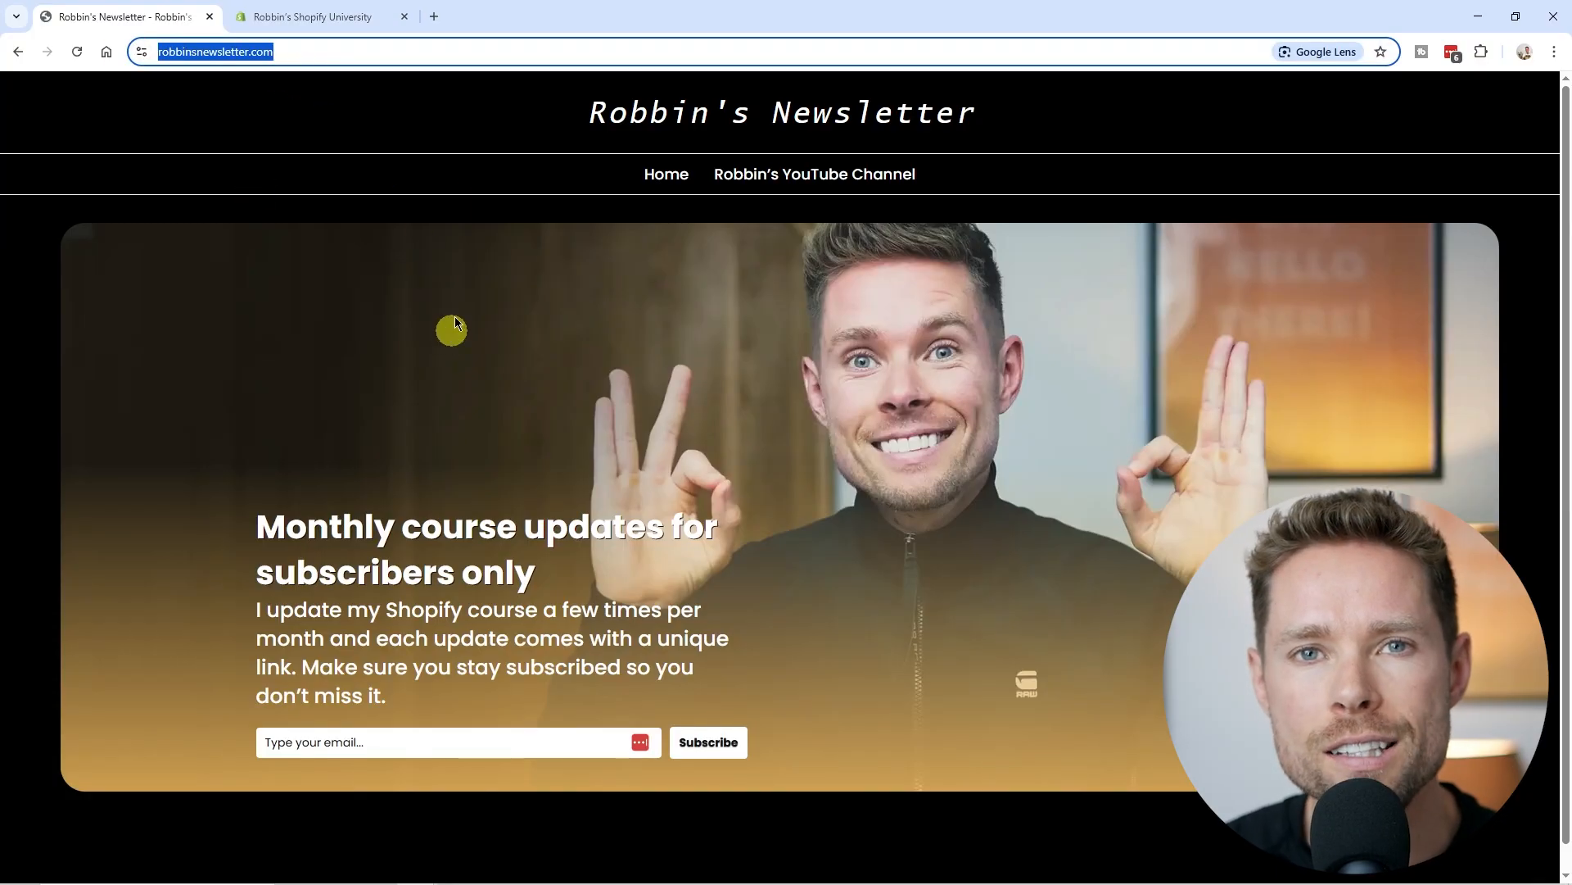
pyautogui.click(319, 17)
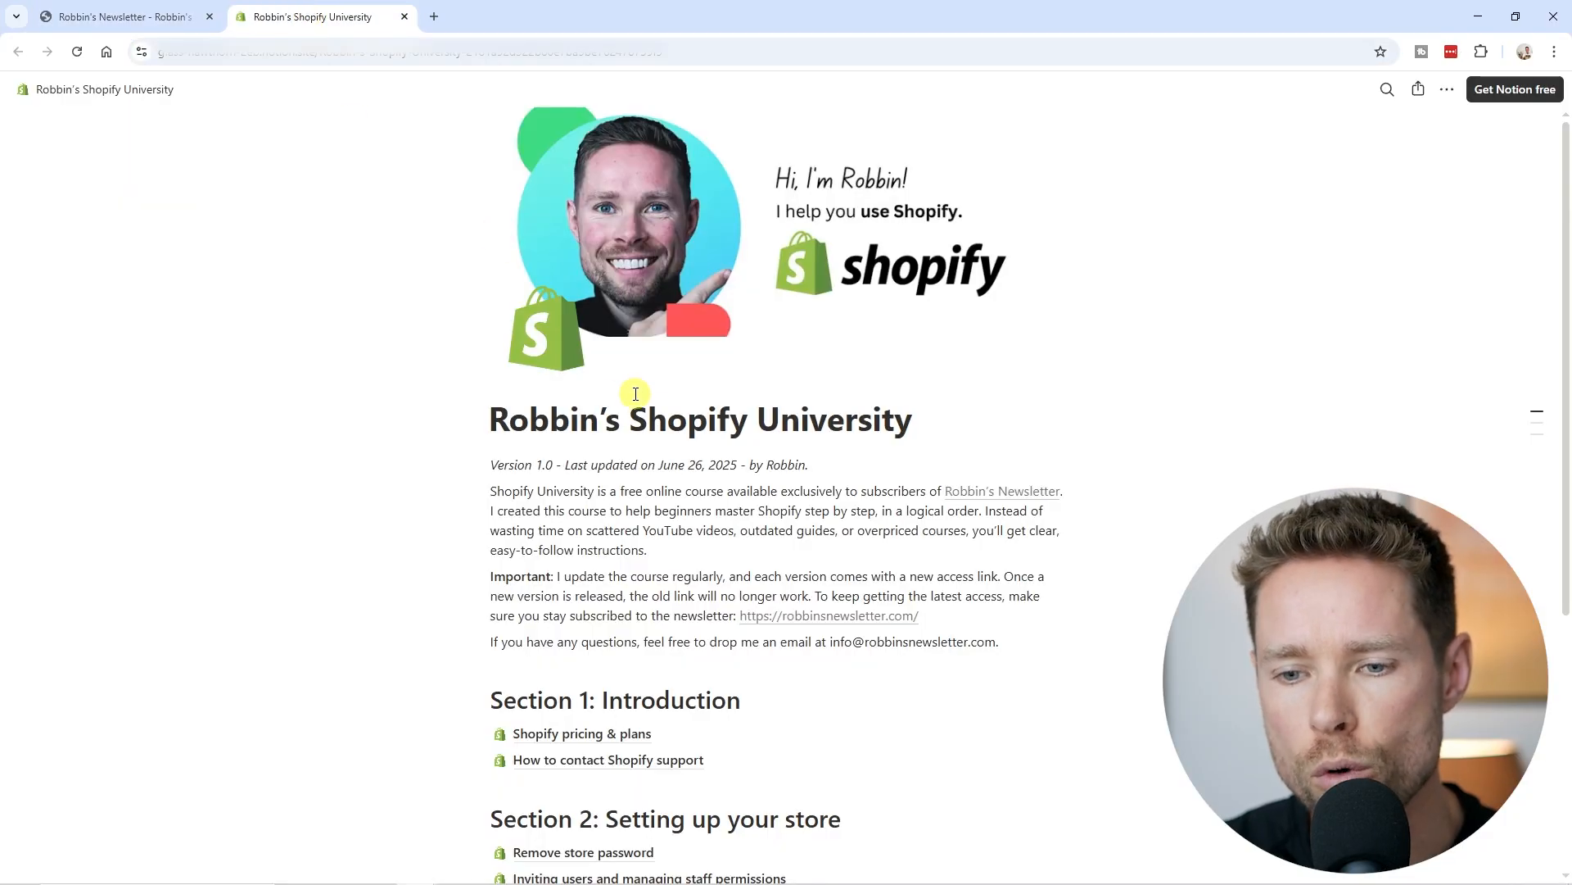
pyautogui.moveTo(815, 442)
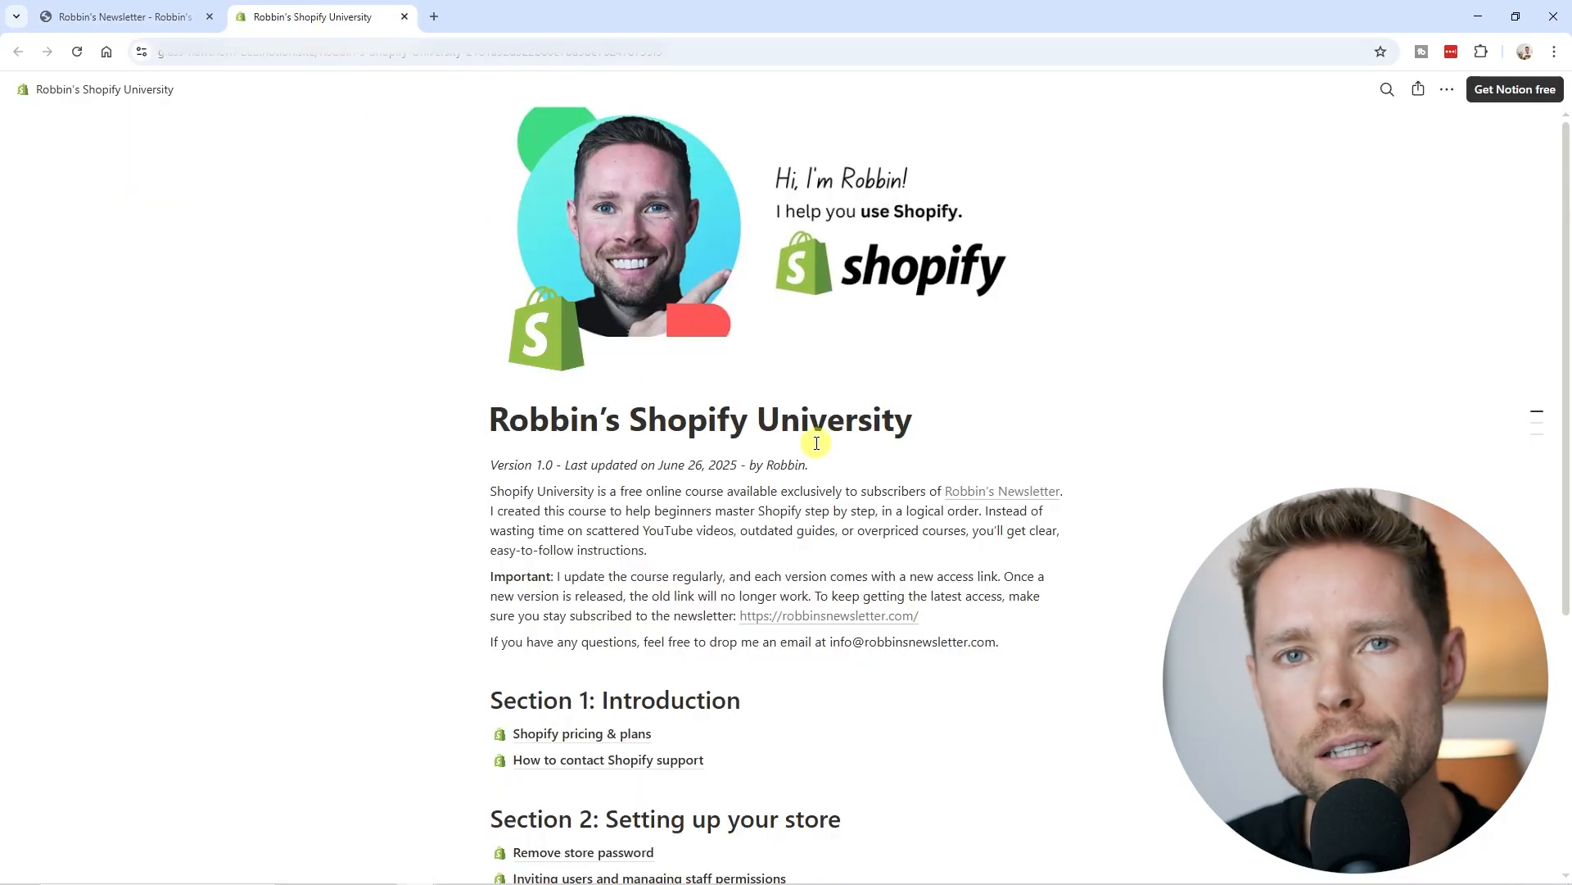